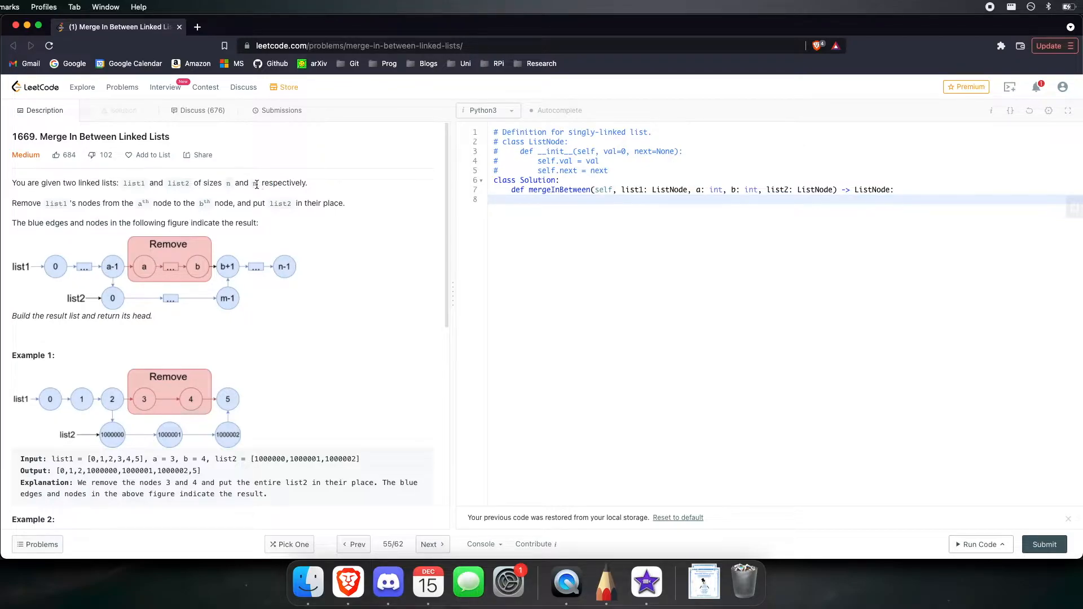
Step: Highlight and clear the phrases about sizes n and m and about the blue edges and nodes while reading
{"action": "left_click_drag", "start_coordinate": [203, 183], "coordinate": [308, 182]}
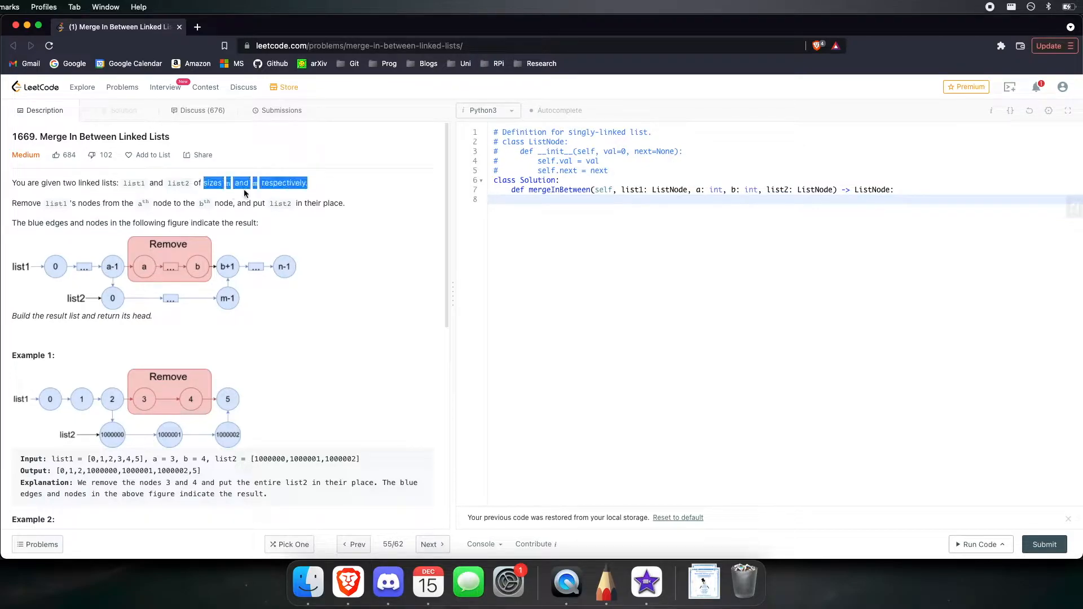
{"action": "left_click", "coordinate": [69, 214]}
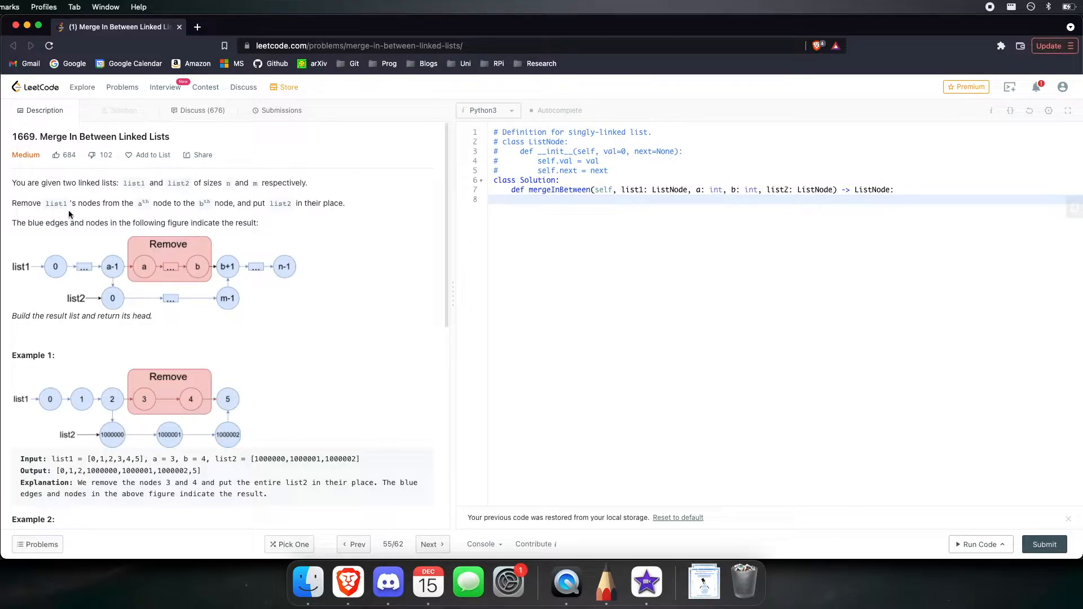
{"action": "mouse_move", "coordinate": [86, 200]}
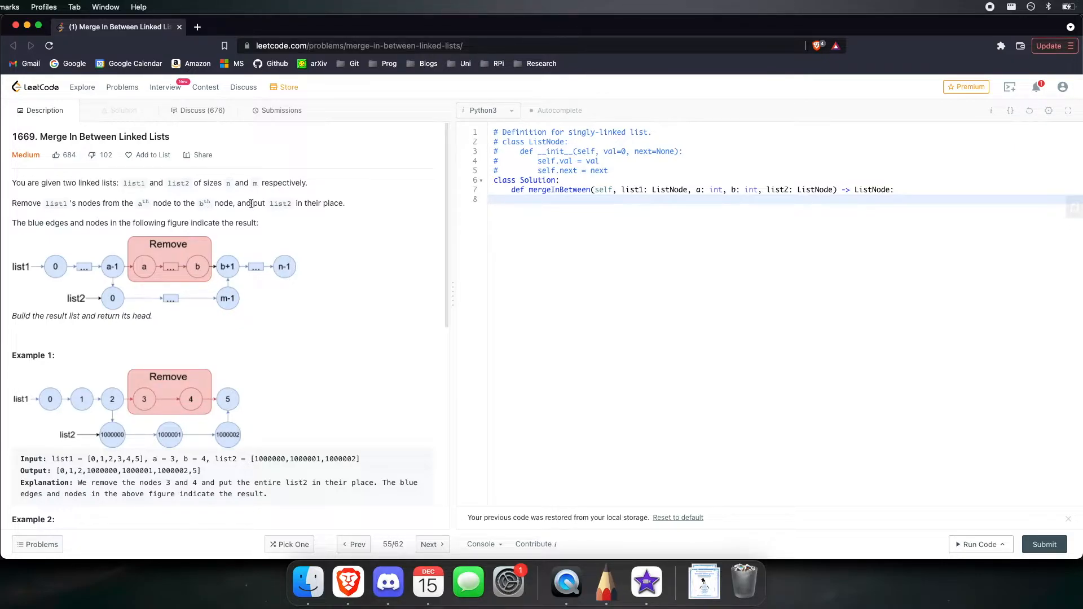
{"action": "mouse_move", "coordinate": [136, 208]}
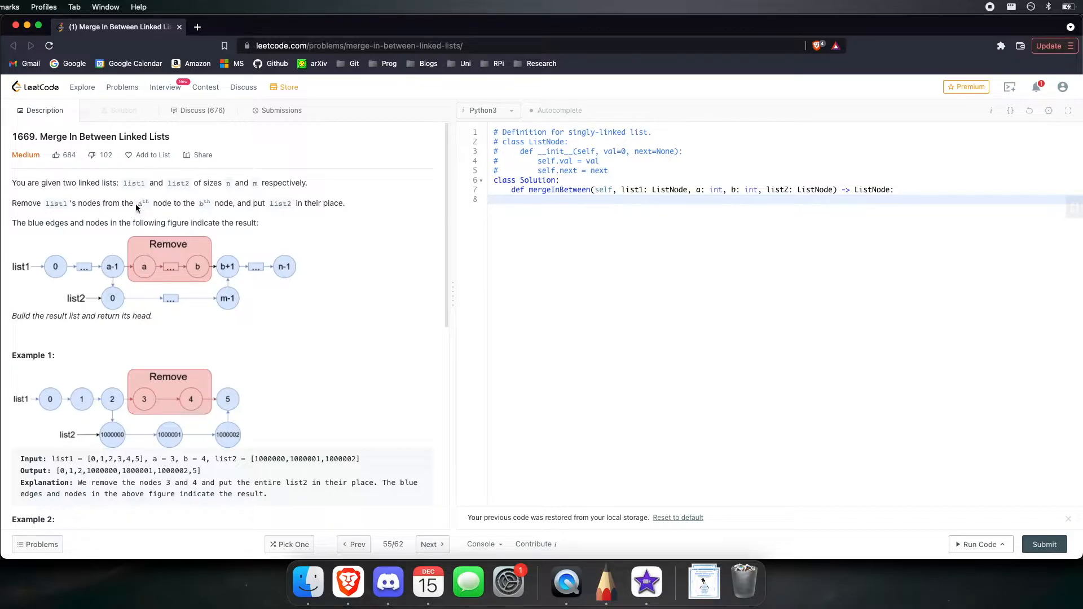
{"action": "mouse_move", "coordinate": [199, 206]}
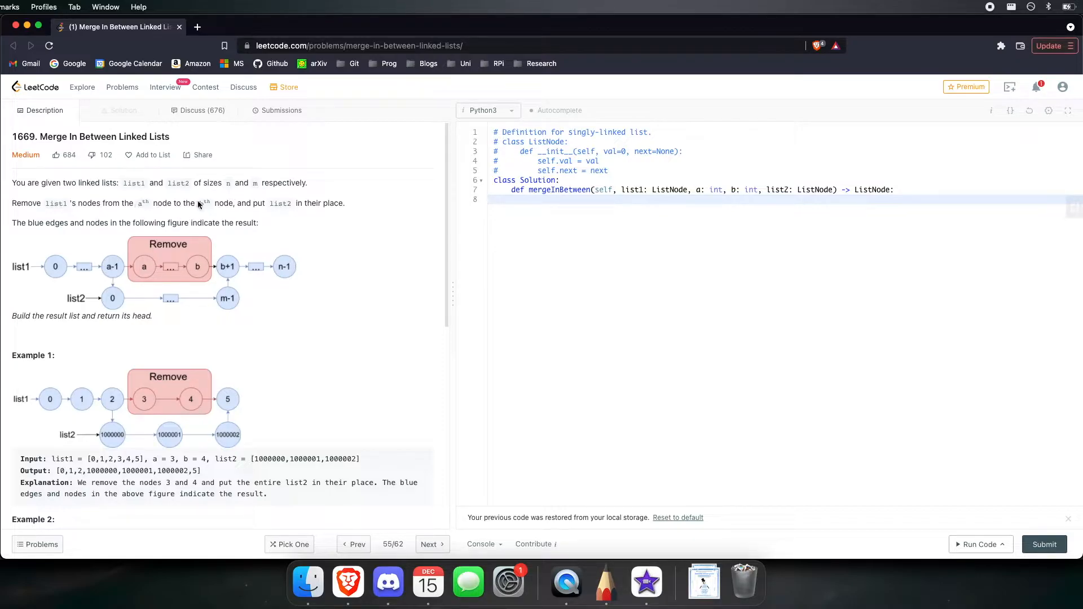
{"action": "mouse_move", "coordinate": [179, 203]}
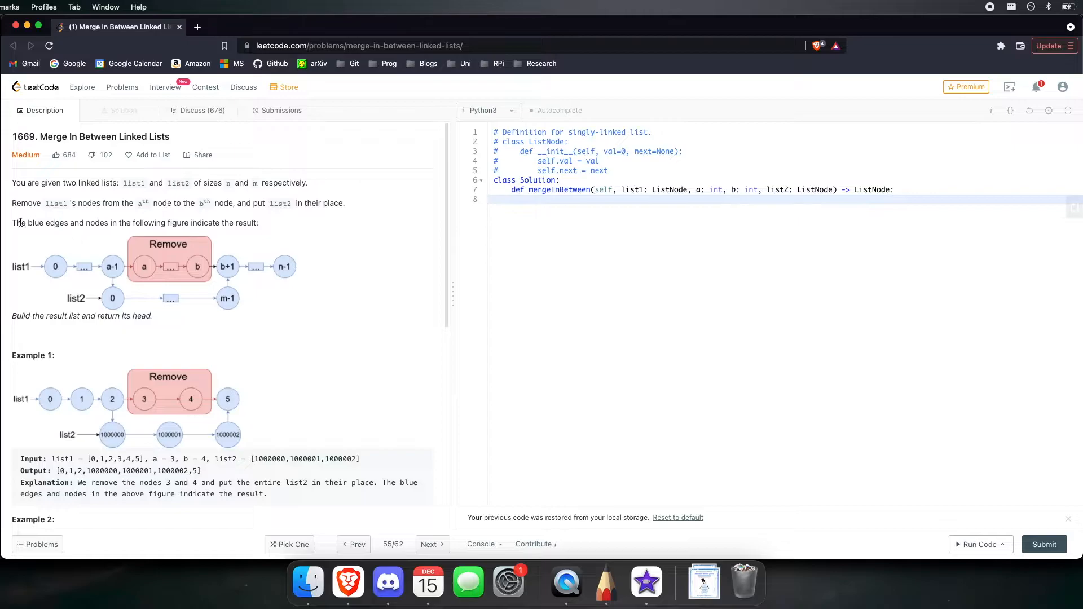
{"action": "left_click_drag", "start_coordinate": [15, 222], "coordinate": [178, 223]}
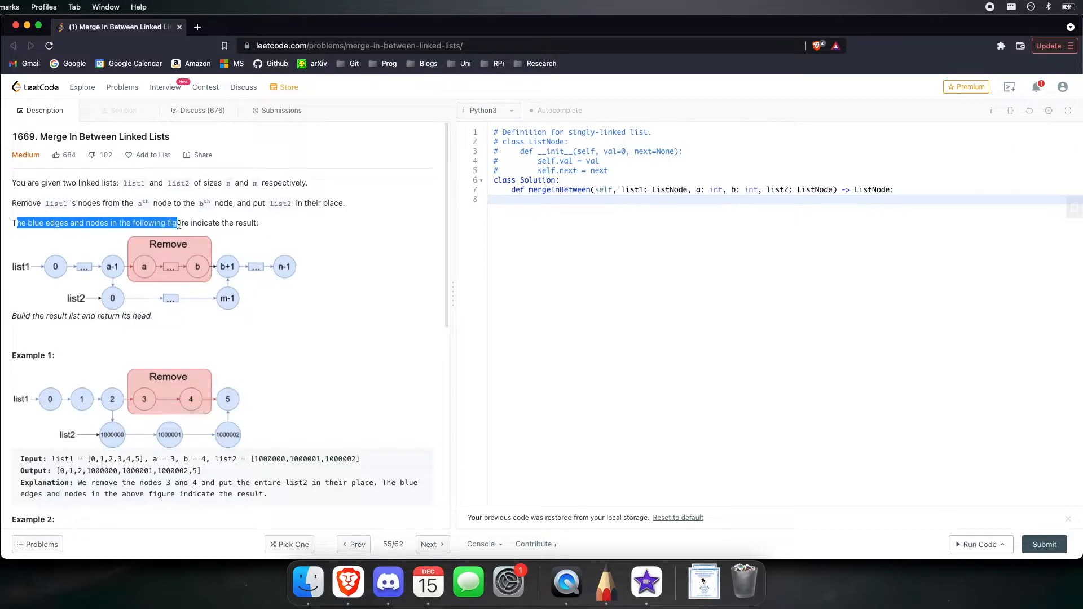
{"action": "left_click", "coordinate": [263, 224]}
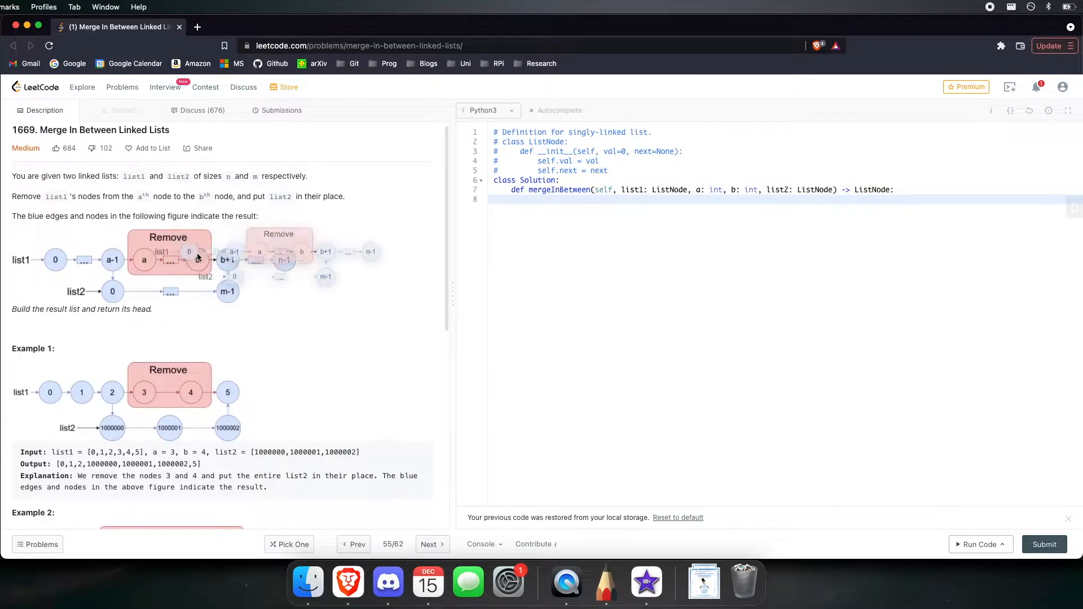
Step: Scroll the description down to Example 2 and the Constraints section
{"action": "scroll", "scroll_direction": "down", "scroll_amount": 3}
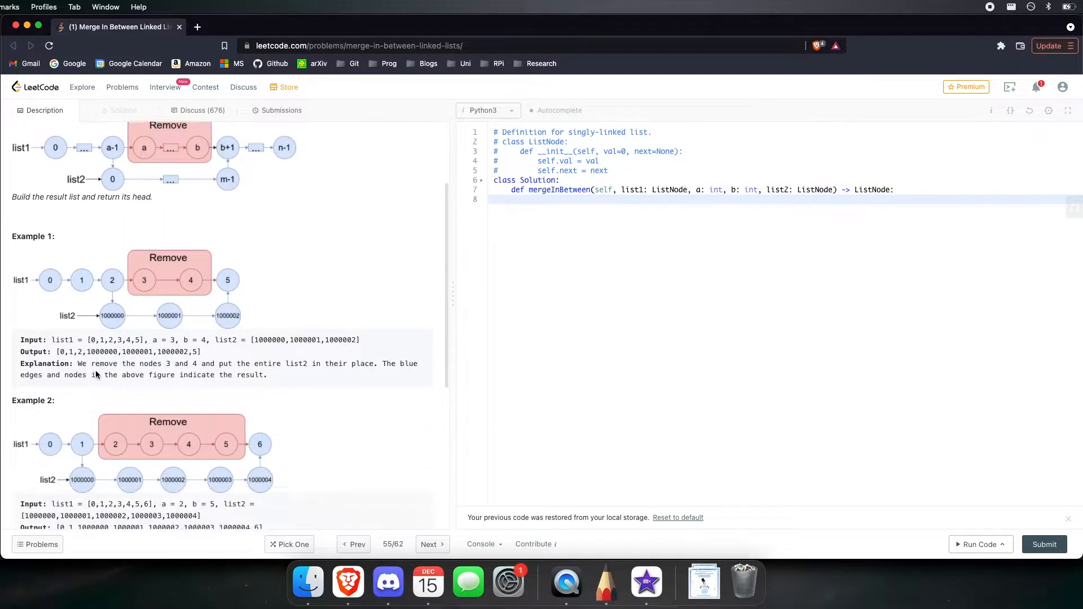
{"action": "scroll", "scroll_direction": "down", "scroll_amount": 3}
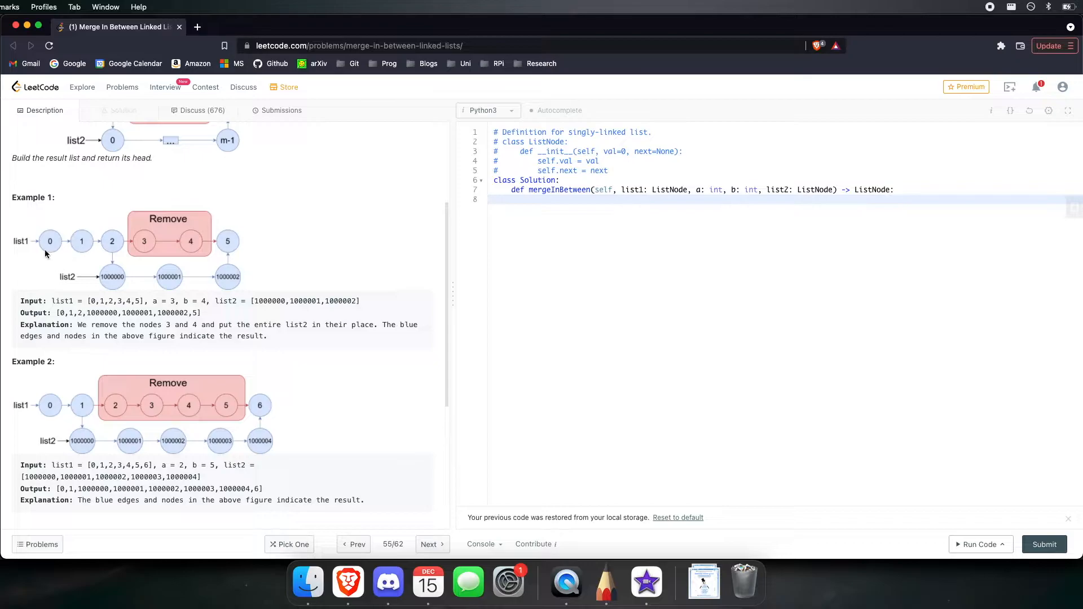
{"action": "mouse_move", "coordinate": [146, 246]}
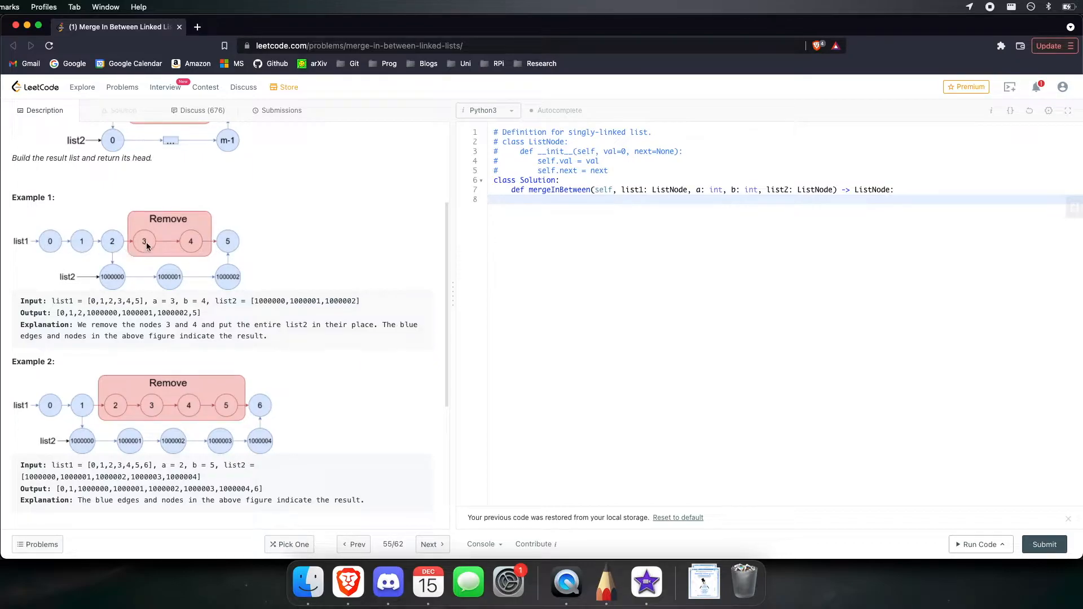
{"action": "mouse_move", "coordinate": [219, 246]}
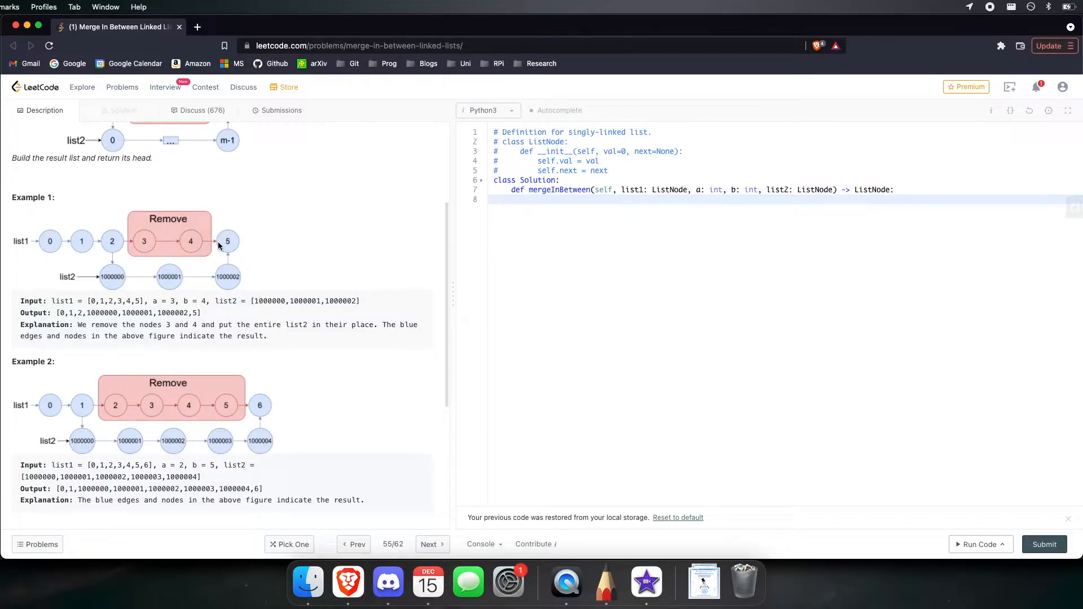
{"action": "mouse_move", "coordinate": [110, 284]}
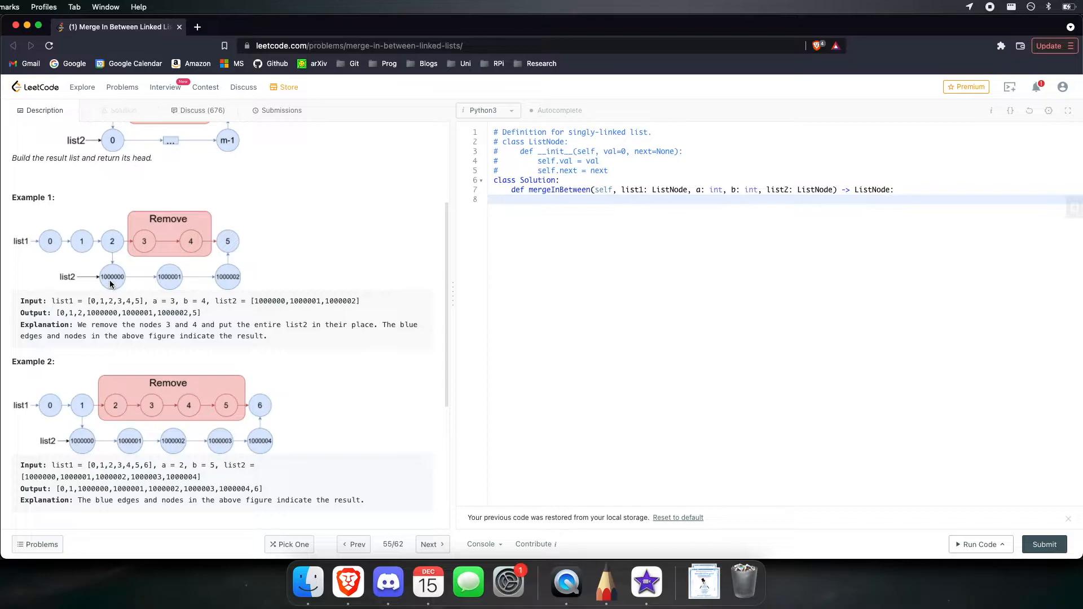
{"action": "mouse_move", "coordinate": [173, 286]}
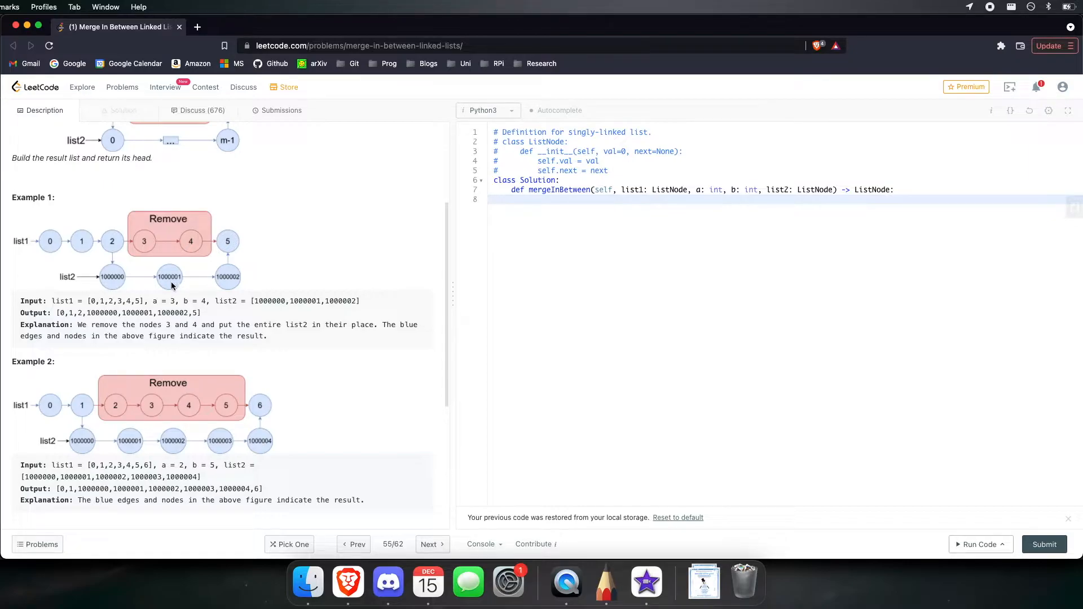
{"action": "mouse_move", "coordinate": [252, 287]}
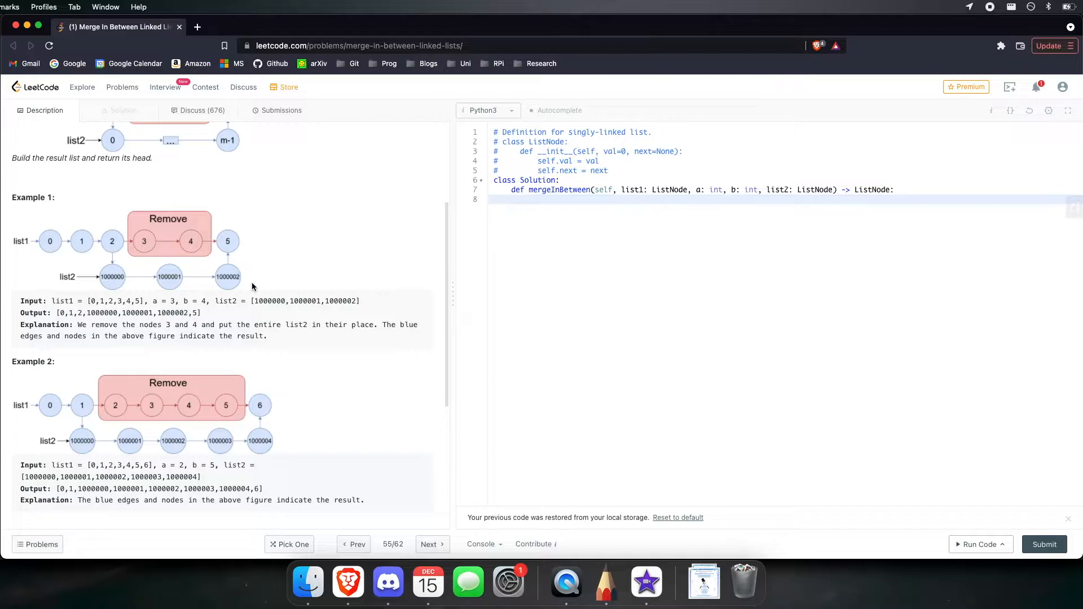
{"action": "mouse_move", "coordinate": [144, 246]}
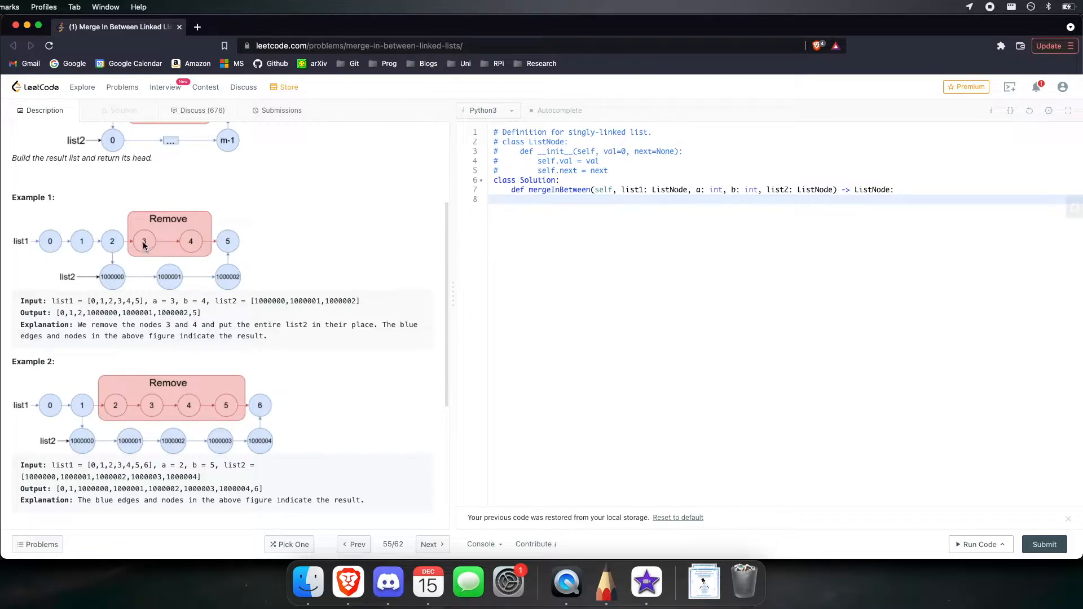
{"action": "mouse_move", "coordinate": [182, 242]}
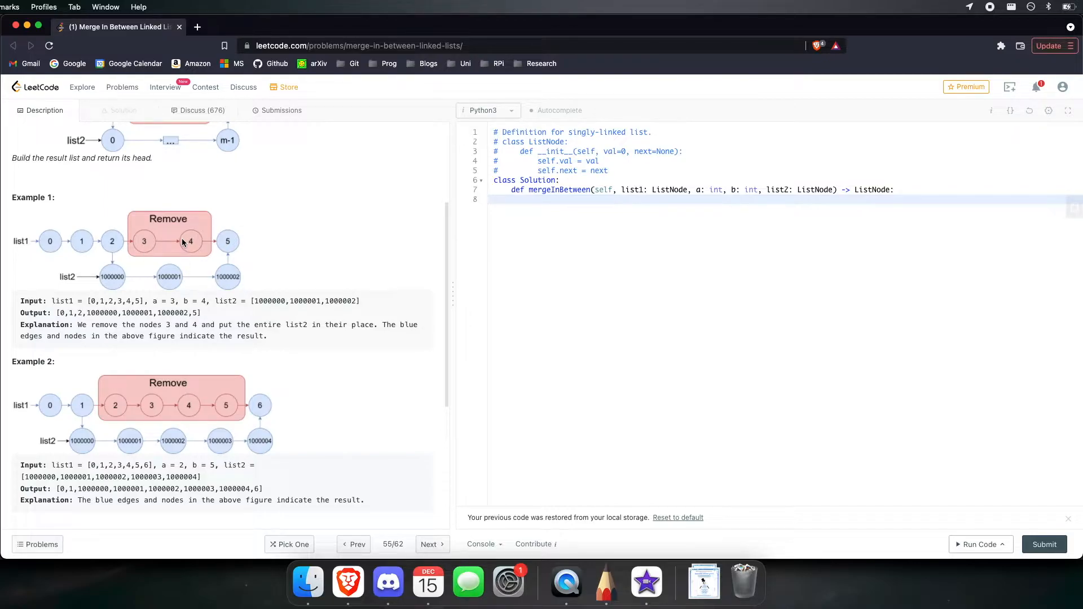
{"action": "mouse_move", "coordinate": [166, 242]}
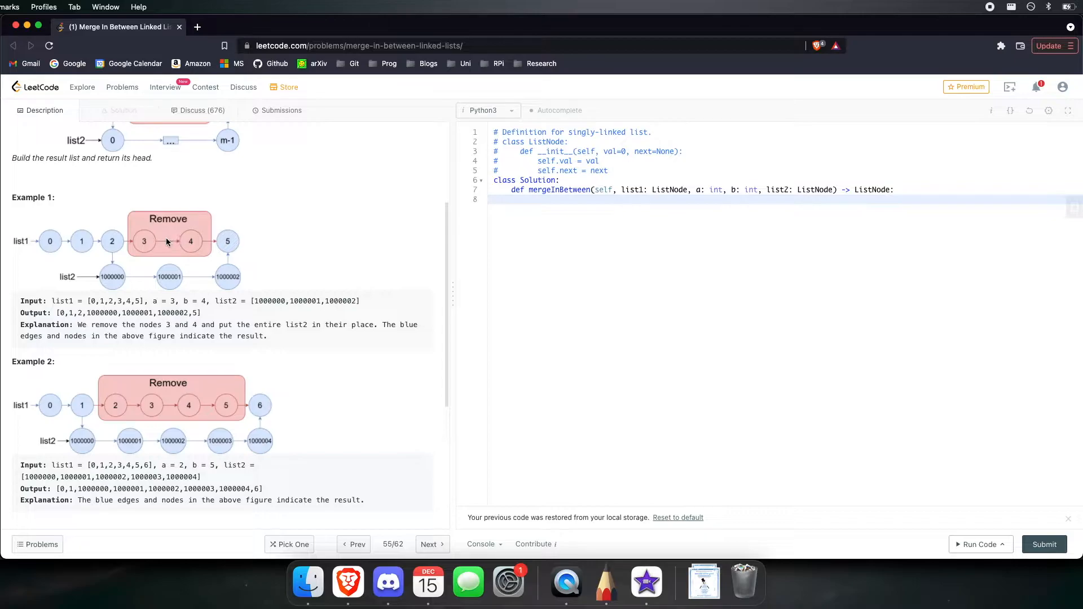
{"action": "mouse_move", "coordinate": [171, 244]}
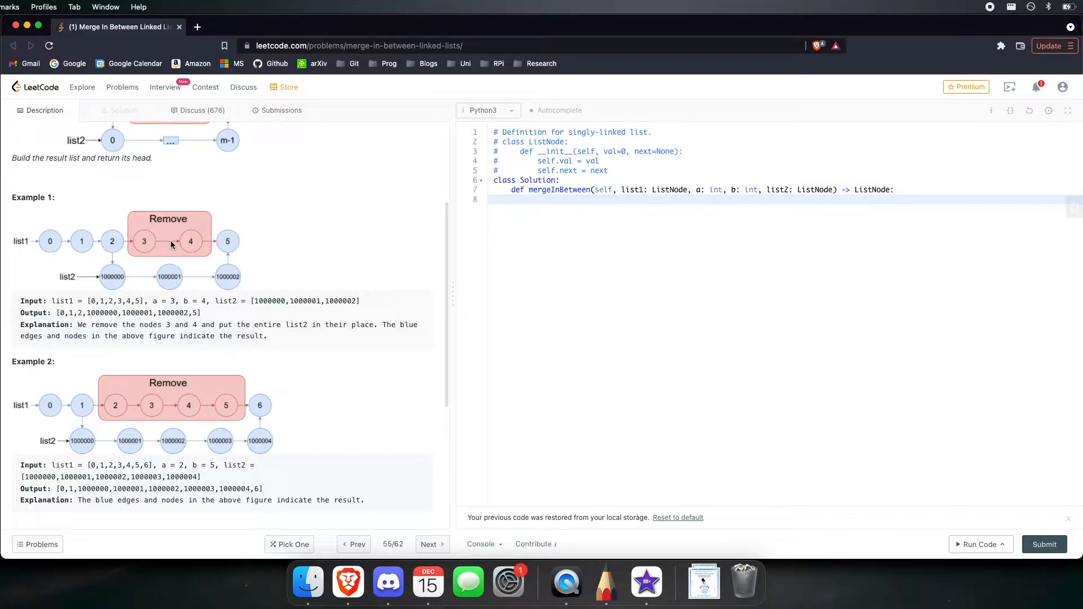
{"action": "mouse_move", "coordinate": [144, 240]}
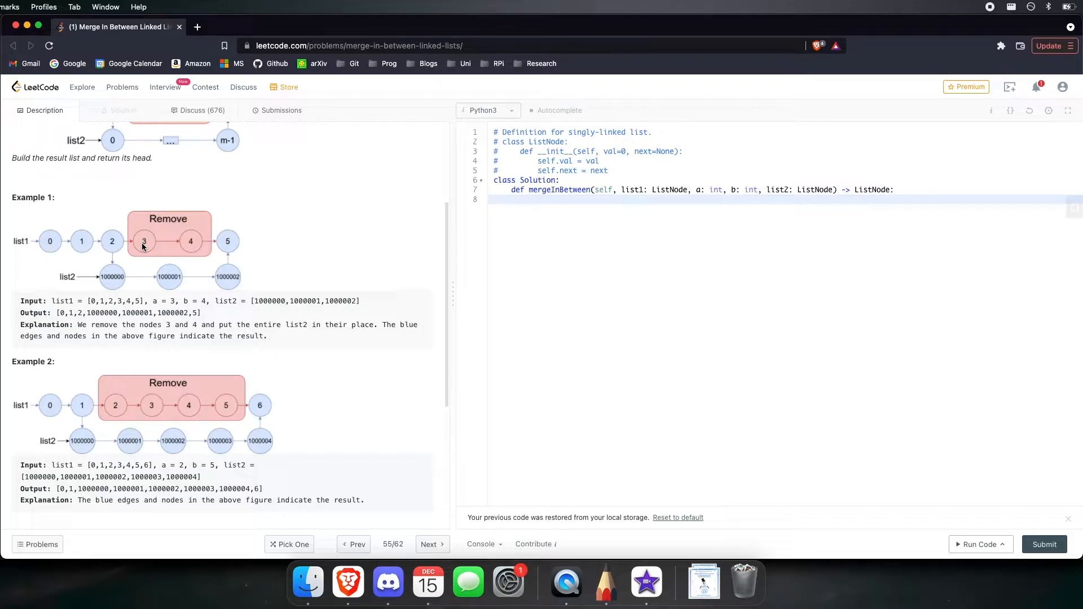
{"action": "mouse_move", "coordinate": [144, 242]}
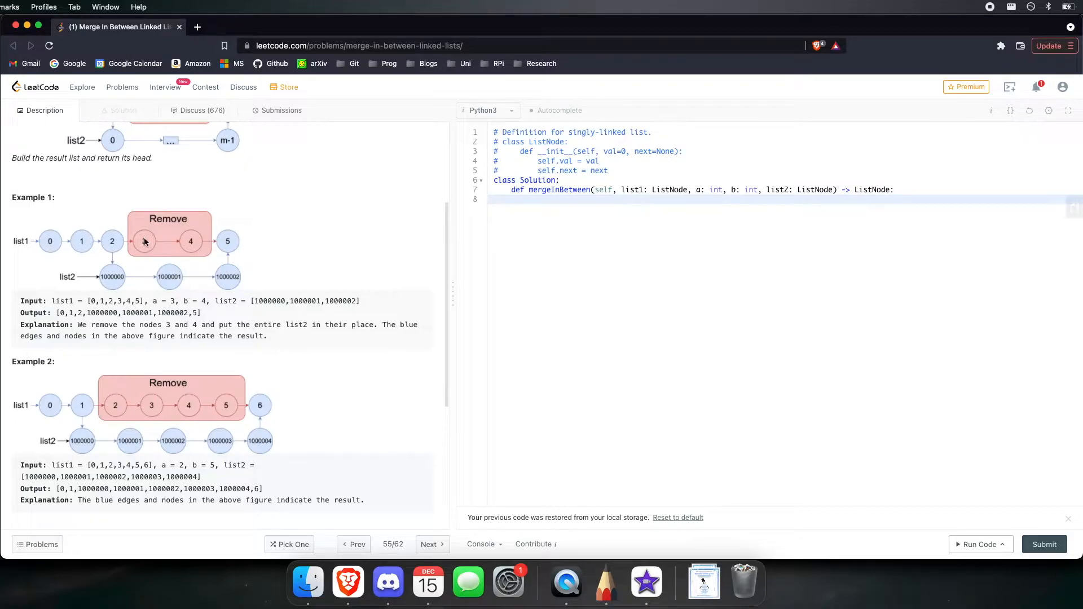
{"action": "mouse_move", "coordinate": [179, 247]}
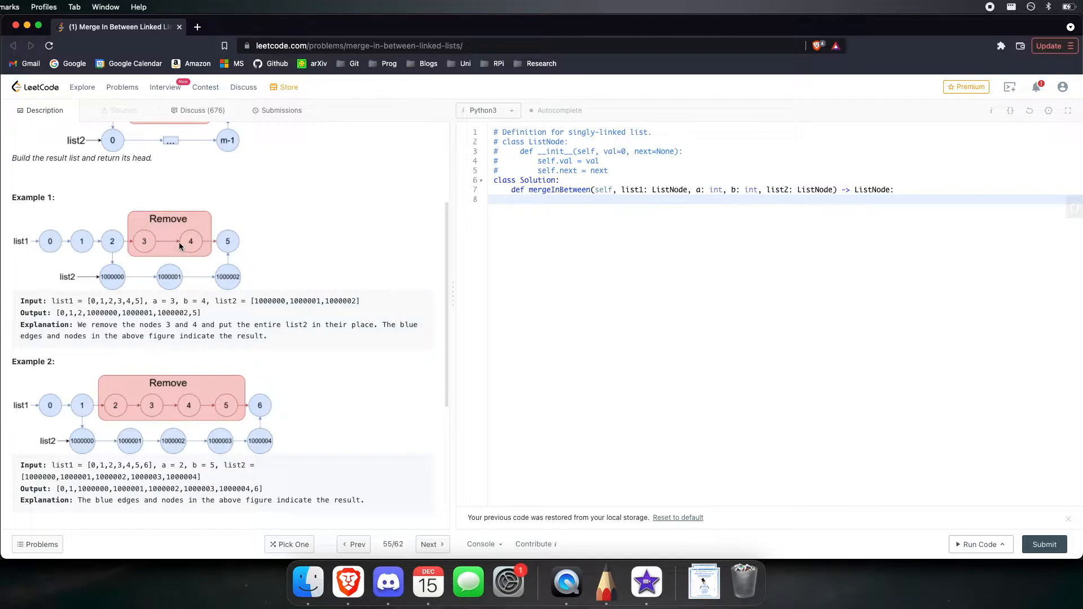
{"action": "mouse_move", "coordinate": [150, 255]}
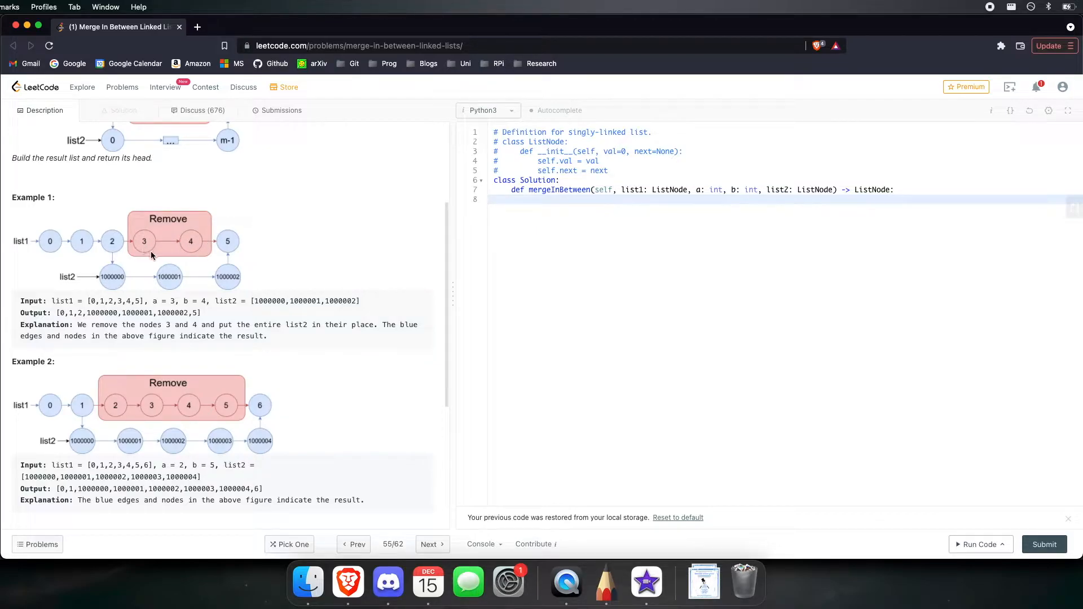
{"action": "mouse_move", "coordinate": [173, 252]}
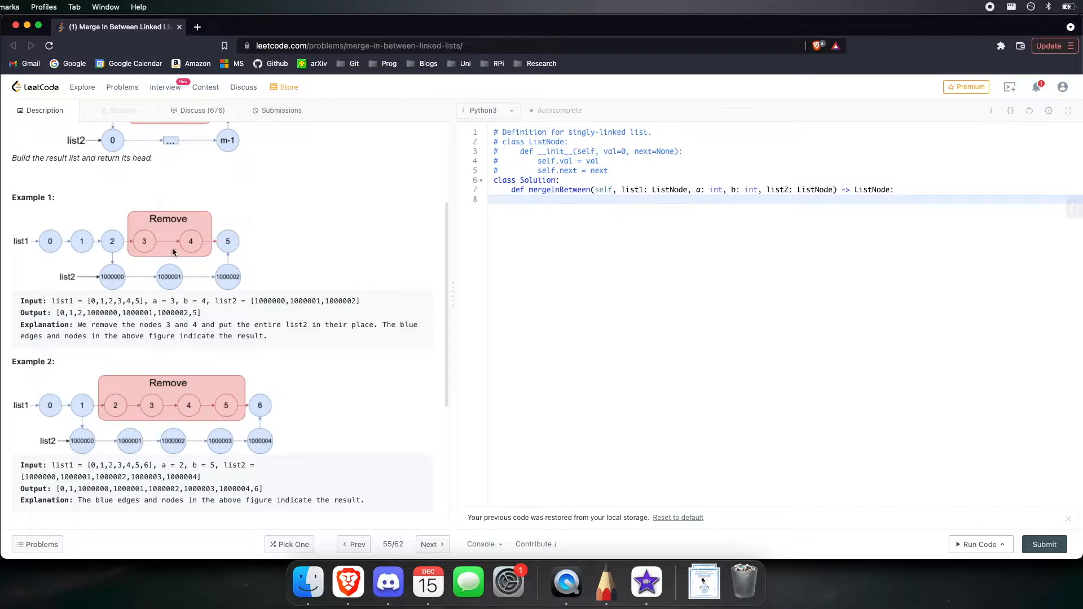
{"action": "mouse_move", "coordinate": [123, 293]}
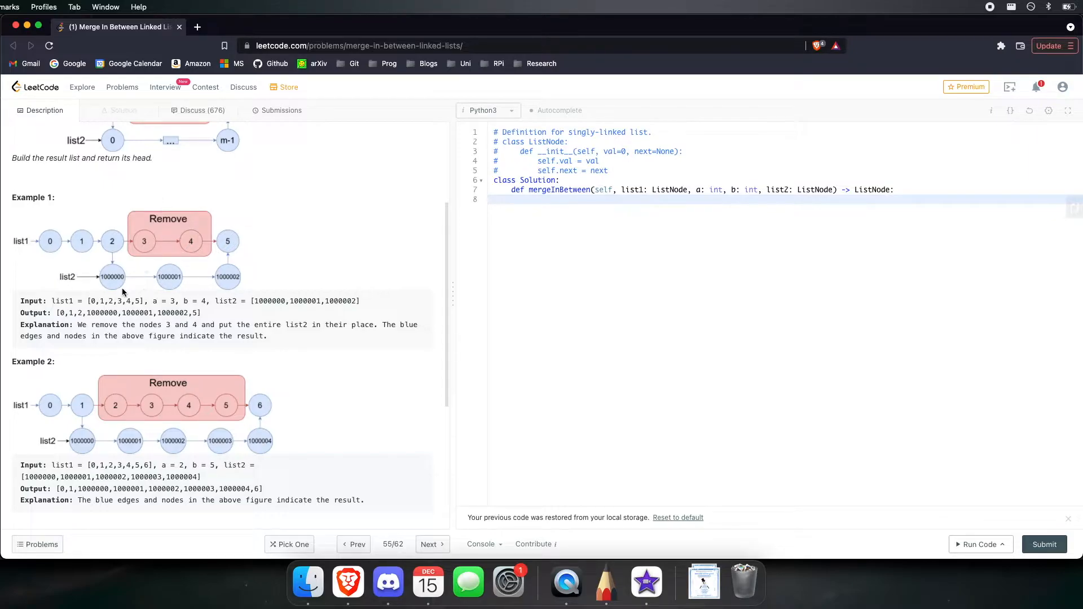
{"action": "mouse_move", "coordinate": [130, 321]}
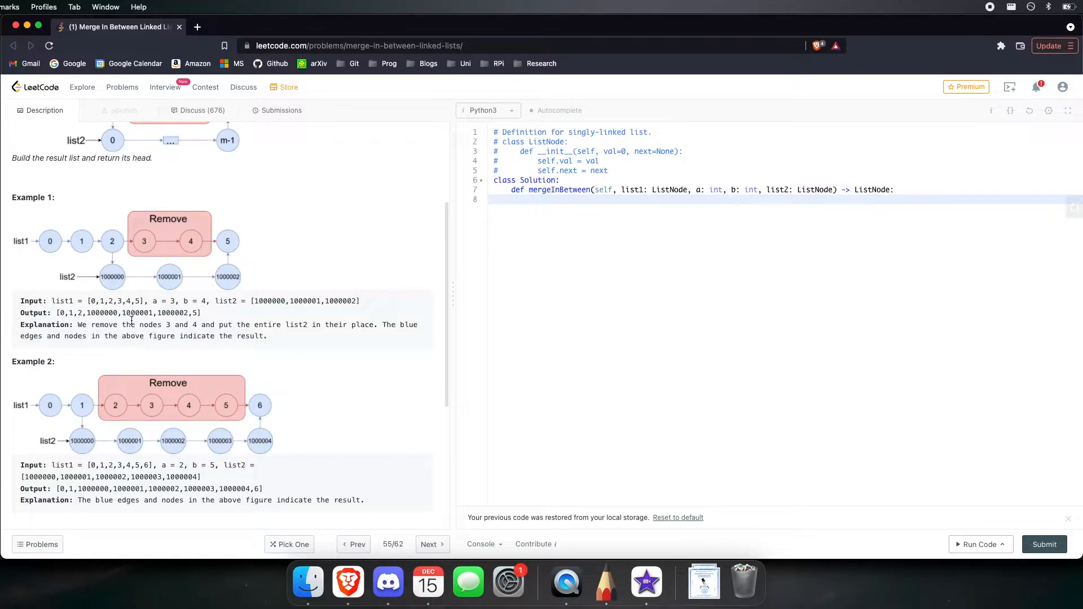
{"action": "scroll", "scroll_direction": "down", "scroll_amount": 3}
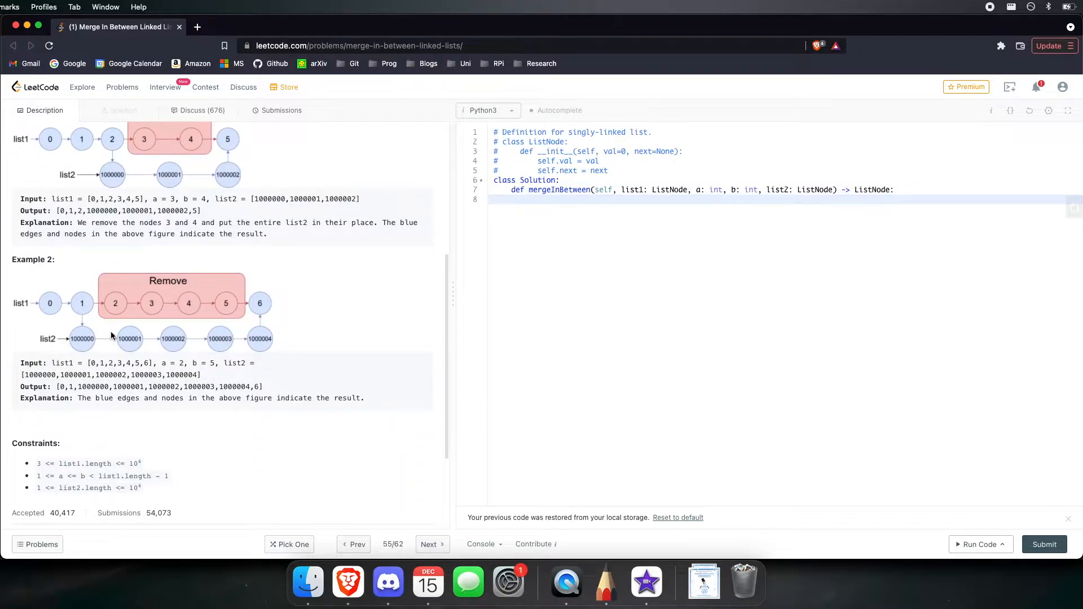
{"action": "mouse_move", "coordinate": [113, 324]}
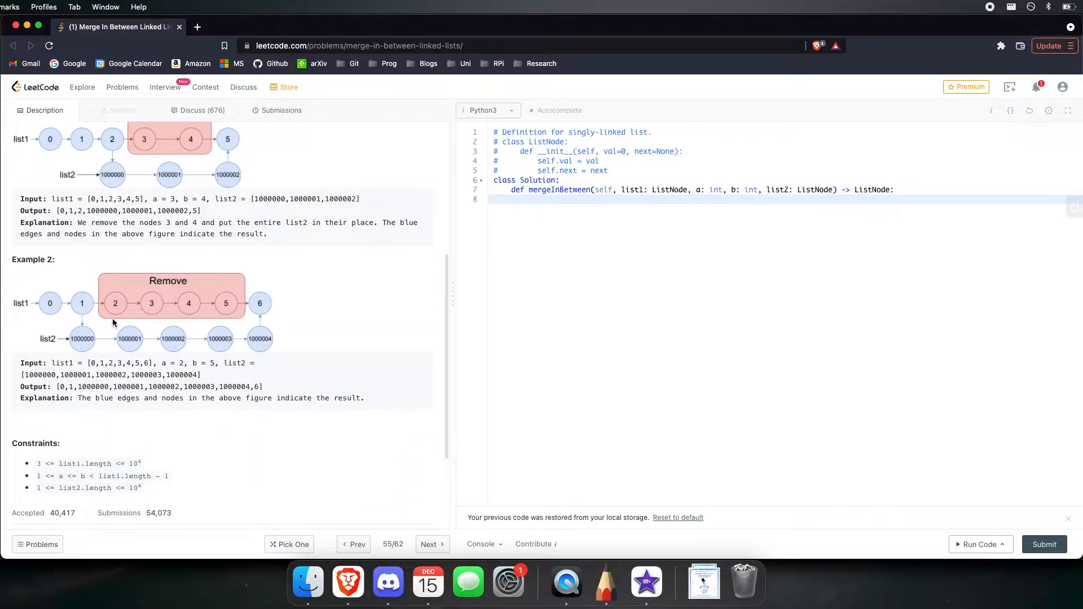
{"action": "mouse_move", "coordinate": [170, 326]}
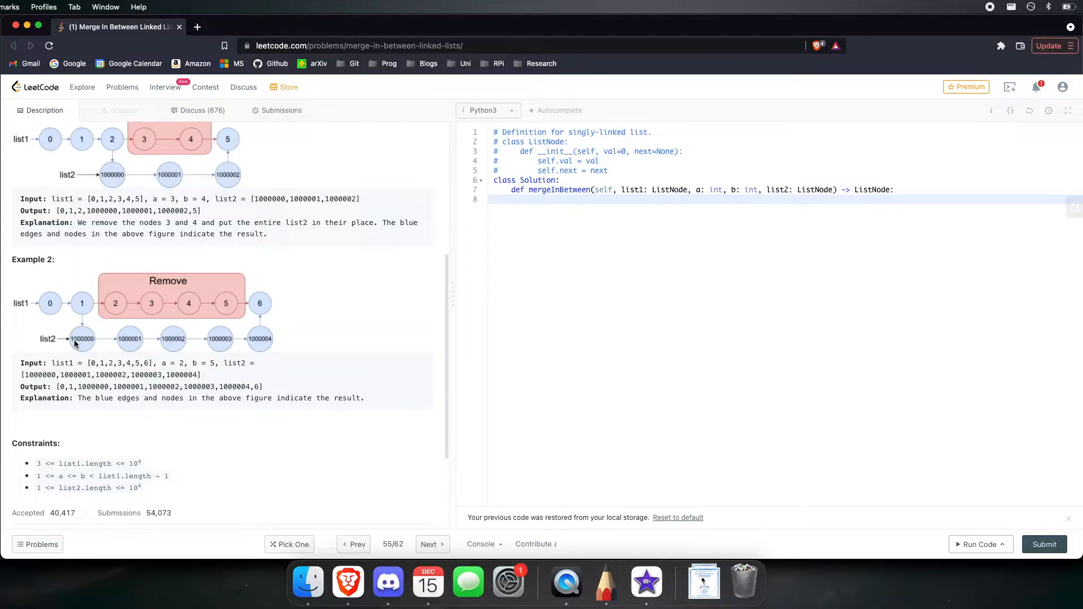
{"action": "mouse_move", "coordinate": [604, 582]}
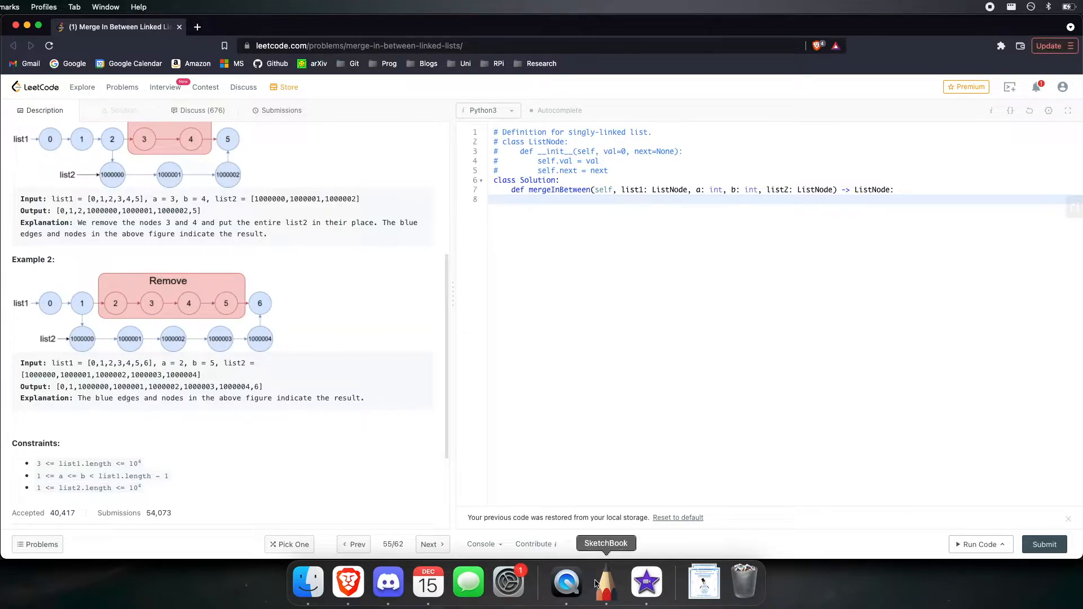
Step: Sketch the linked list 0→1→2→3→4→5 with the pencil and switch to red ink to box nodes 3 and 4
{"action": "scroll", "scroll_direction": "up", "scroll_amount": 3}
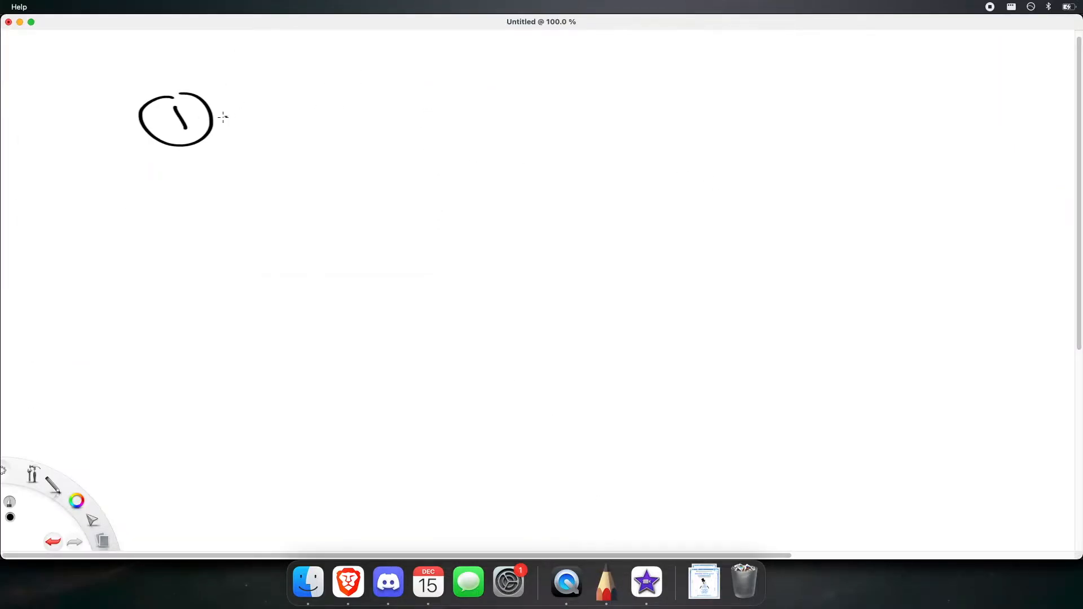
{"action": "left_click_drag", "start_coordinate": [194, 107], "coordinate": [166, 132]}
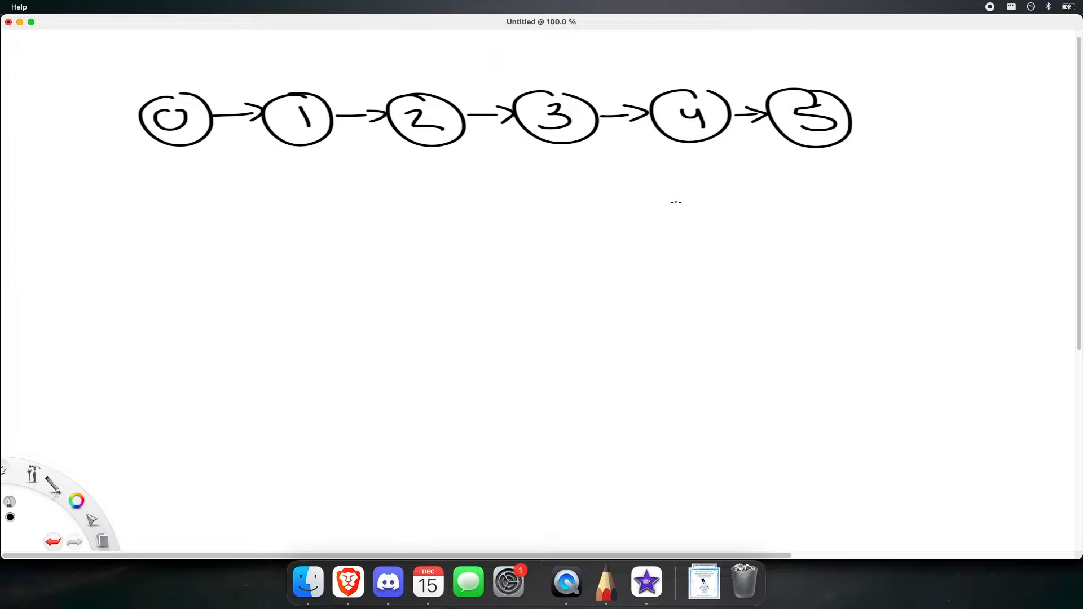
{"action": "left_click", "coordinate": [76, 502]}
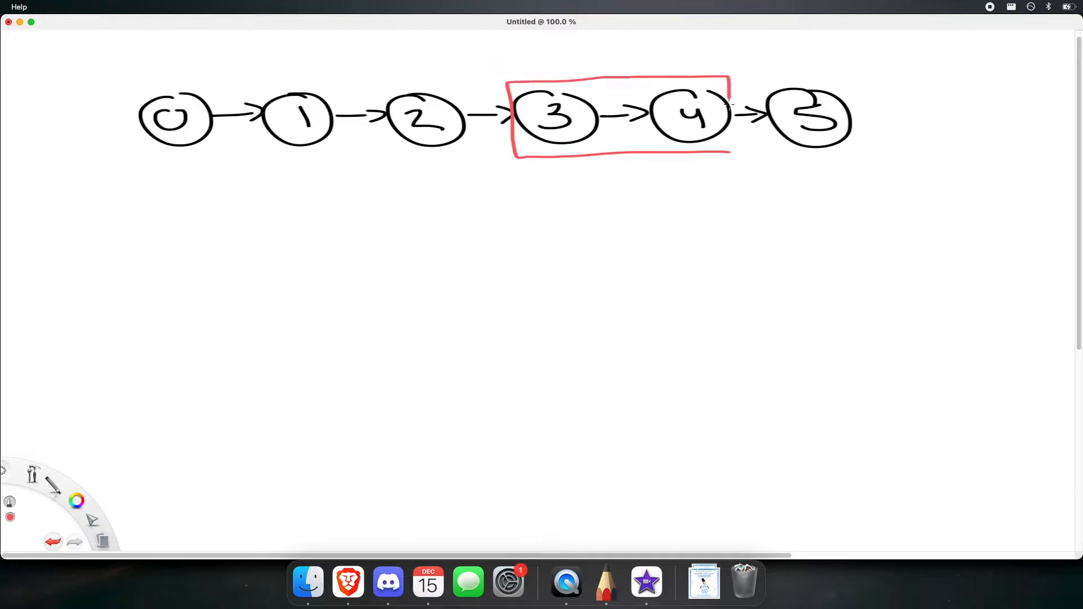
Step: Switch back to black ink, draw the second list 7→8→9→10 below, and label the lists l1 and l2
{"action": "left_click", "coordinate": [33, 473]}
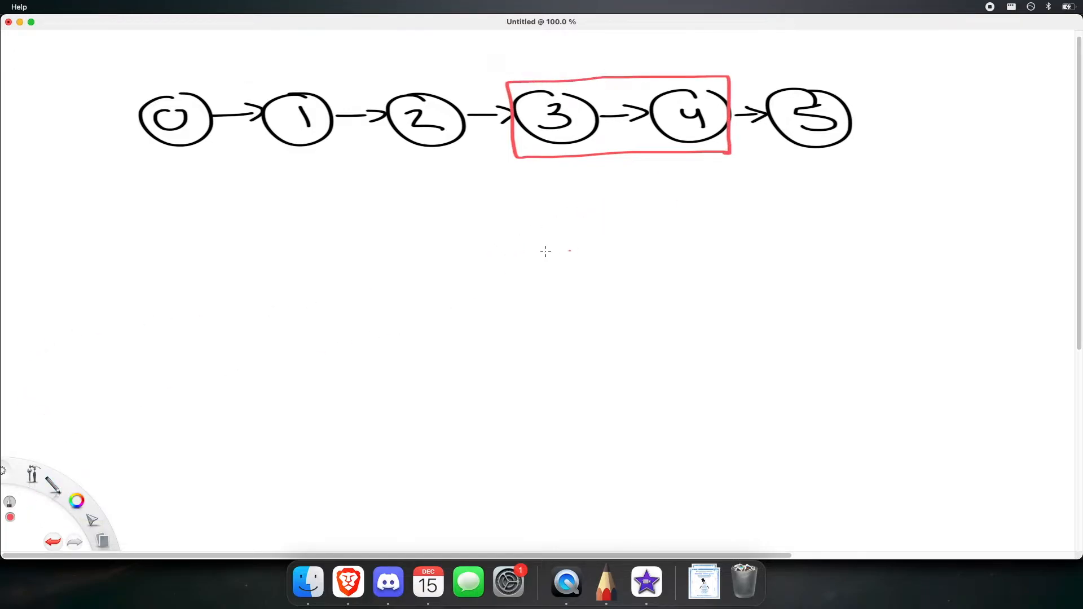
{"action": "left_click", "coordinate": [77, 501]}
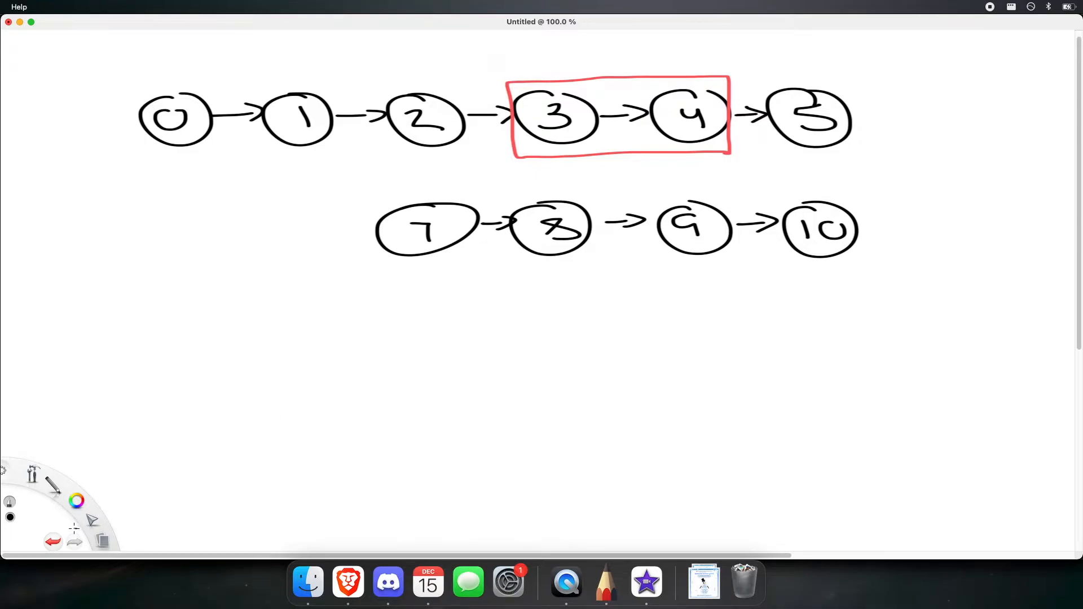
{"action": "mouse_move", "coordinate": [233, 419]}
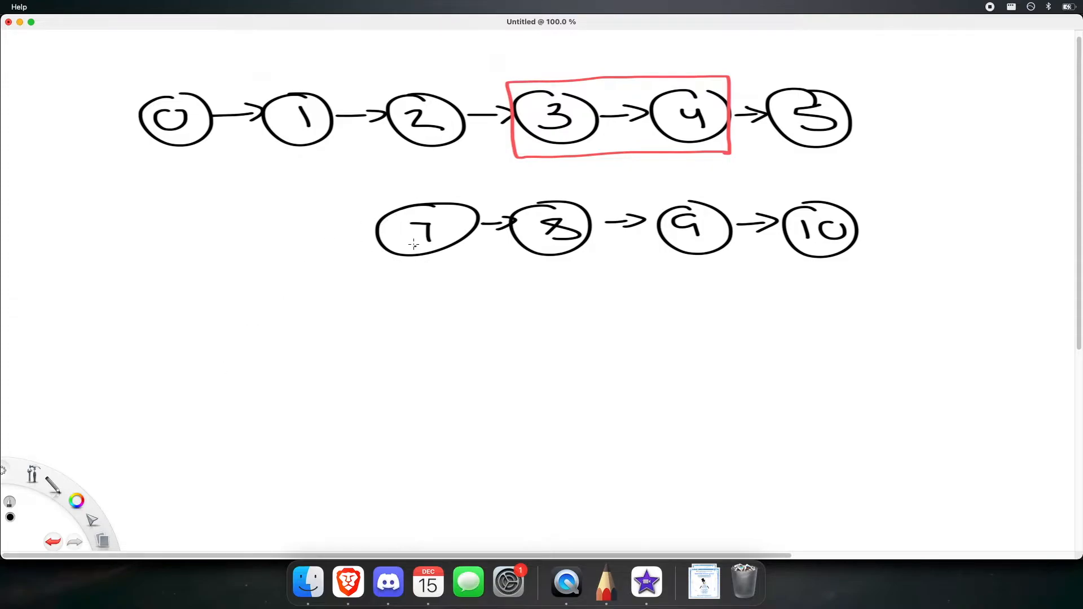
{"action": "mouse_move", "coordinate": [952, 216]}
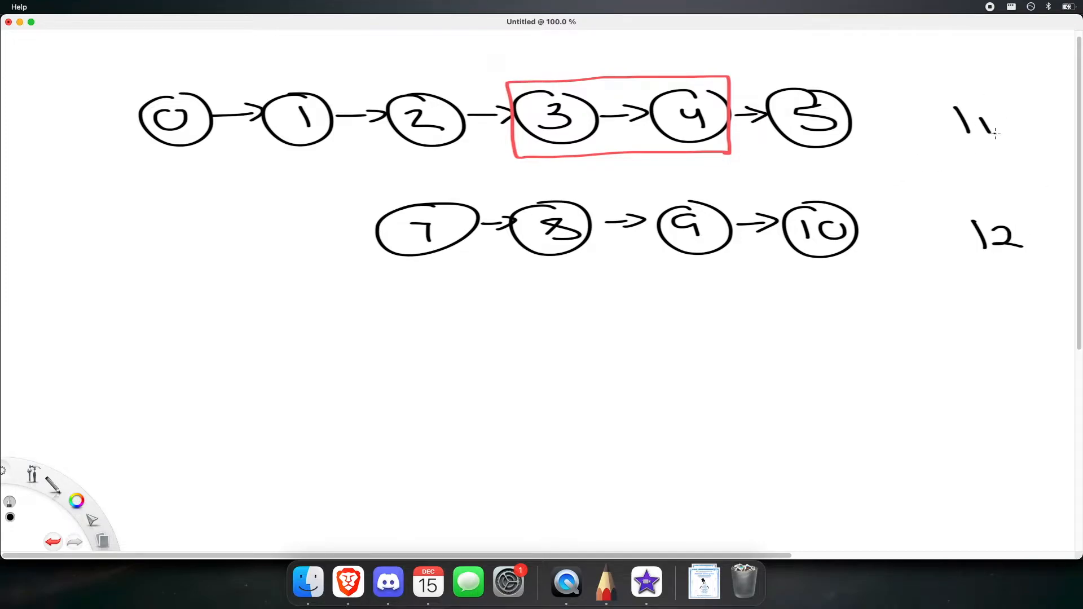
{"action": "left_click", "coordinate": [52, 542]}
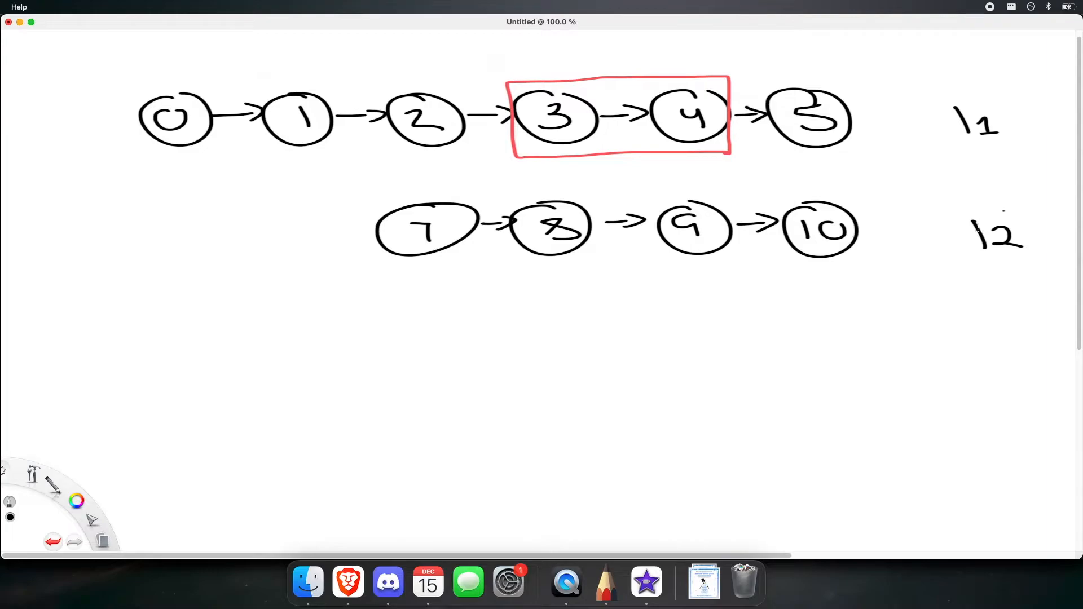
{"action": "mouse_move", "coordinate": [999, 206]}
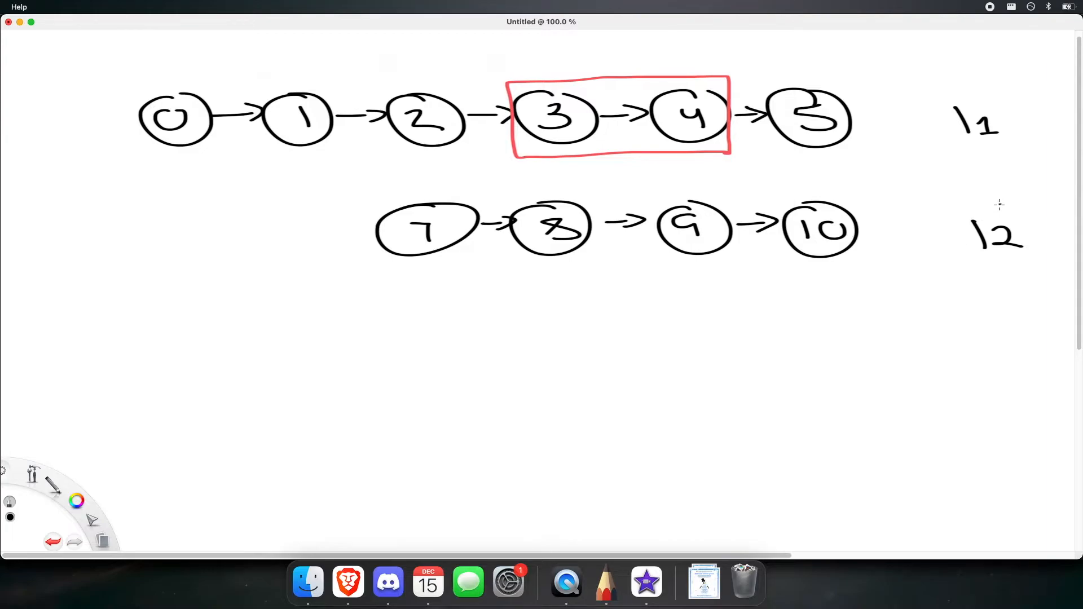
Step: Write blue indices 0–5 over list 1, yellow arrows at 7 and 10, and red a = 3, b = 4
{"action": "left_click", "coordinate": [76, 502]}
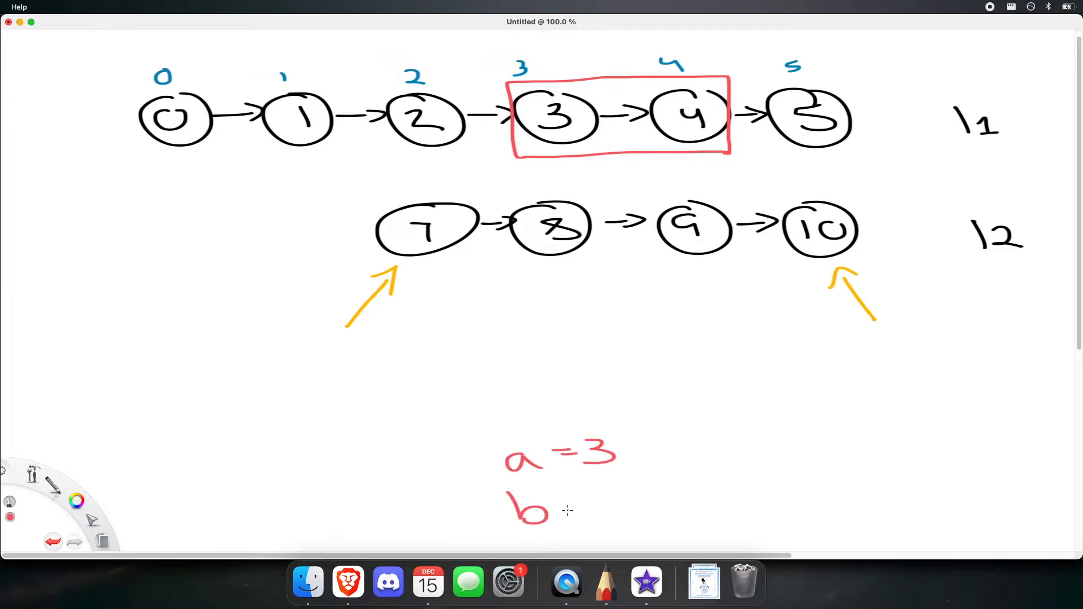
{"action": "type", "text": "=4"}
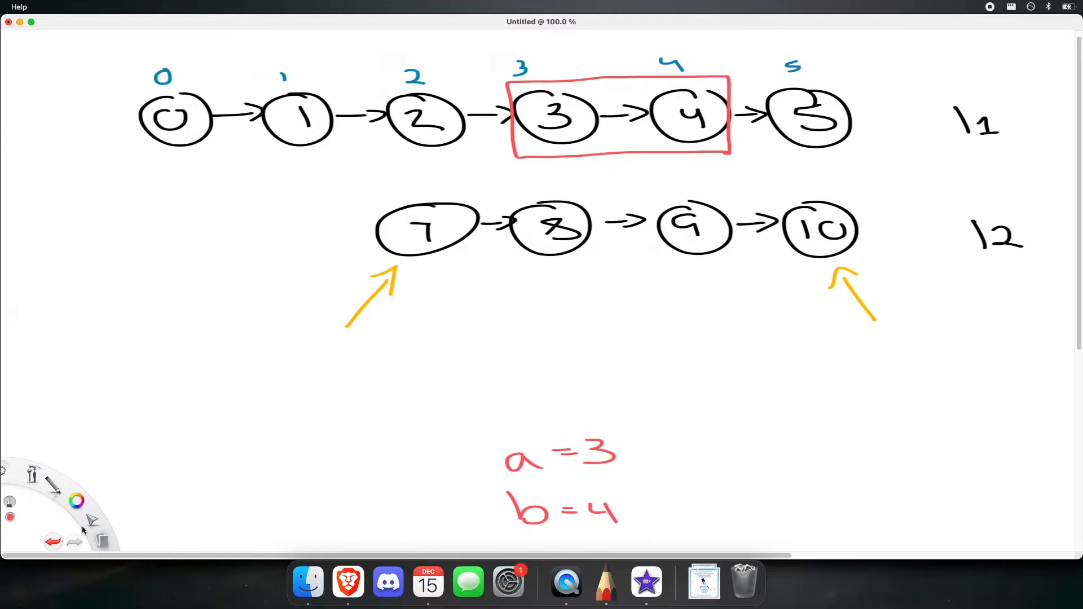
{"action": "left_click", "coordinate": [54, 486]}
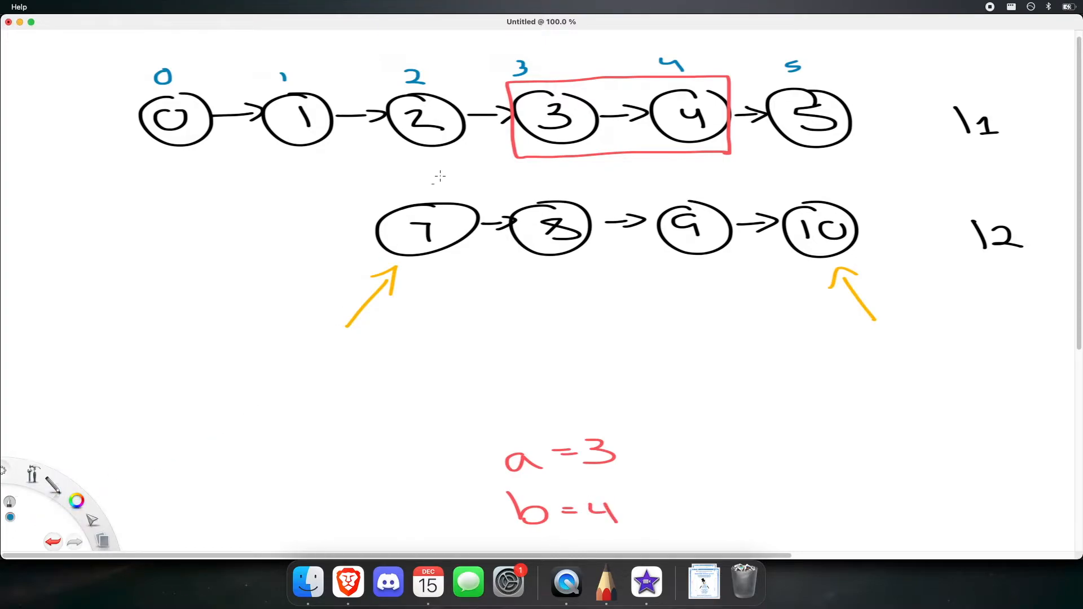
{"action": "mouse_move", "coordinate": [268, 396]}
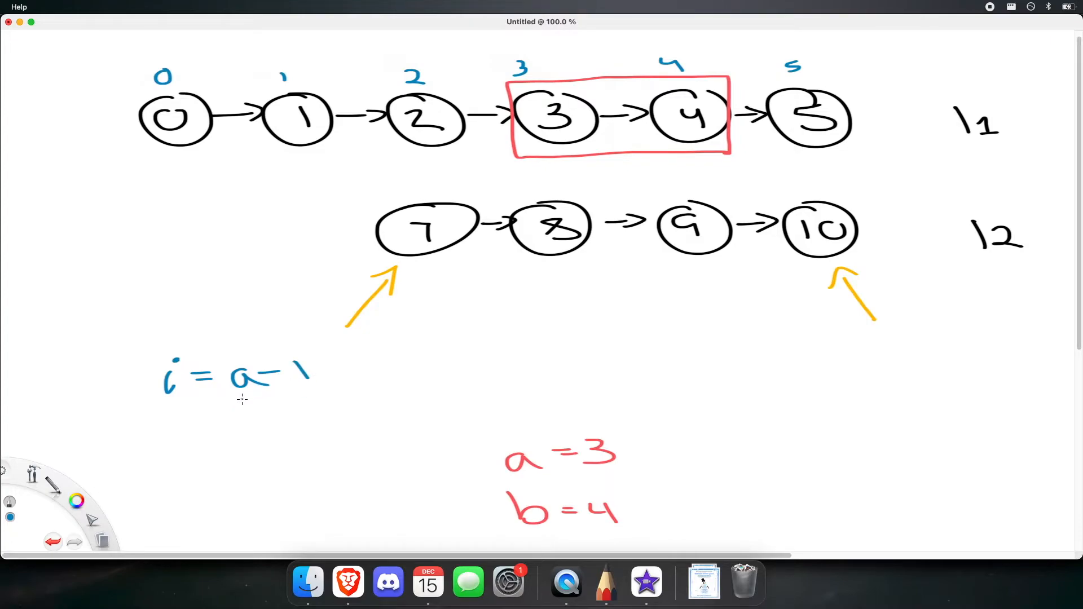
{"action": "mouse_move", "coordinate": [266, 394]}
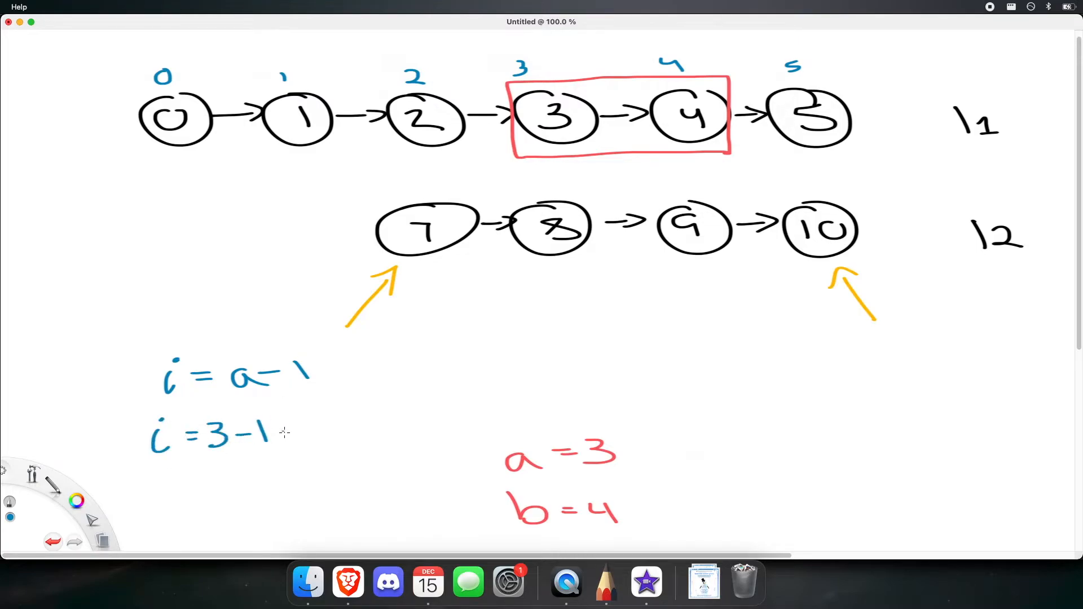
Step: Write i = a−1, i = 3−1 = 2 in blue and scribble out the link from node 2 to node 3
{"action": "type", "text": "=2"}
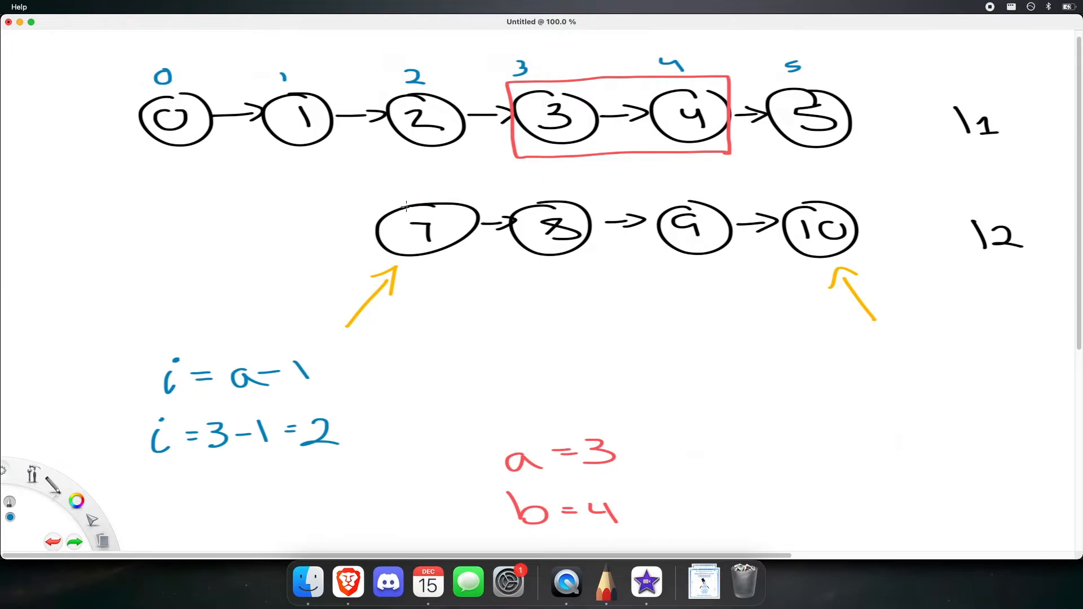
{"action": "mouse_move", "coordinate": [437, 186]}
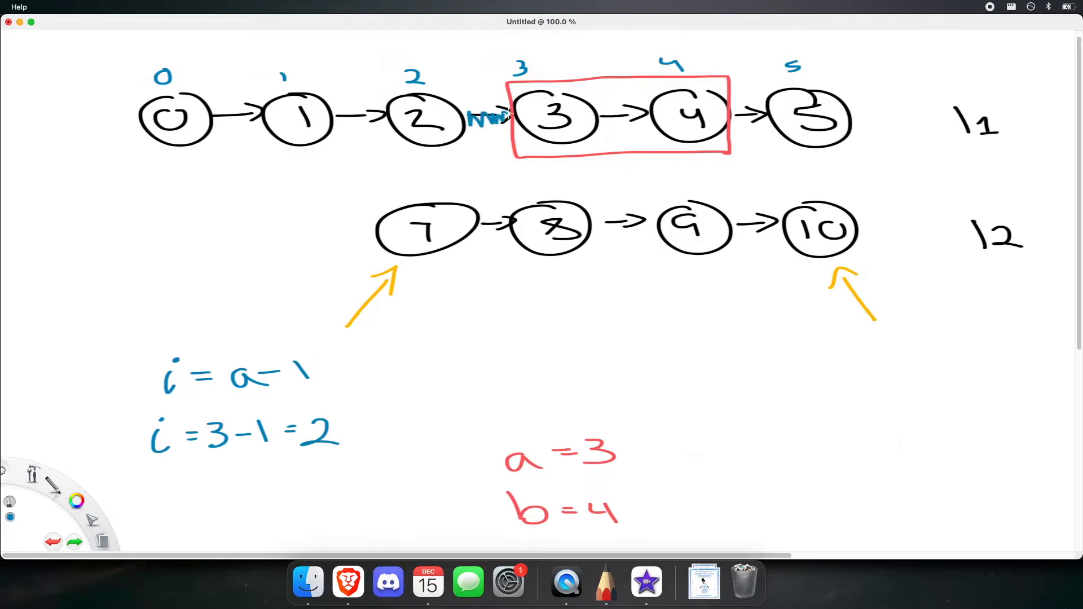
{"action": "left_click_drag", "start_coordinate": [425, 145], "coordinate": [428, 200]}
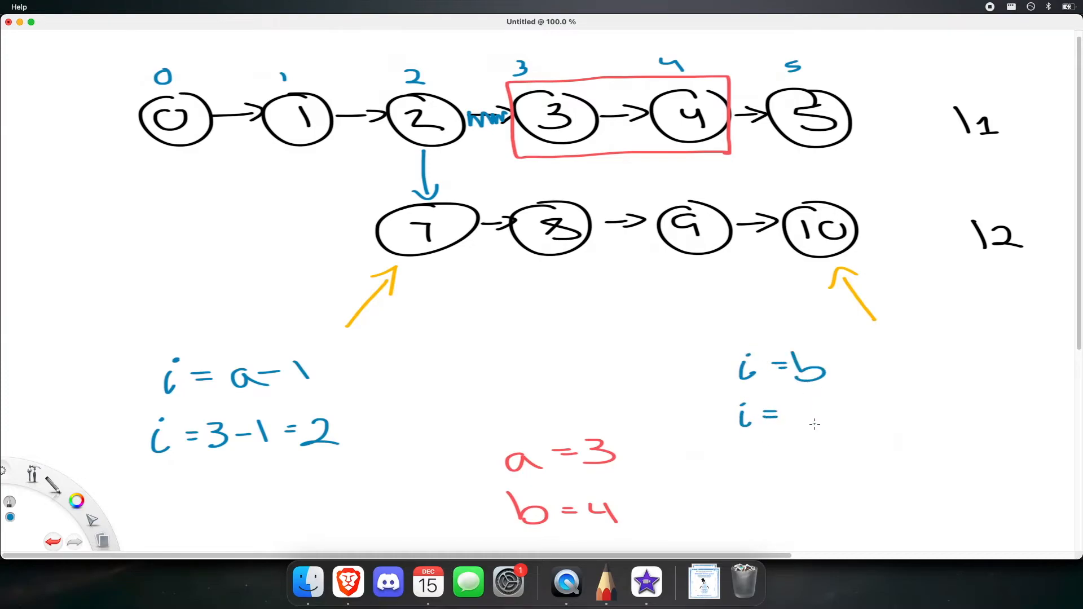
Step: Draw the arrow from 2 to 7, note i = b, i = 4, circle node 5 and link 10 up to 5
{"action": "type", "text": "4"}
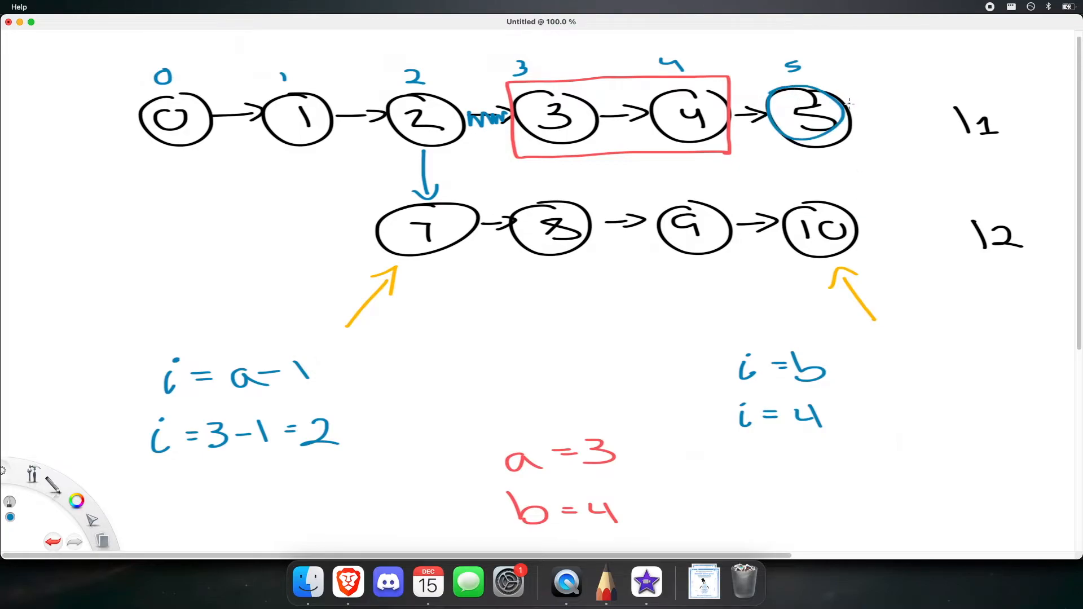
{"action": "mouse_move", "coordinate": [808, 215]}
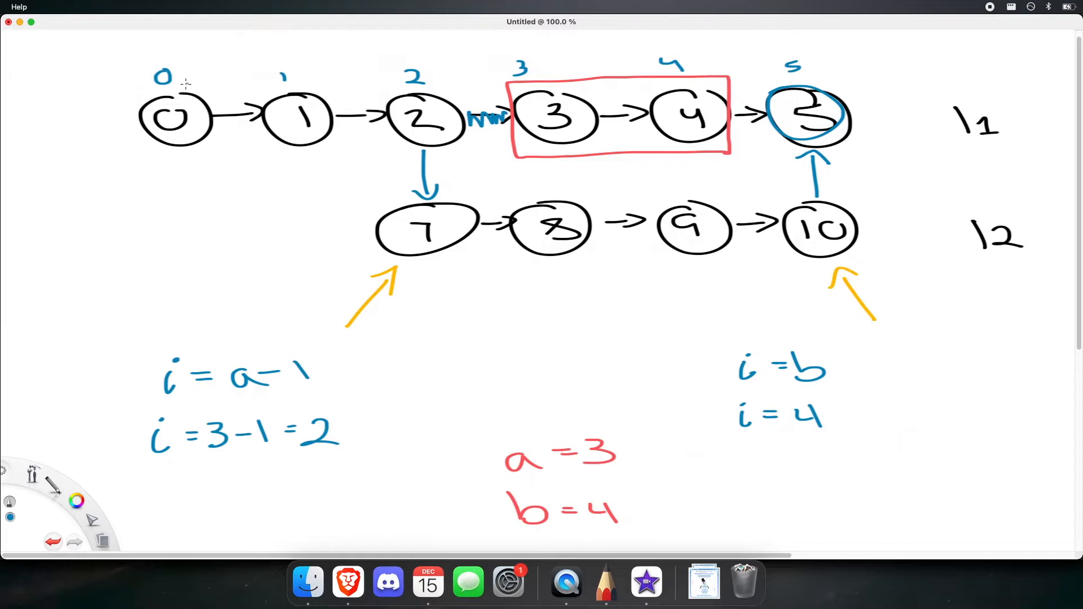
{"action": "mouse_move", "coordinate": [336, 467]}
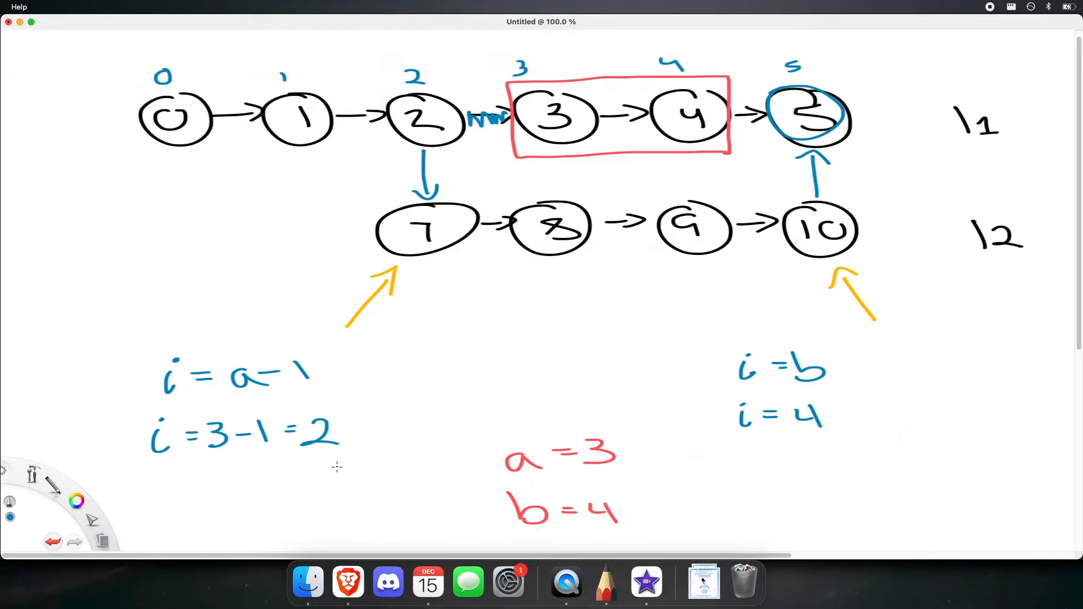
{"action": "mouse_move", "coordinate": [385, 342]}
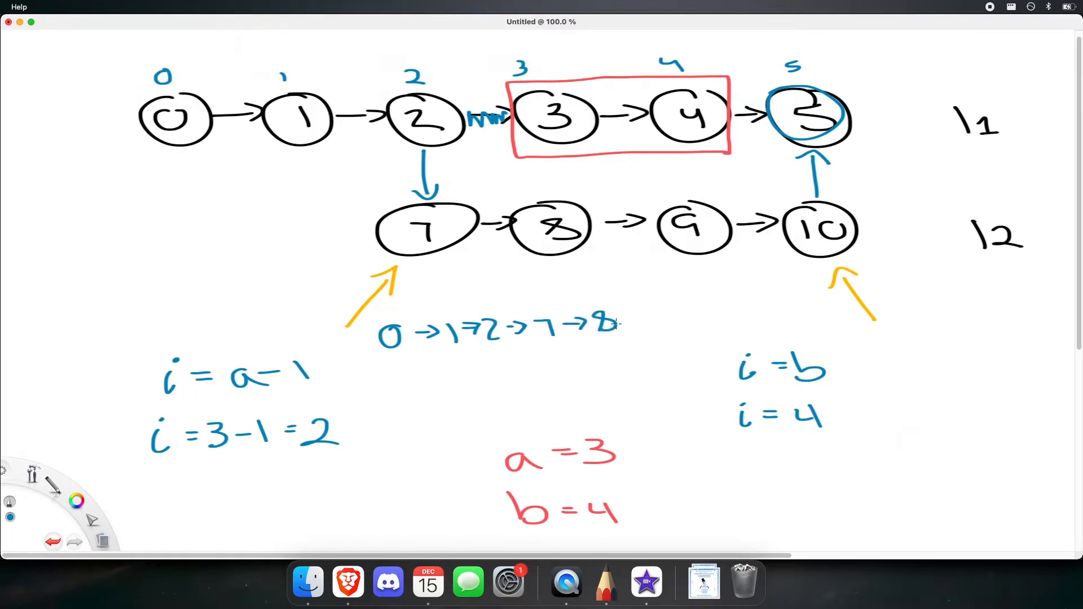
Step: Write out the merged sequence 0→1→2→7→8→9→10→5 in blue beneath the lists
{"action": "type", "text": "→9→"}
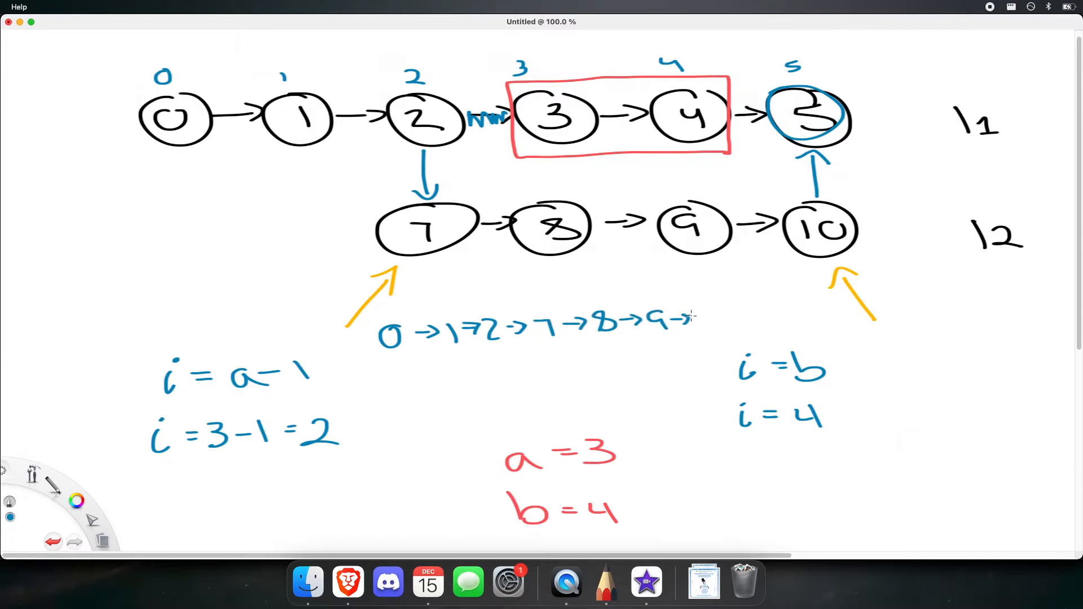
{"action": "type", "text": "10→5"}
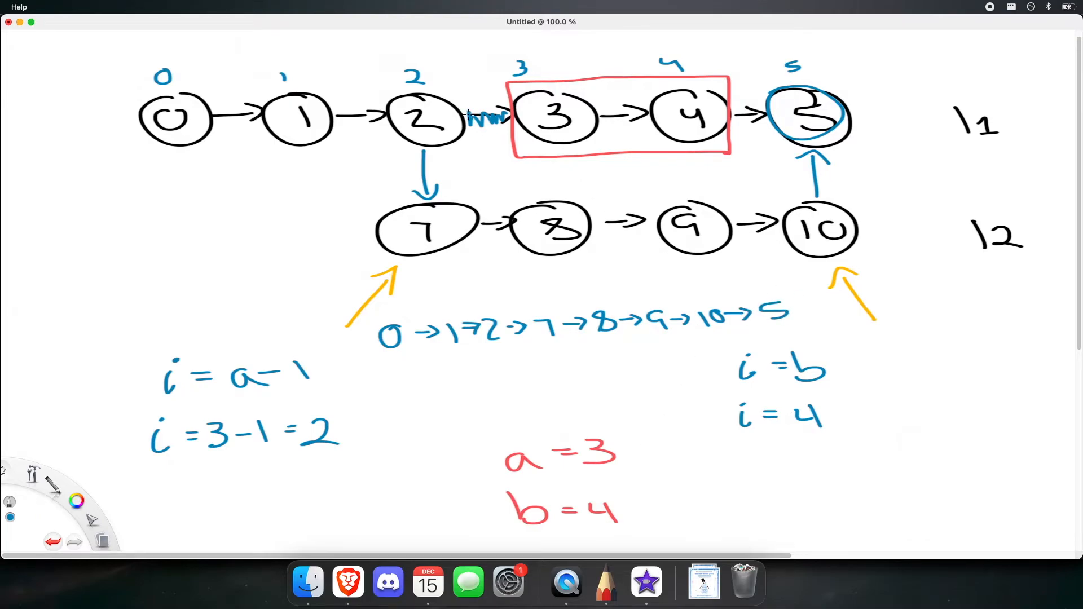
{"action": "mouse_move", "coordinate": [404, 188]}
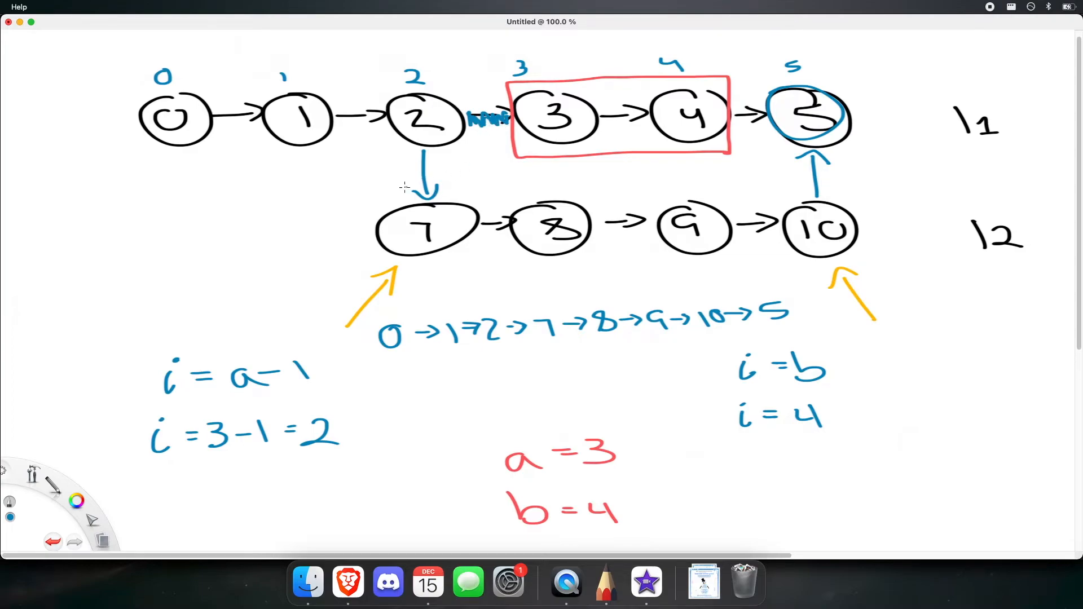
{"action": "mouse_move", "coordinate": [435, 178]}
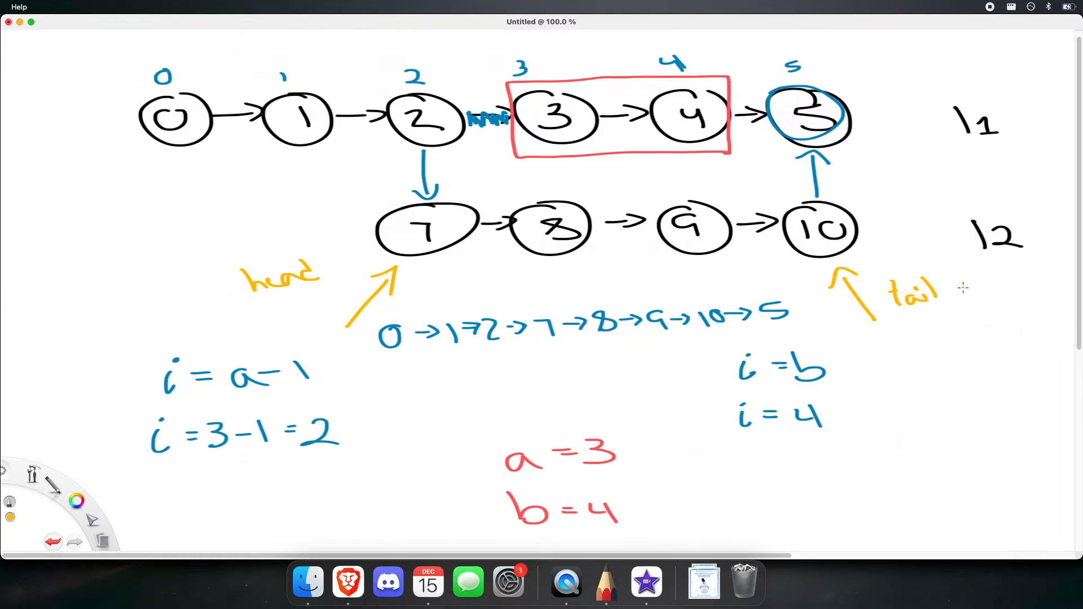
{"action": "mouse_move", "coordinate": [508, 584]}
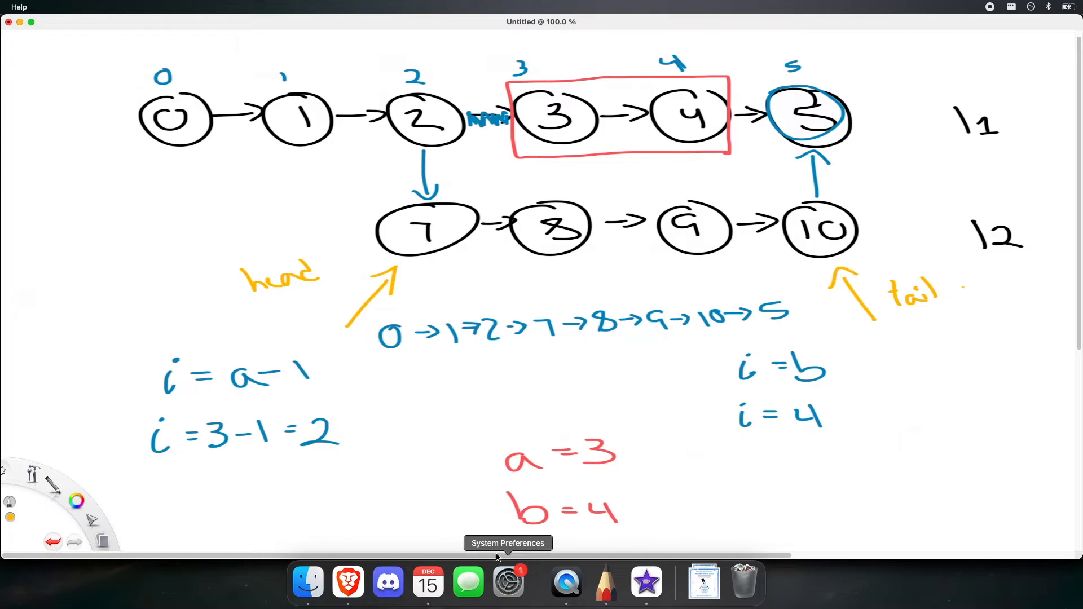
{"action": "mouse_move", "coordinate": [425, 155]}
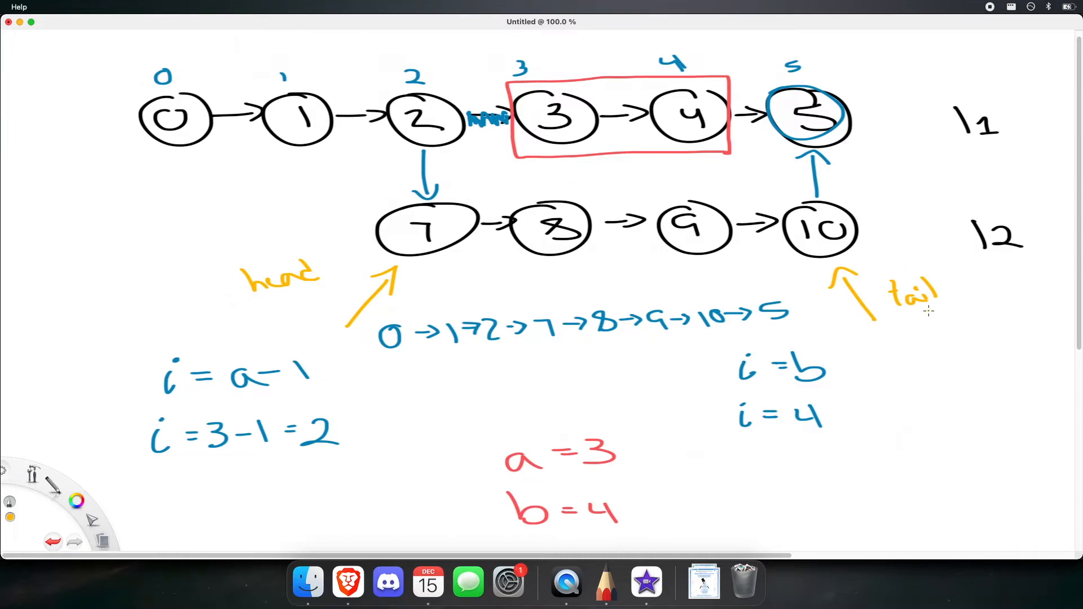
{"action": "mouse_move", "coordinate": [818, 251]}
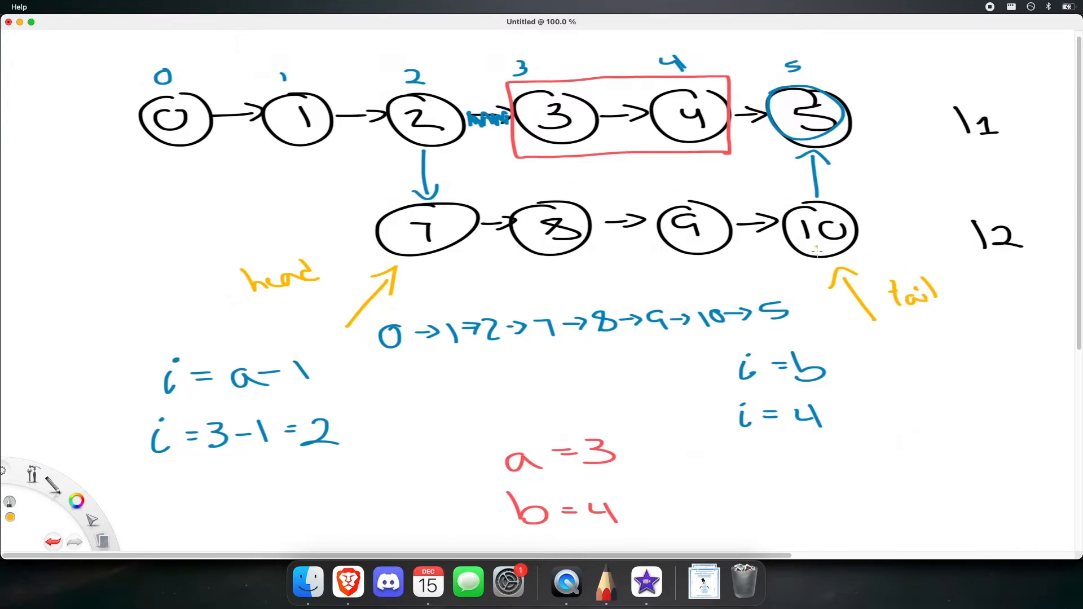
{"action": "mouse_move", "coordinate": [834, 182]}
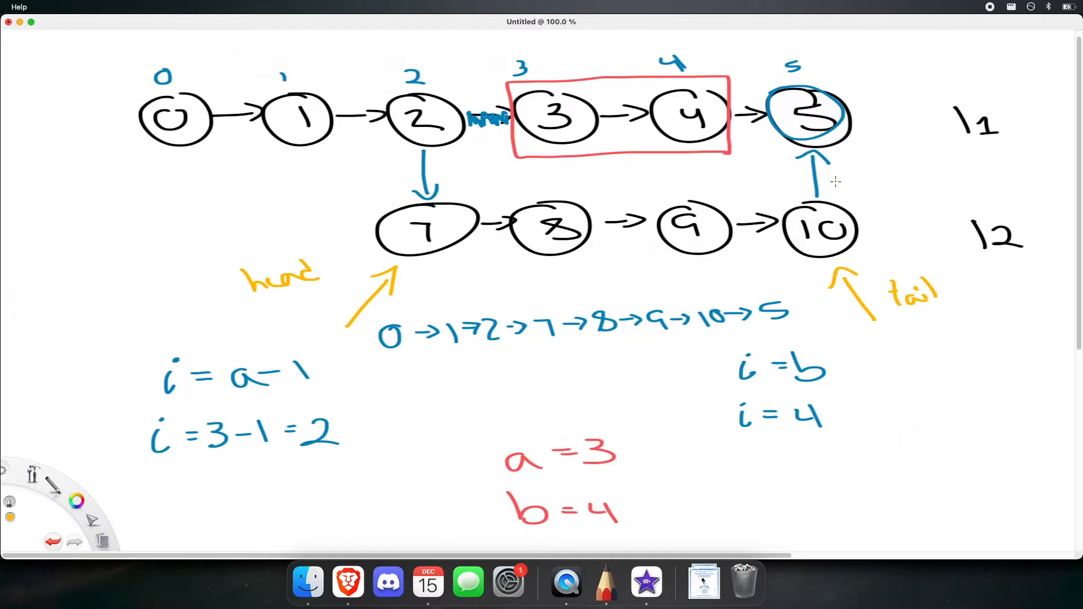
{"action": "mouse_move", "coordinate": [833, 181]}
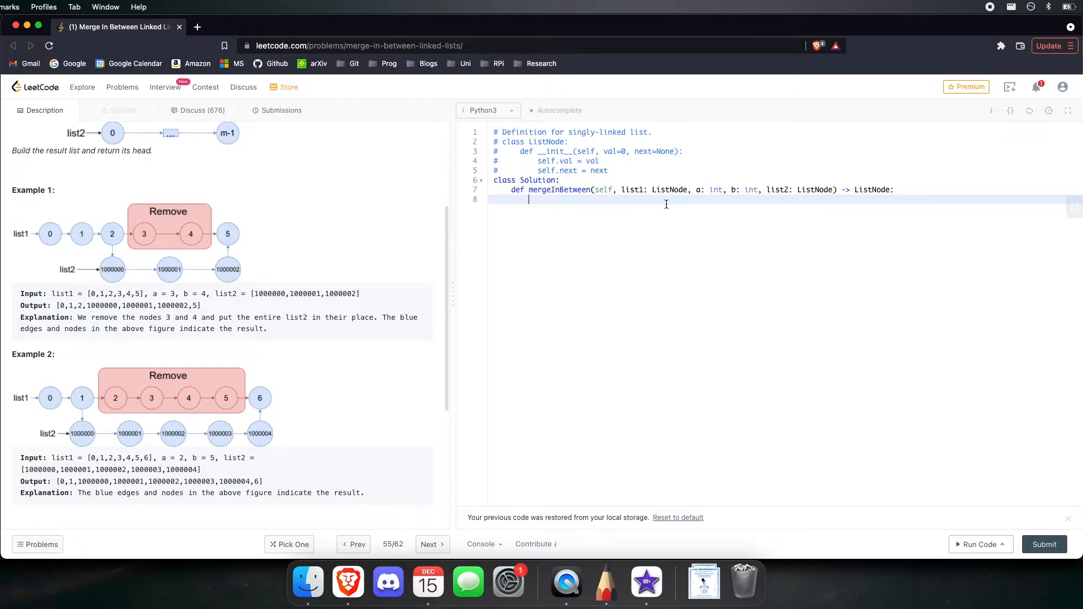
Step: Set head = list2 and tail = None at the top of mergeInBetween
{"action": "type", "text": "head ="}
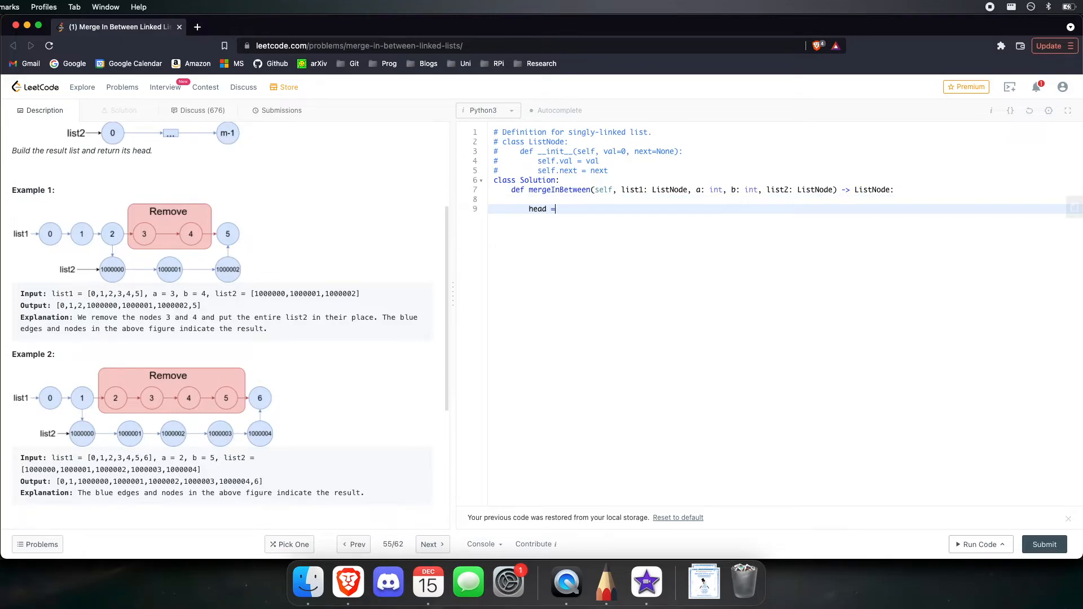
{"action": "type", "text": "list2"}
{"action": "type", "text": "tail"}
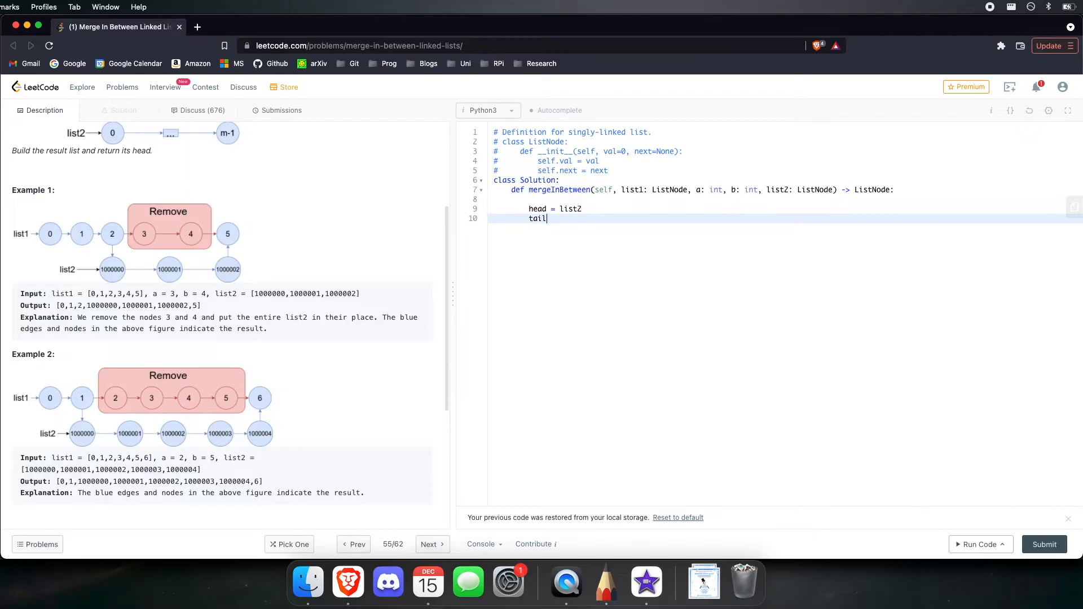
{"action": "type", "text": "= None"}
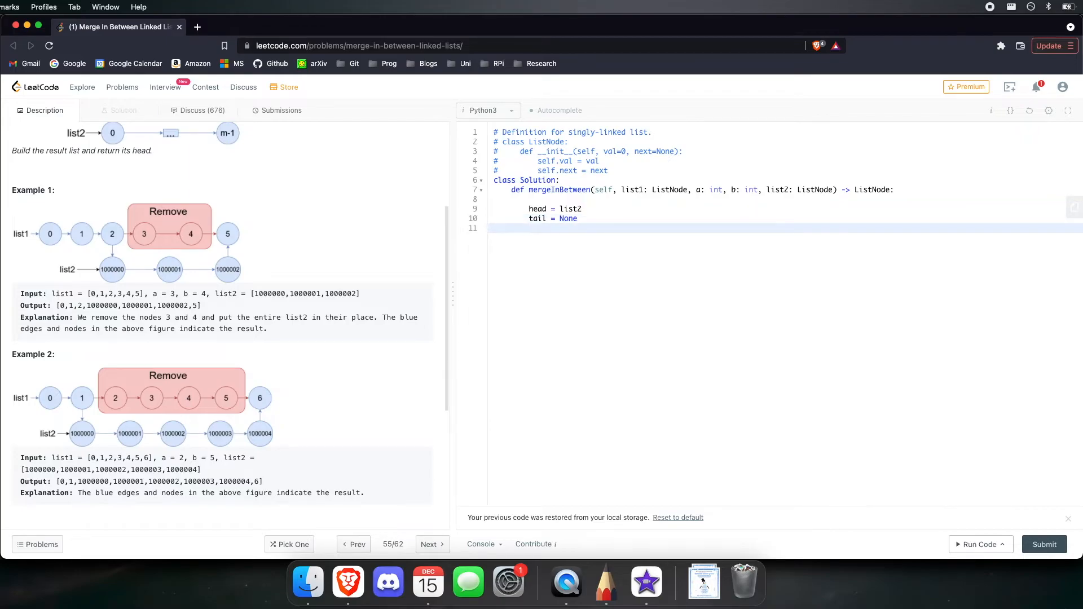
Step: Add a while list2 loop that sets tail = list2 and advances list2 to its last node
{"action": "type", "text": "while list2:"}
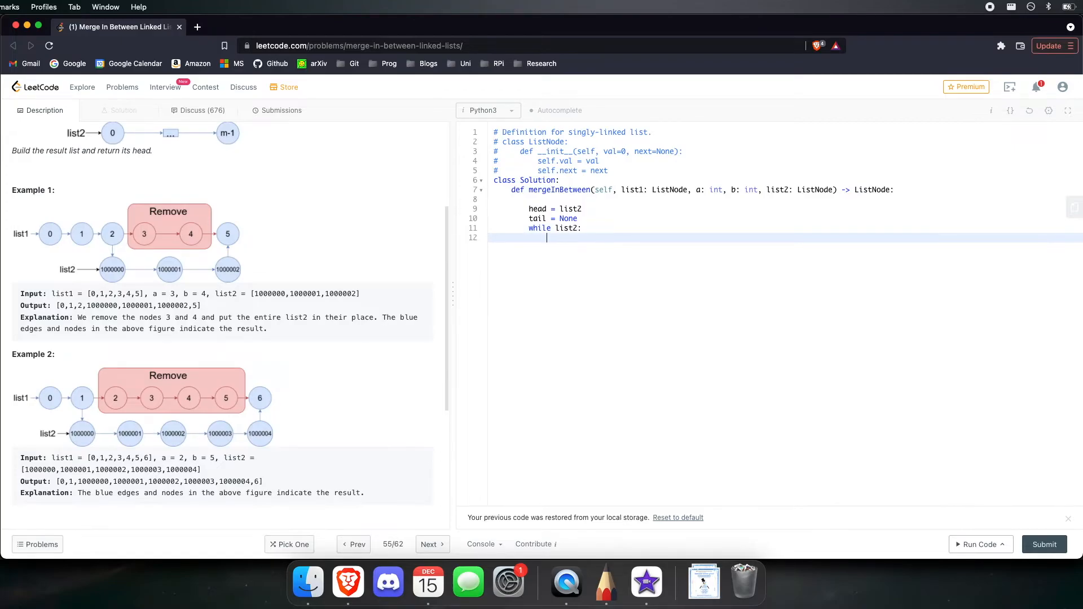
{"action": "type", "text": "tail ="}
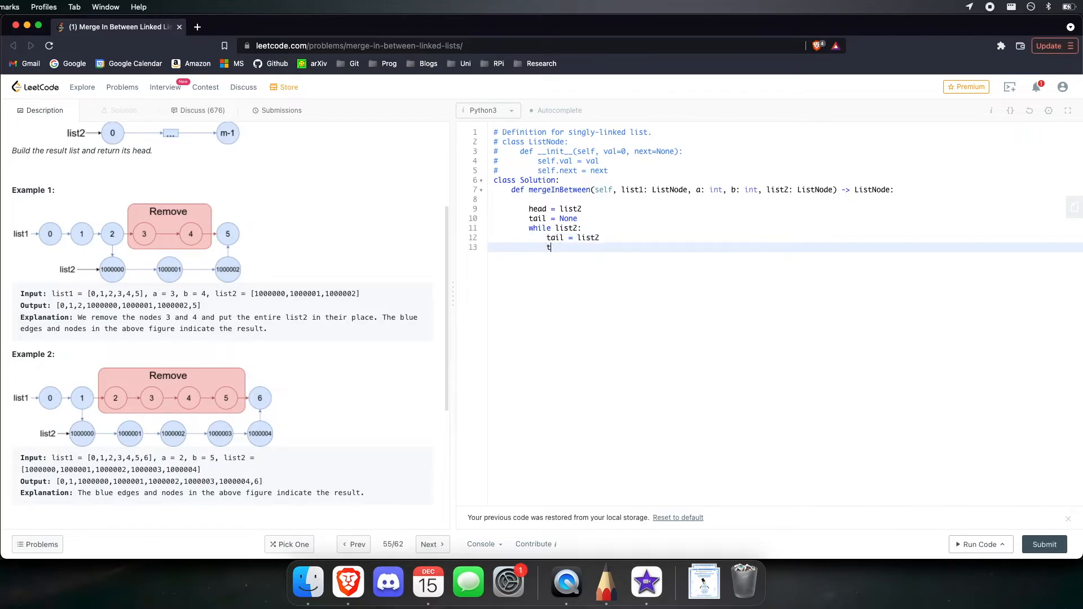
{"action": "type", "text": "list2 = list2.next"}
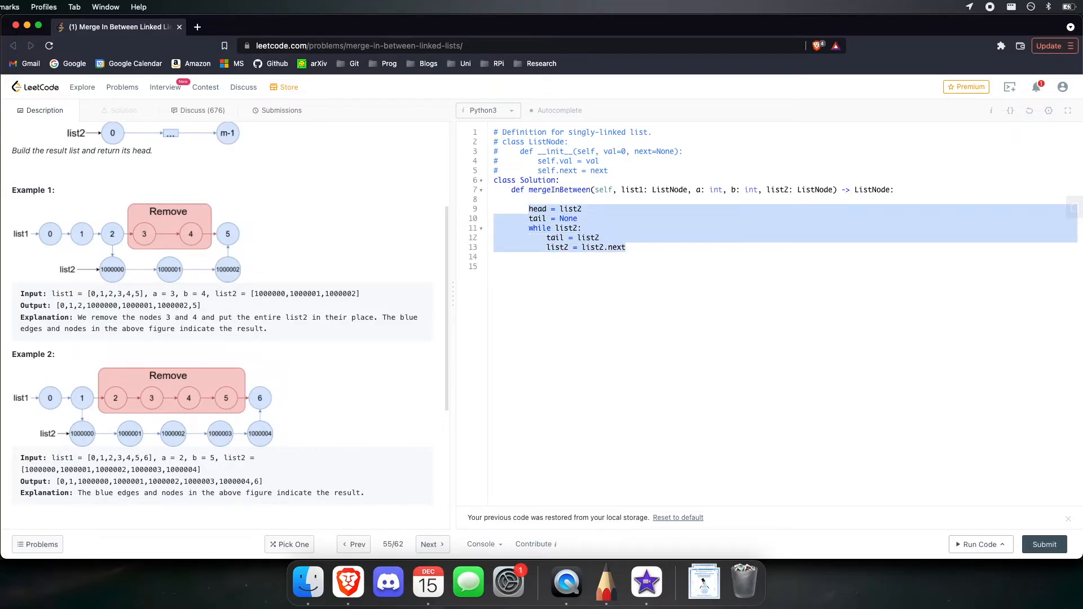
{"action": "left_click", "coordinate": [553, 266]}
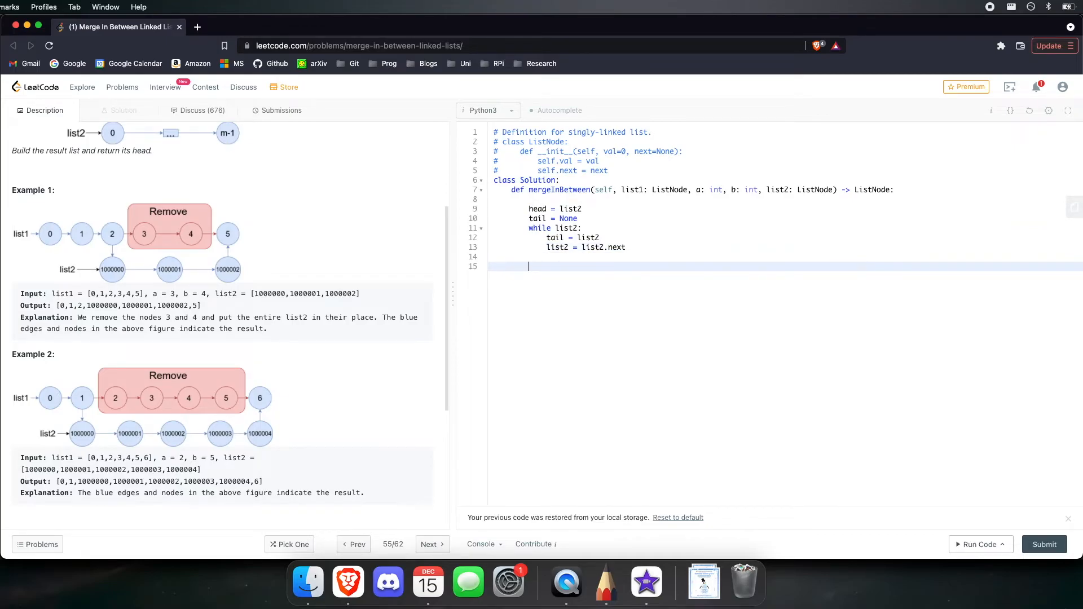
Step: Initialise i = 0 and jot the sample values 5 -> 7 -> 8 -> 12
{"action": "type", "text": "i = 0"}
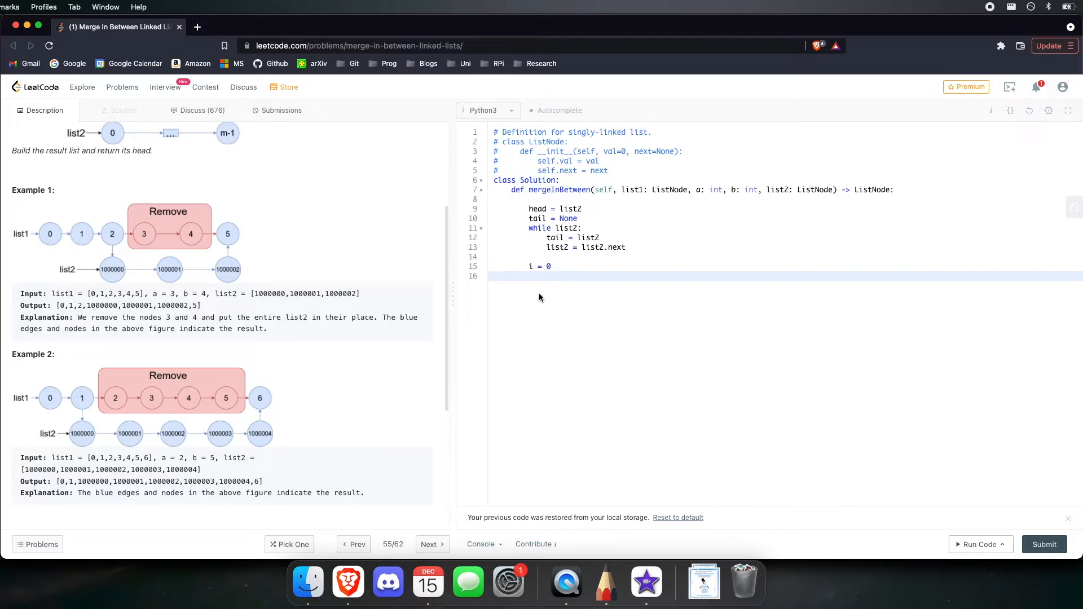
{"action": "mouse_move", "coordinate": [112, 425]}
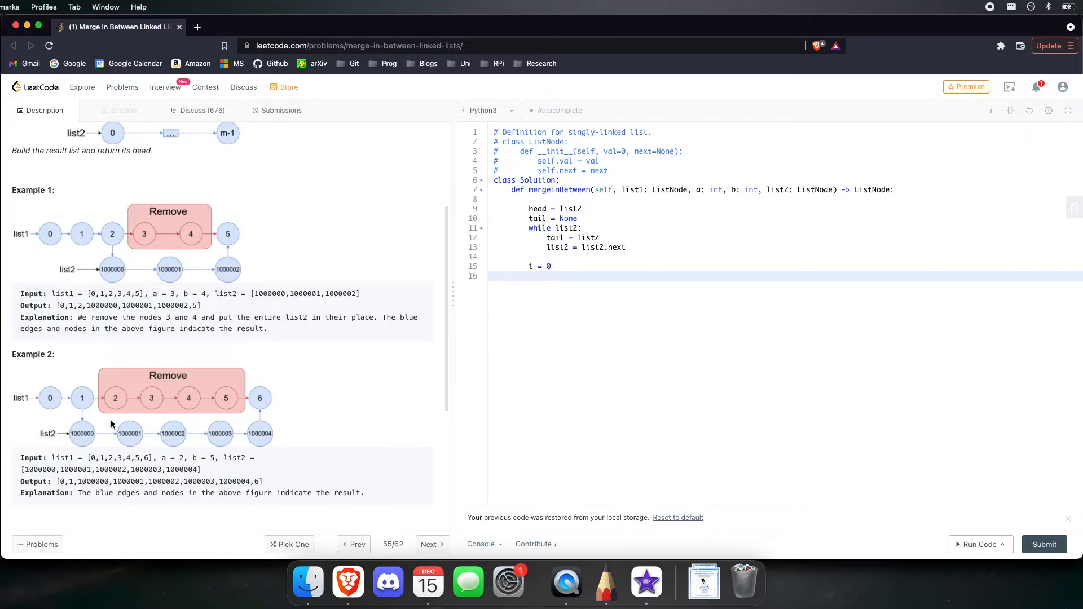
{"action": "mouse_move", "coordinate": [58, 407]}
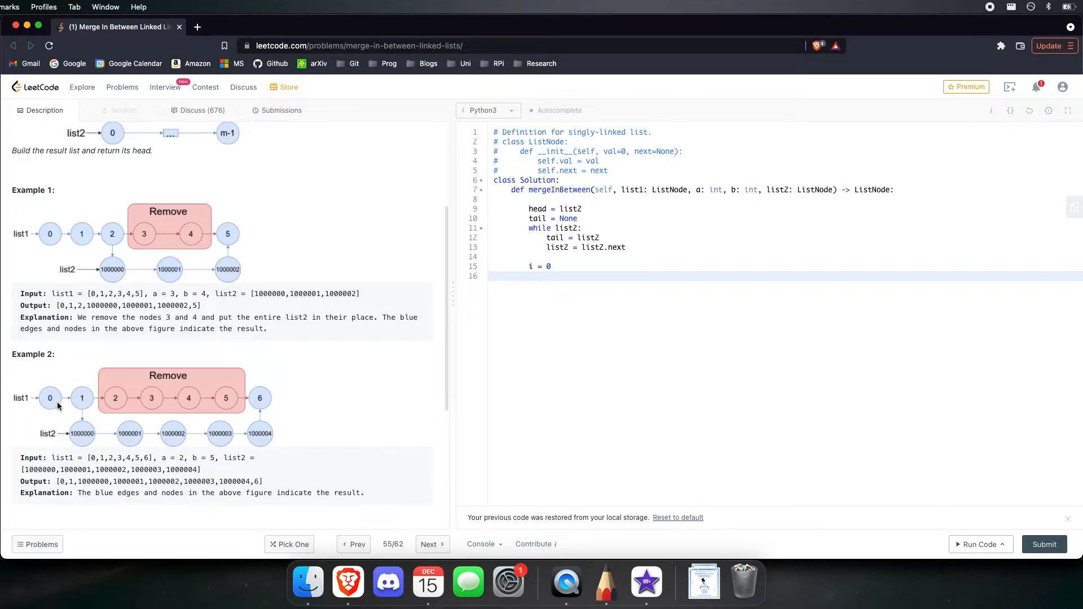
{"action": "mouse_move", "coordinate": [539, 283]}
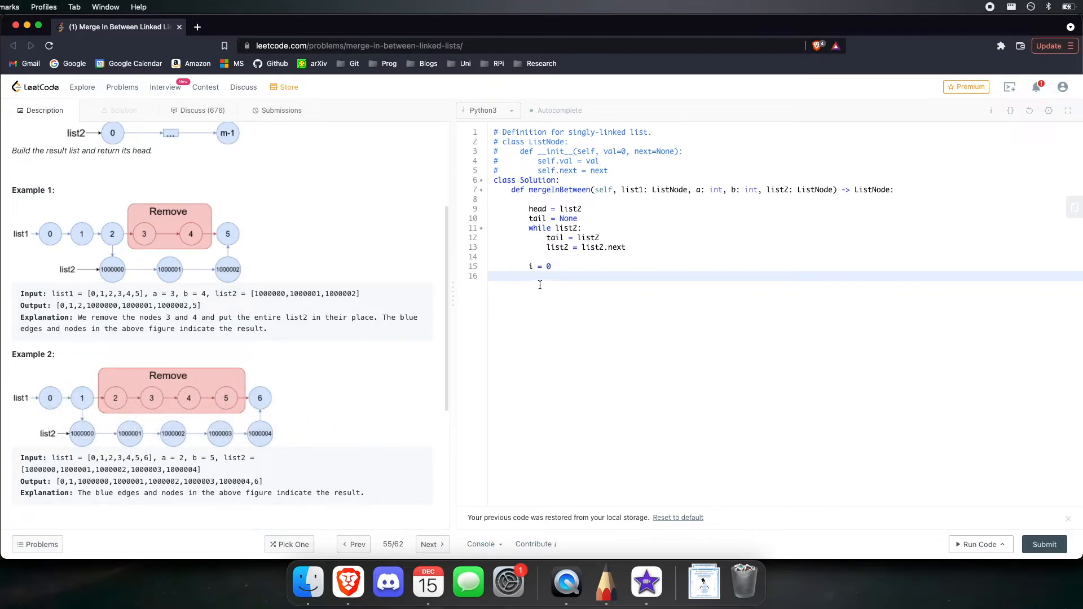
{"action": "type", "text": "5 ->"}
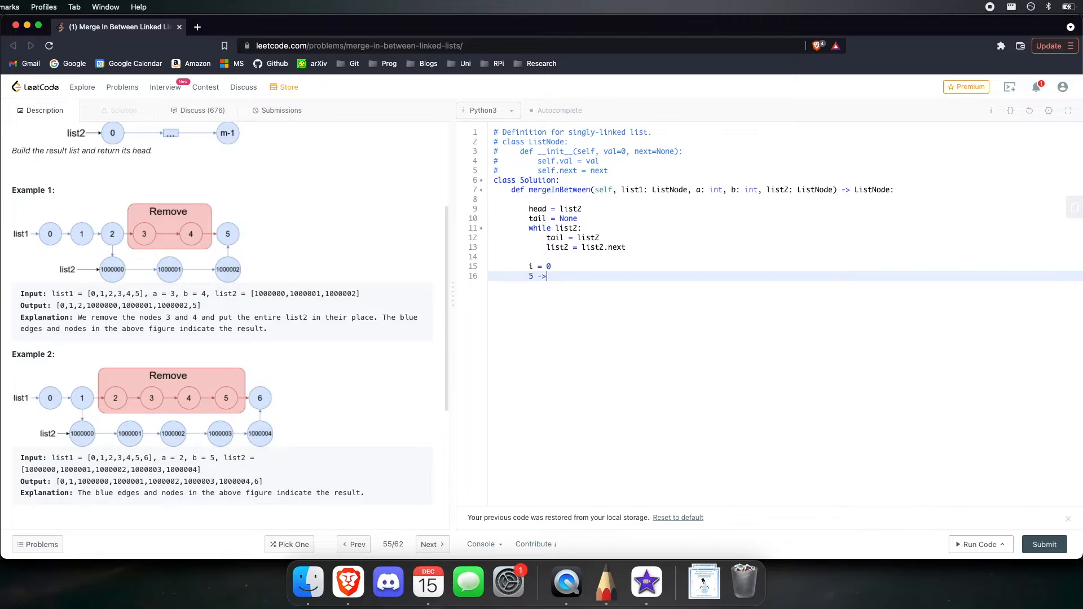
{"action": "type", "text": "7 ->"}
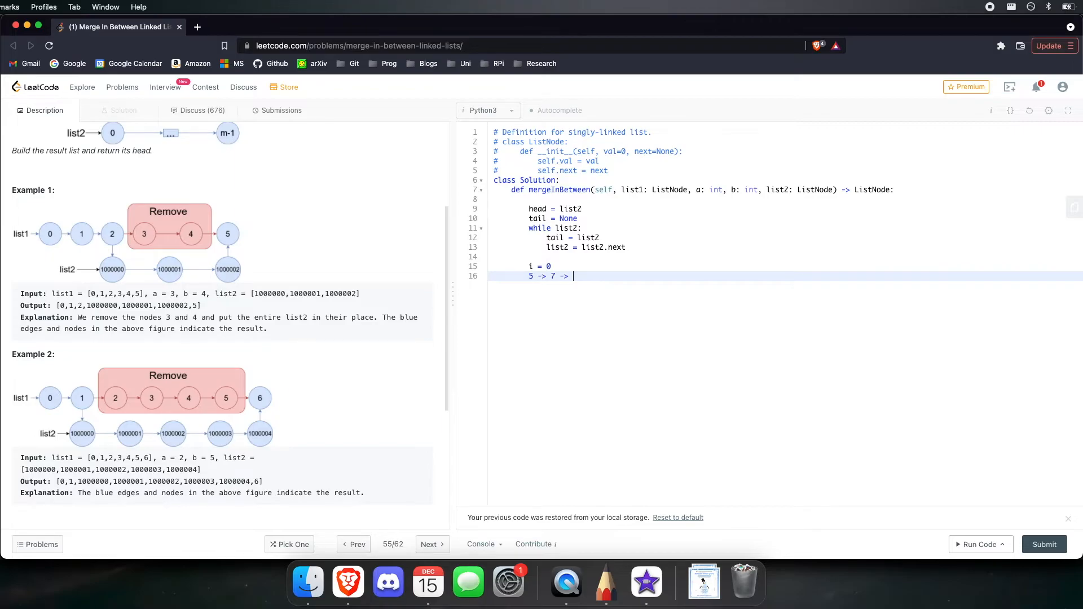
{"action": "type", "text": "8 ->"}
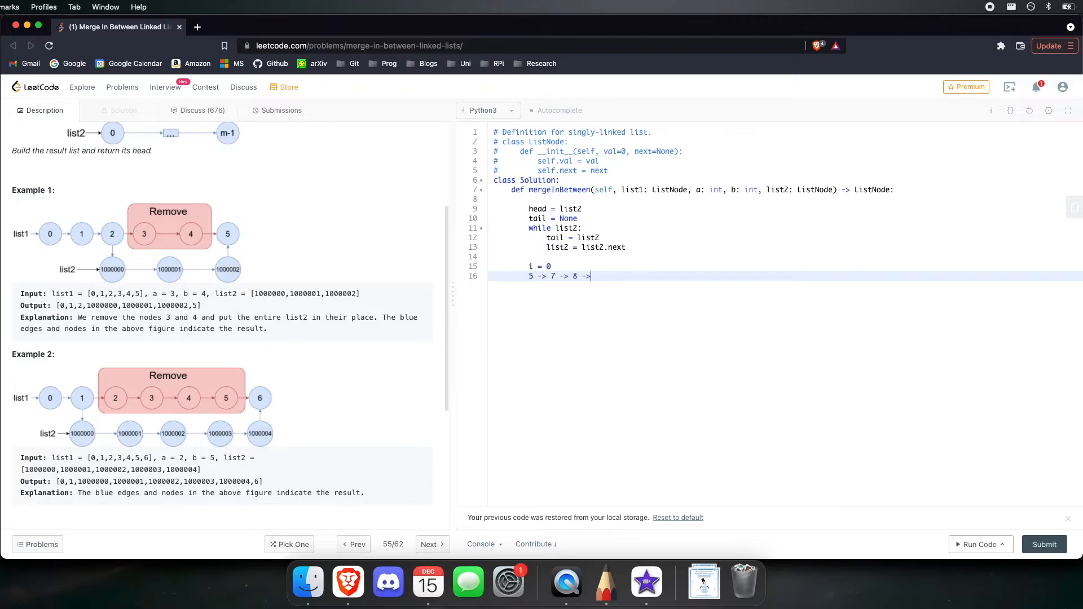
{"action": "type", "text": "12"}
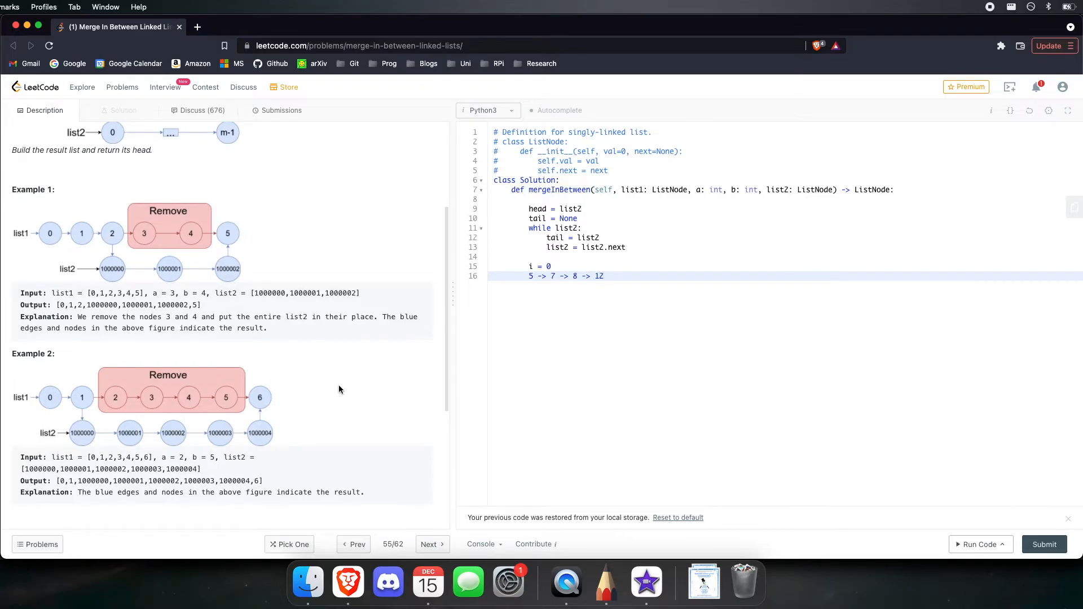
{"action": "scroll", "scroll_direction": "down", "scroll_amount": 3}
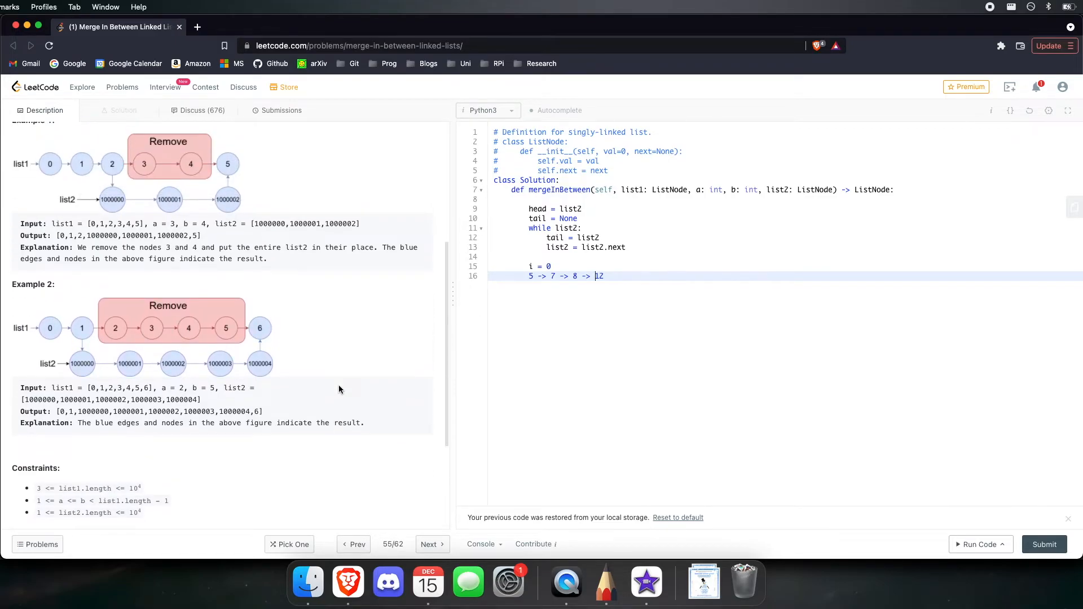
{"action": "scroll", "scroll_direction": "up", "scroll_amount": 3}
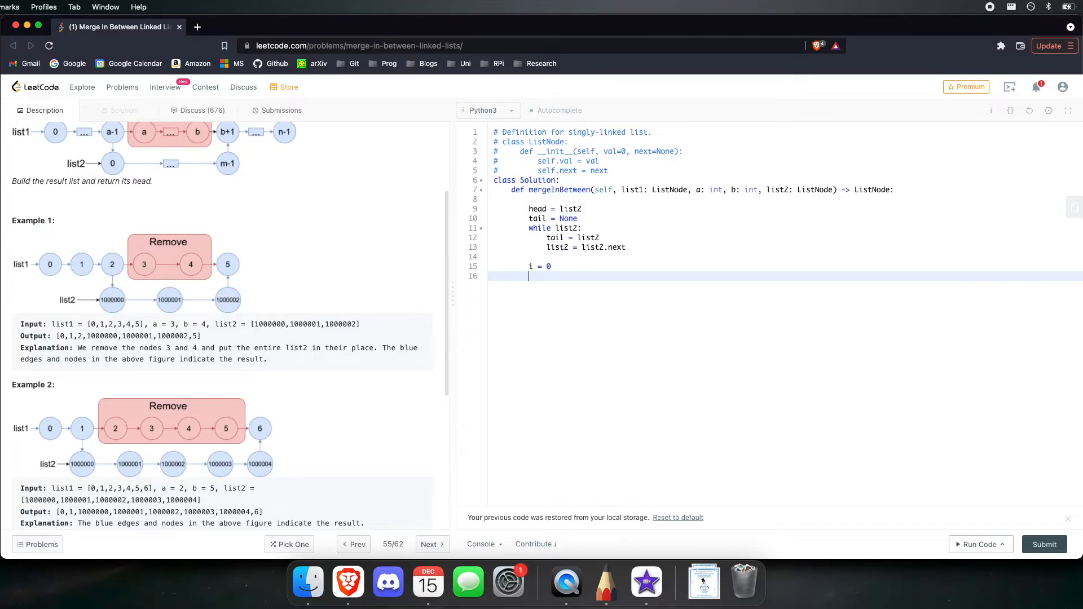
Step: Store ans = list1 and start a while list1 loop
{"action": "type", "text": "ans"}
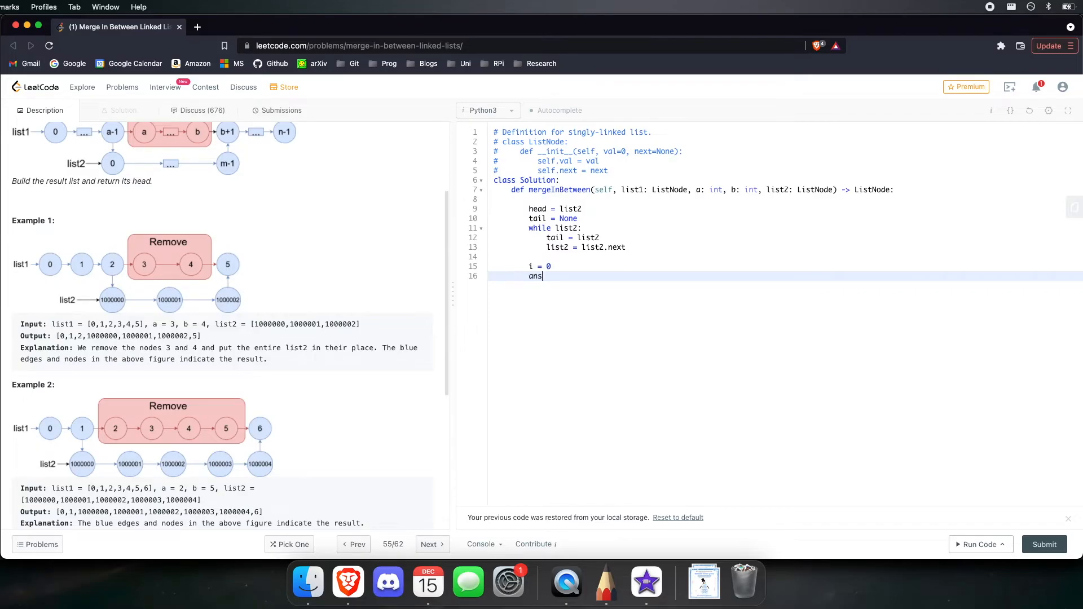
{"action": "type", "text": "="}
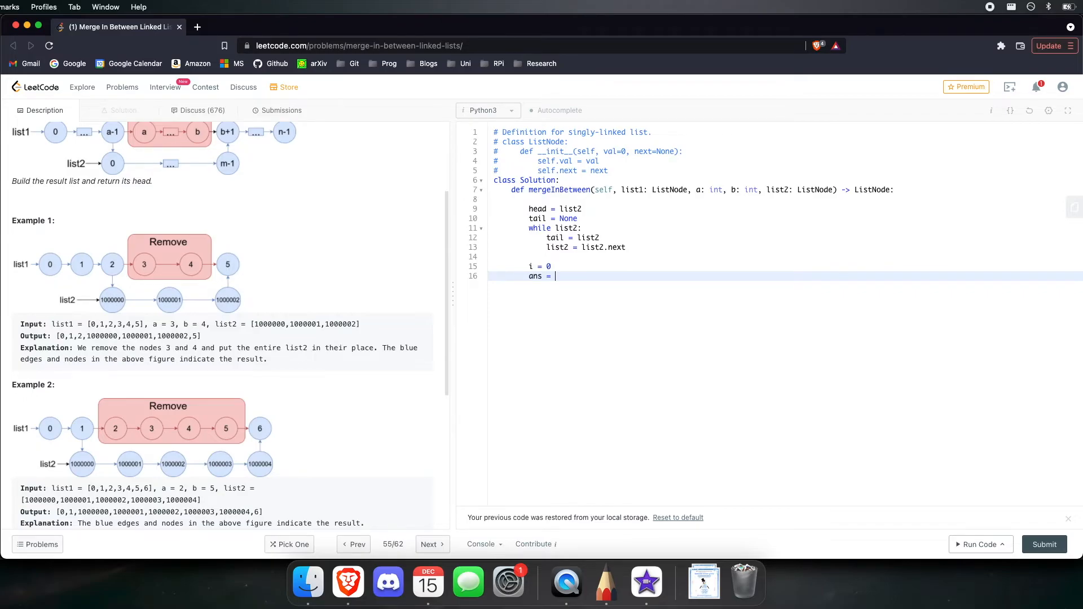
{"action": "type", "text": "list"}
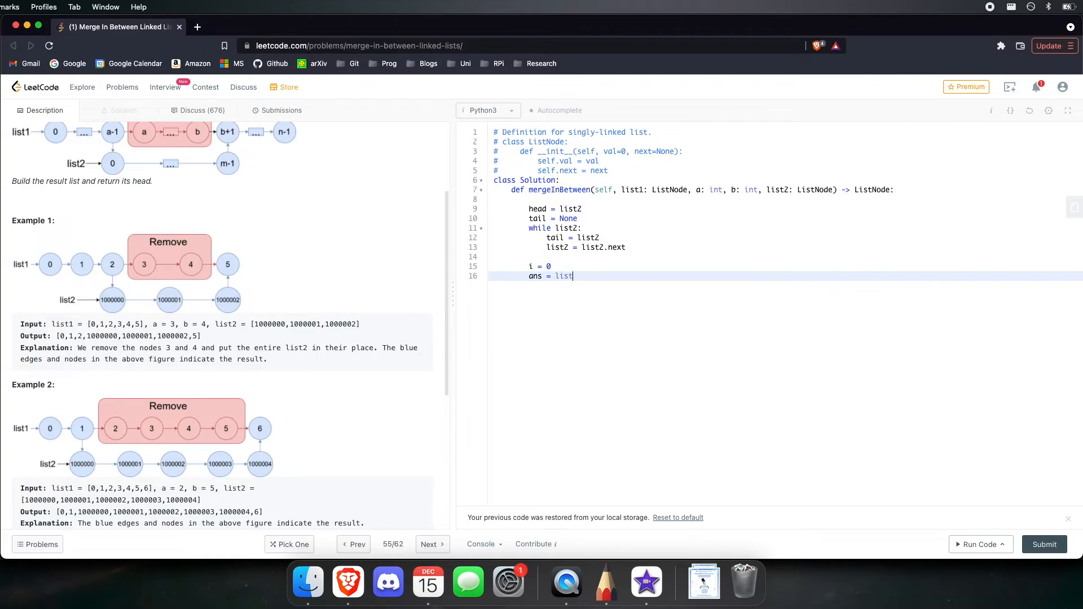
{"action": "type", "text": "1"}
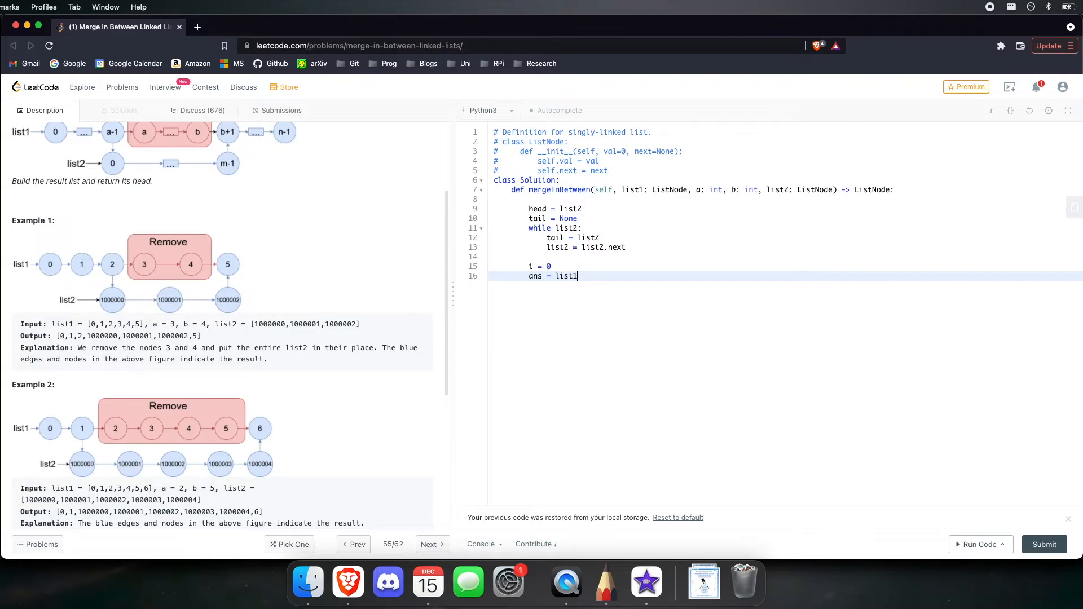
{"action": "key", "text": "Return"}
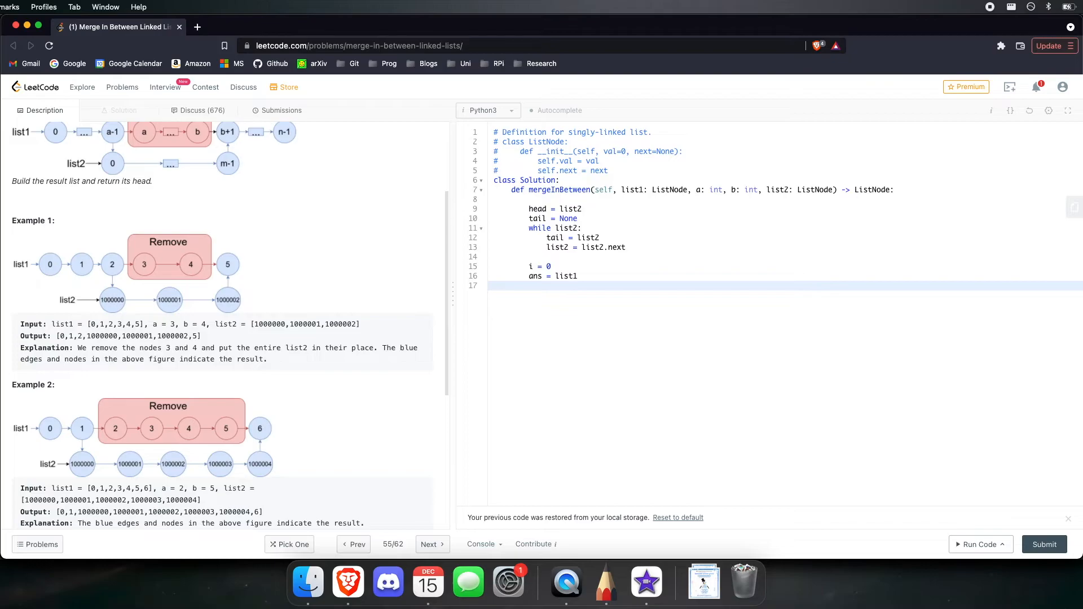
{"action": "type", "text": "while list1:"}
{"action": "type", "text": "if i"}
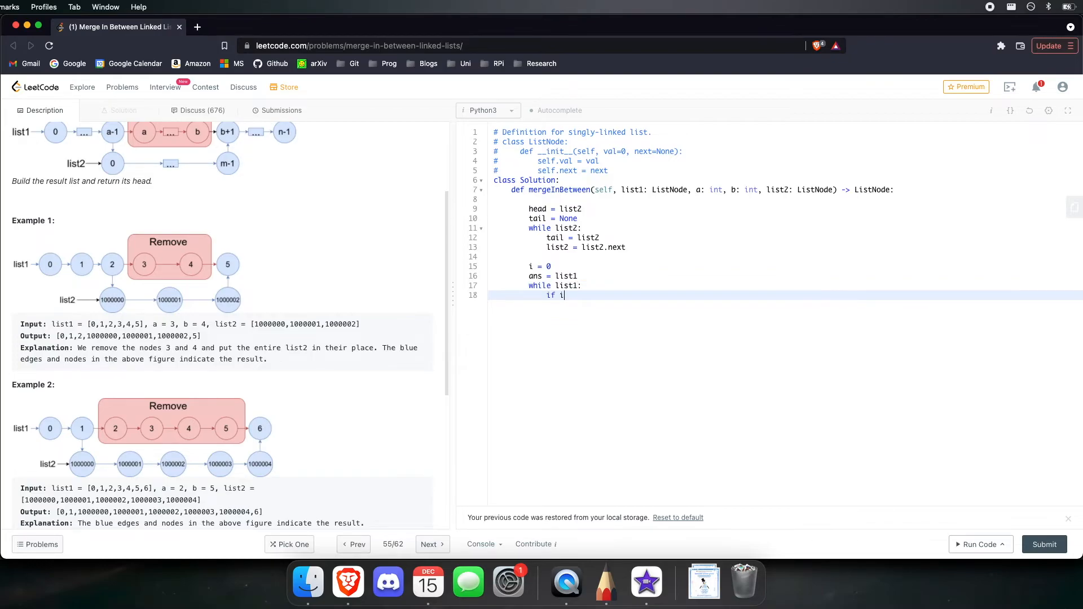
Step: Add the if i+1 == a branch: temp = list1.next, list1.next = head, list1 = temp
{"action": "type", "text": "+1 =="}
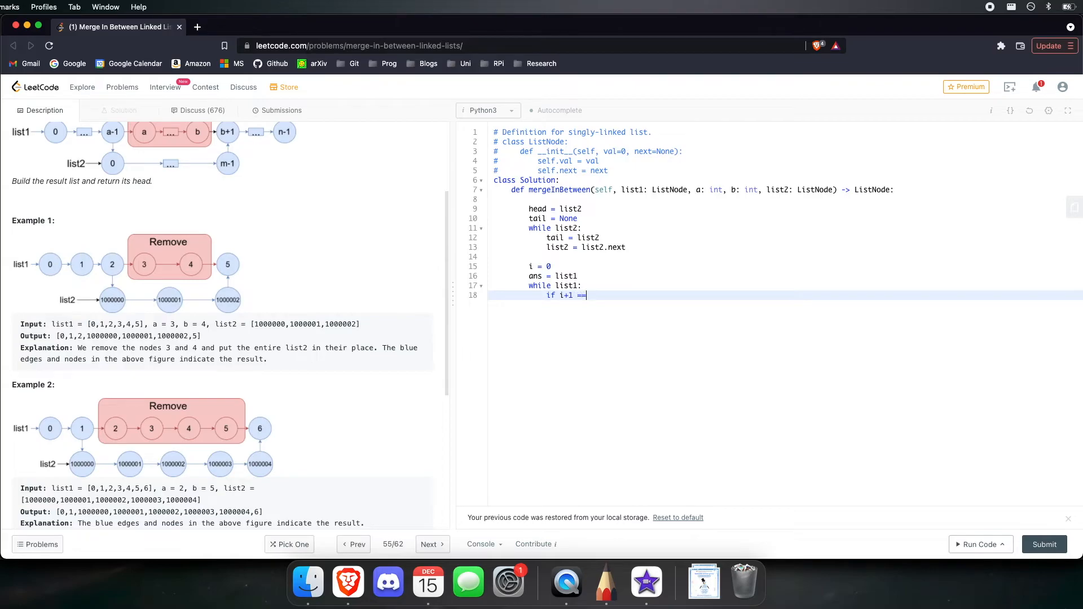
{"action": "type", "text": "a:"}
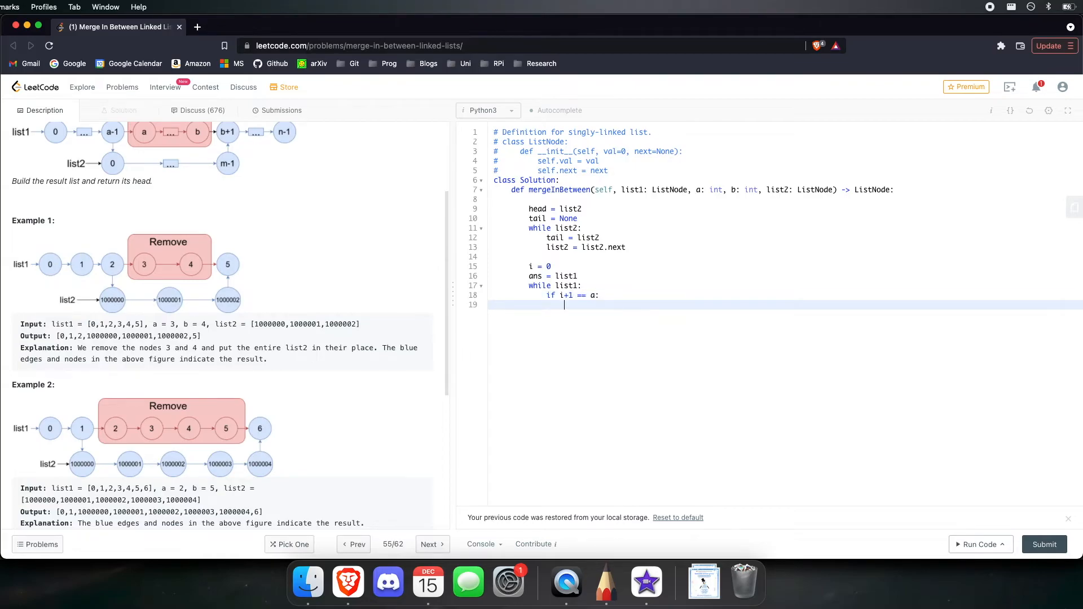
{"action": "type", "text": "temp = l"}
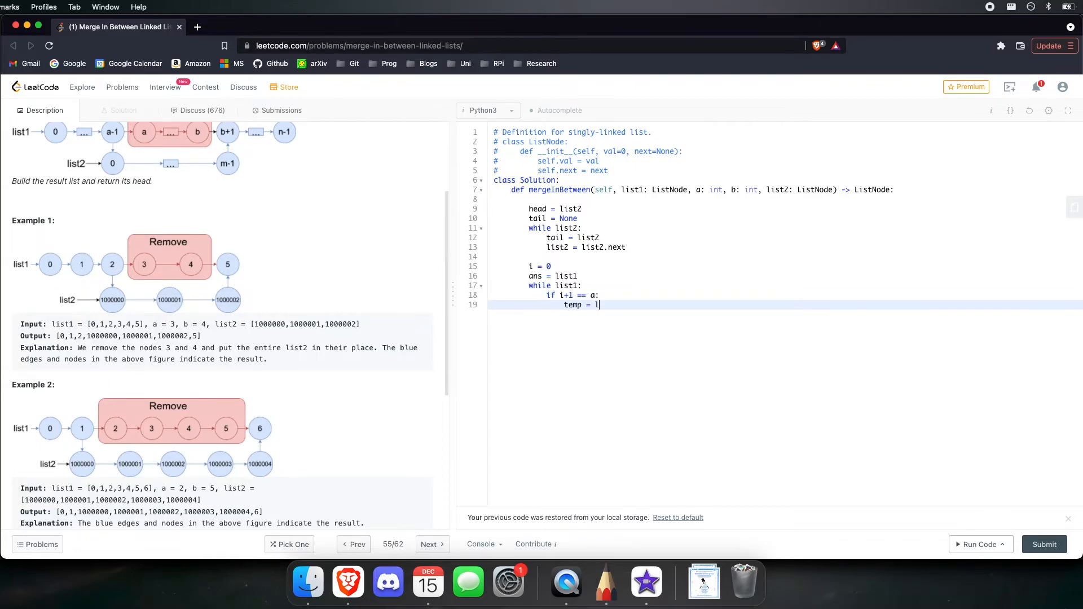
{"action": "type", "text": "ist.next"}
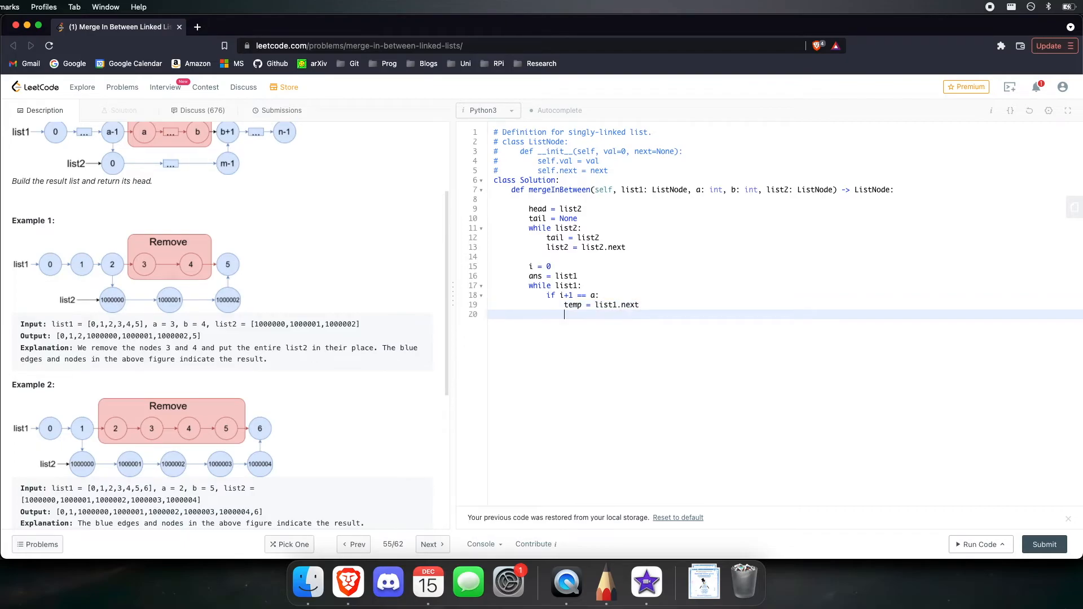
{"action": "type", "text": "list1.next = tail"}
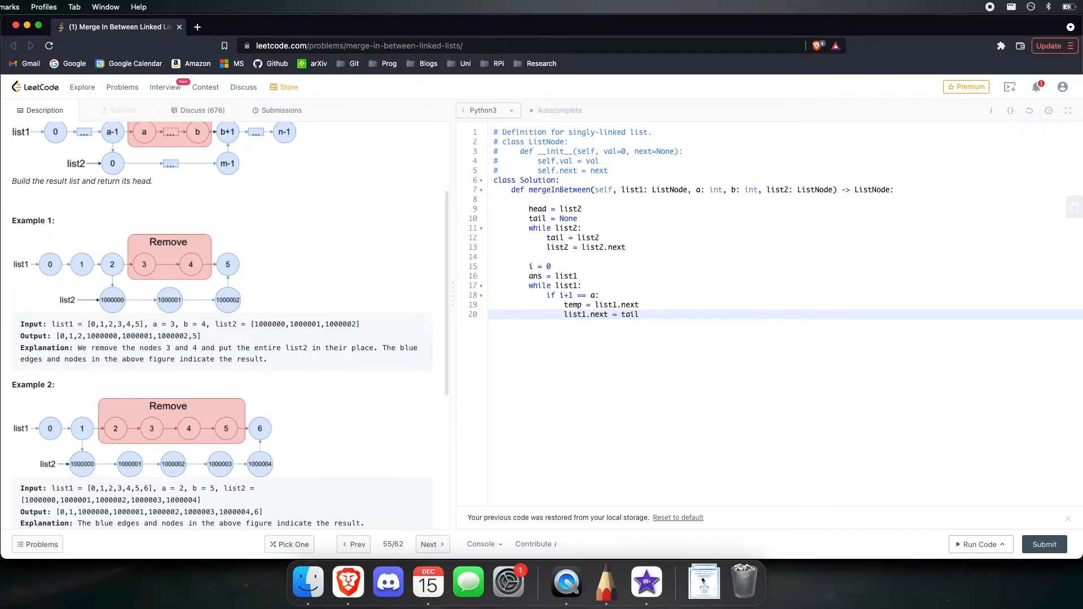
{"action": "type", "text": "head"}
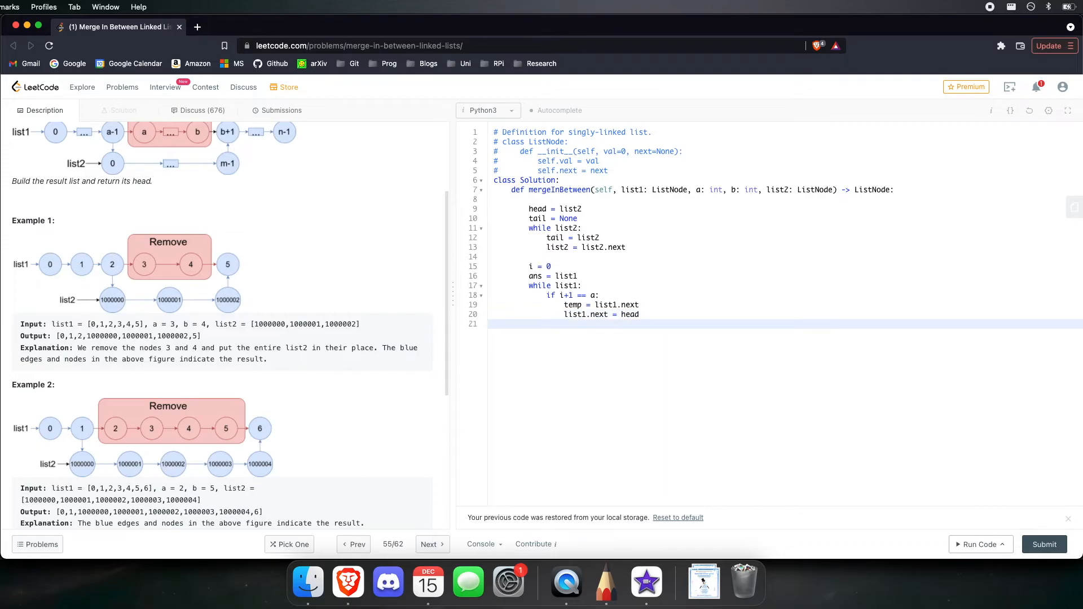
{"action": "type", "text": "list"}
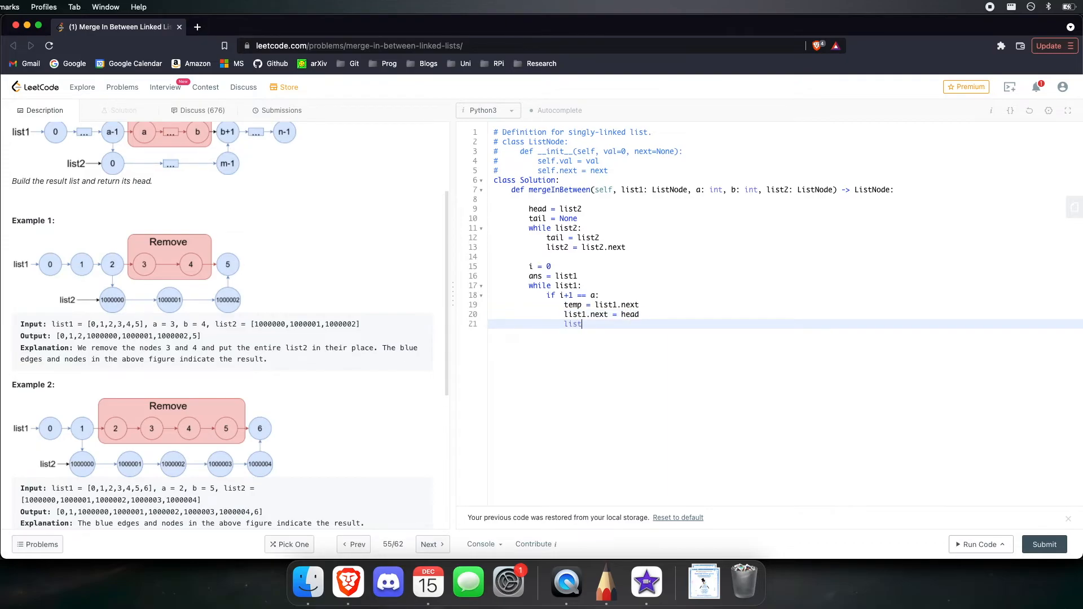
{"action": "type", "text": "1 = temp"}
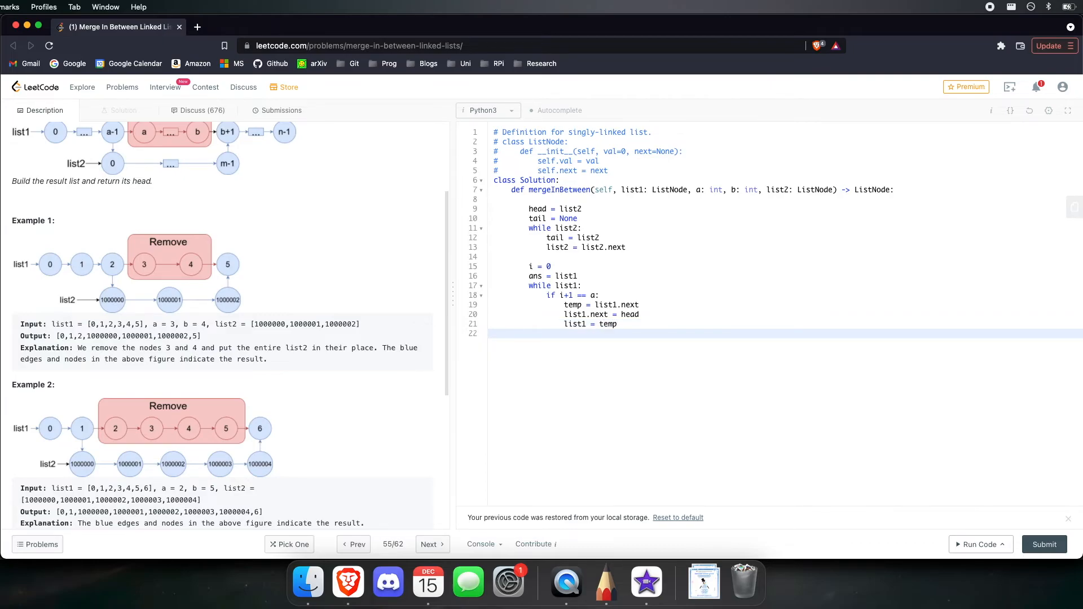
Step: Add the elif i == b branch setting tail.next = list1.next
{"action": "type", "text": "elif"}
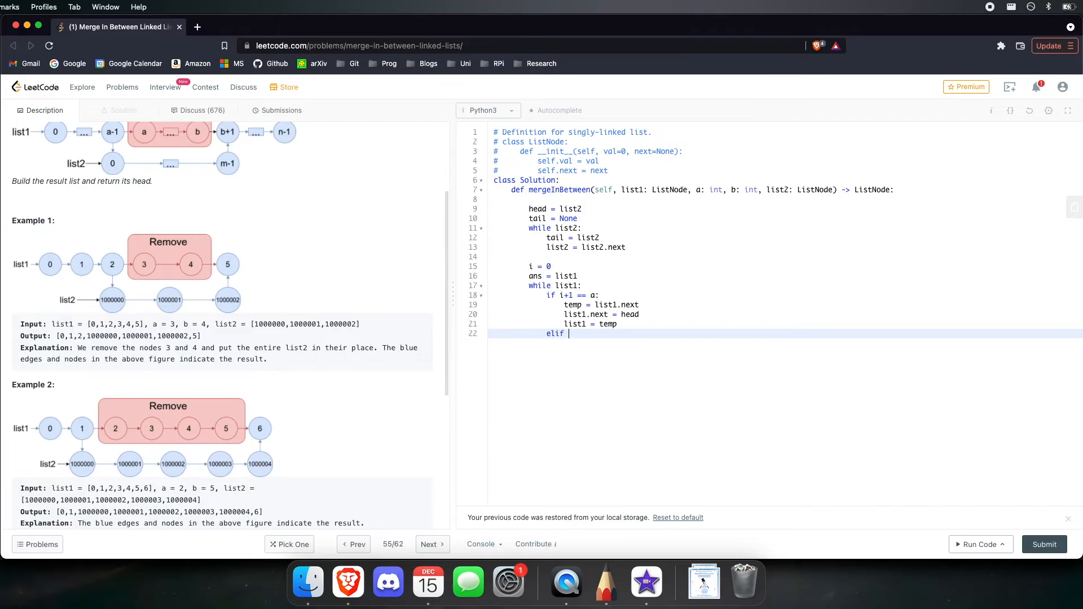
{"action": "type", "text": "i == b:"}
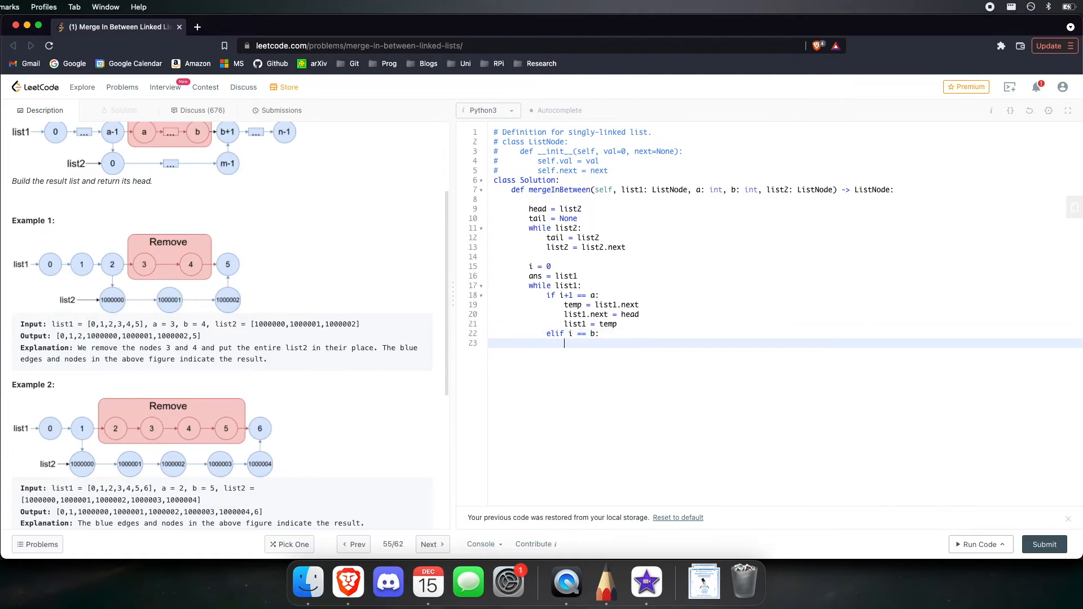
{"action": "type", "text": "tail."}
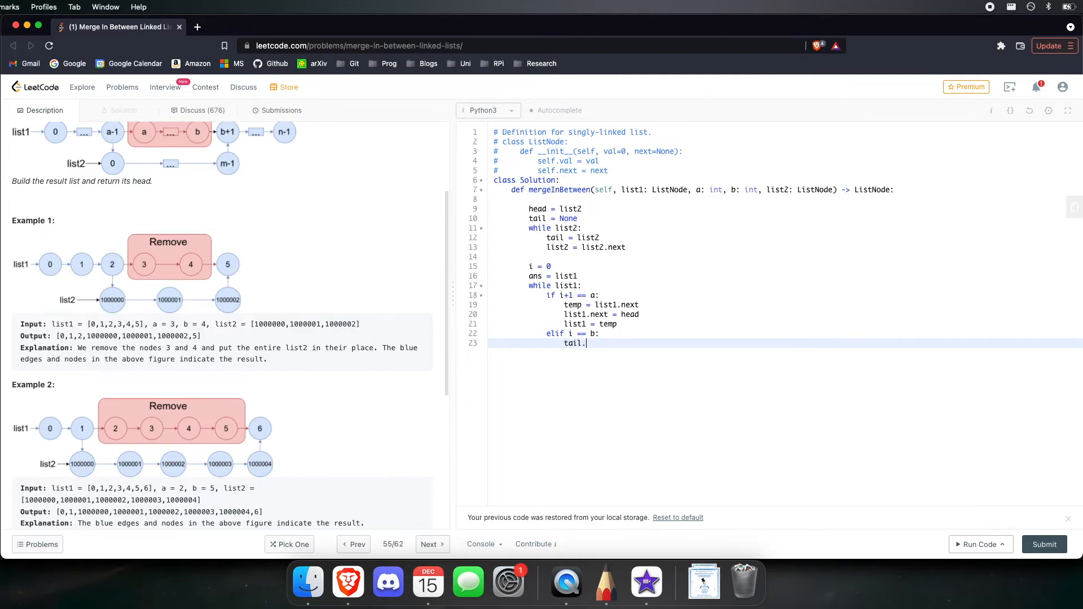
{"action": "type", "text": "next ="}
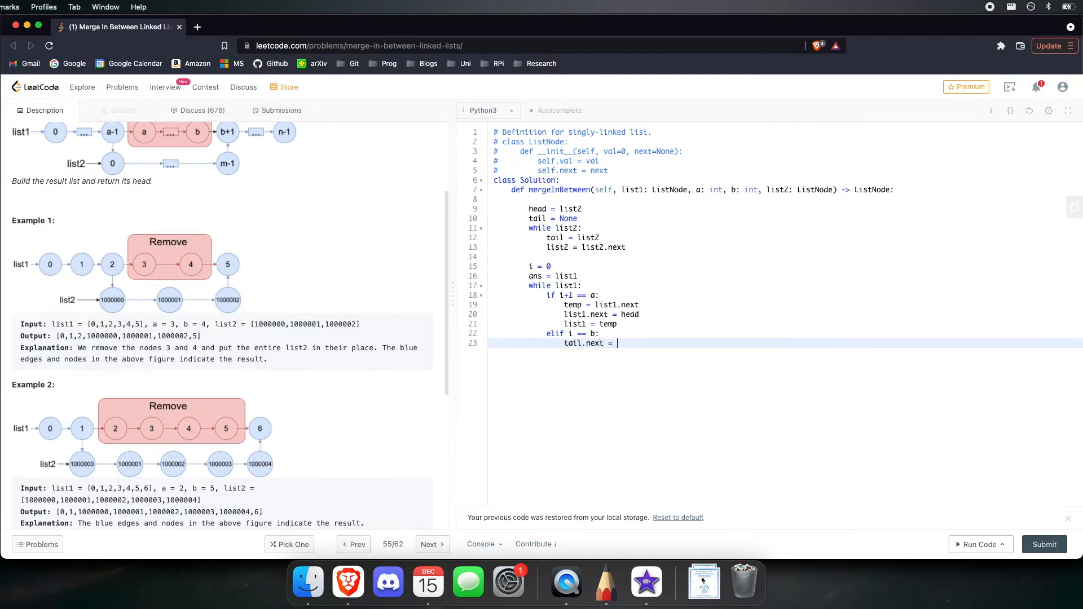
{"action": "type", "text": "list1.n"}
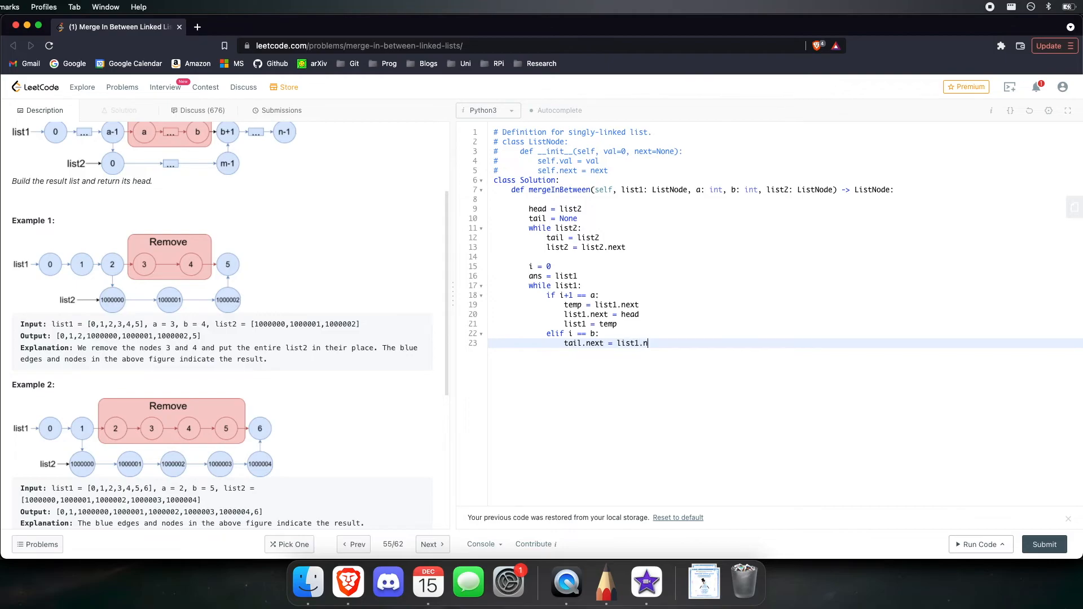
{"action": "type", "text": "ext"}
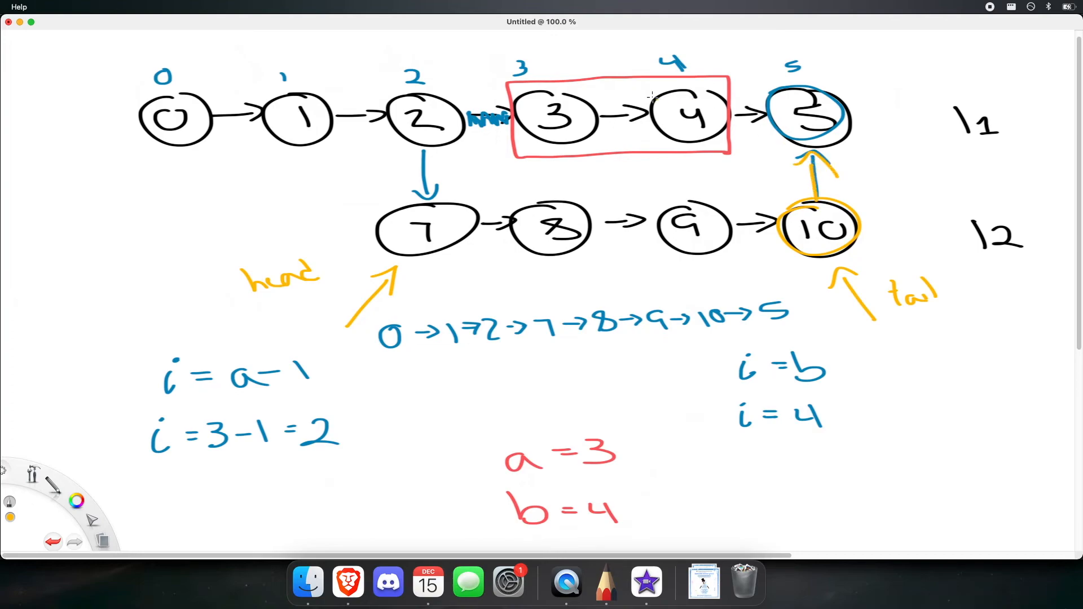
Step: Remove the orange strokes near nodes 10 and 5, amend the notes in blue to i = b+1, then return to LeetCode
{"action": "left_click", "coordinate": [74, 542]}
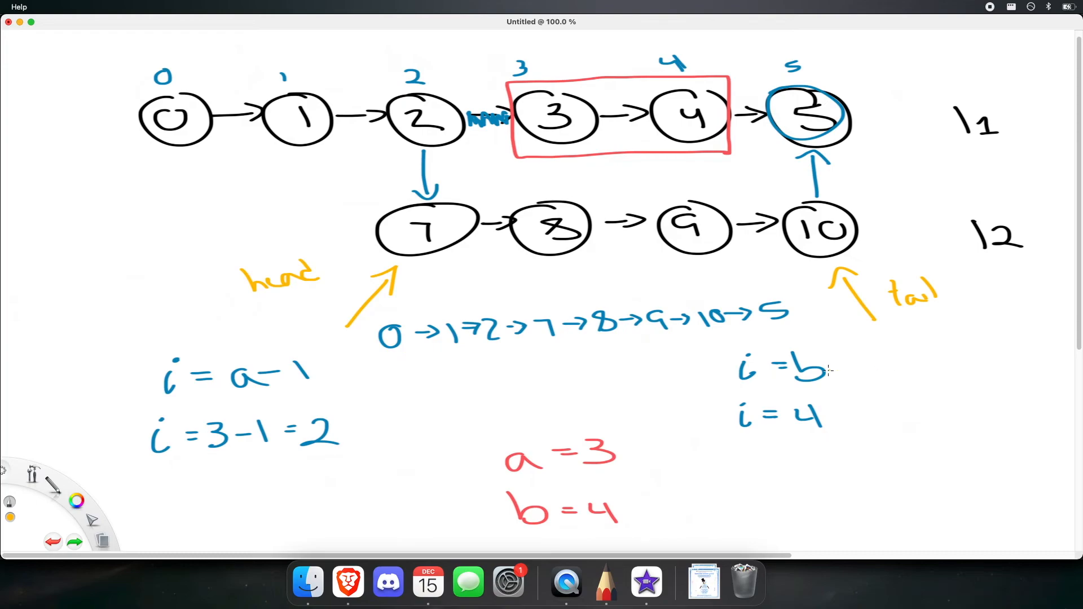
{"action": "left_click", "coordinate": [55, 542]}
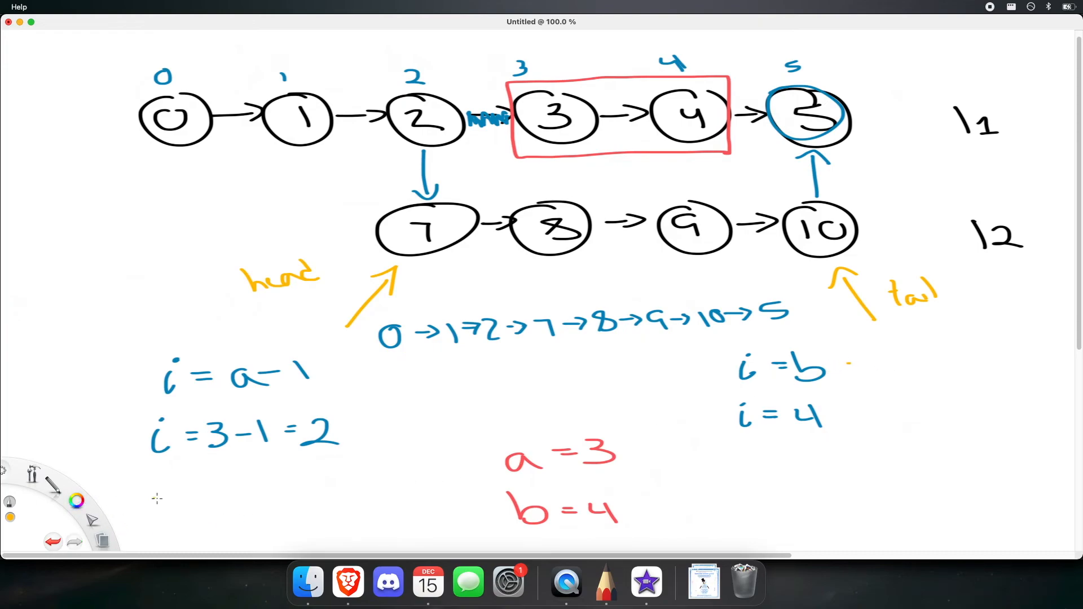
{"action": "left_click", "coordinate": [74, 542]}
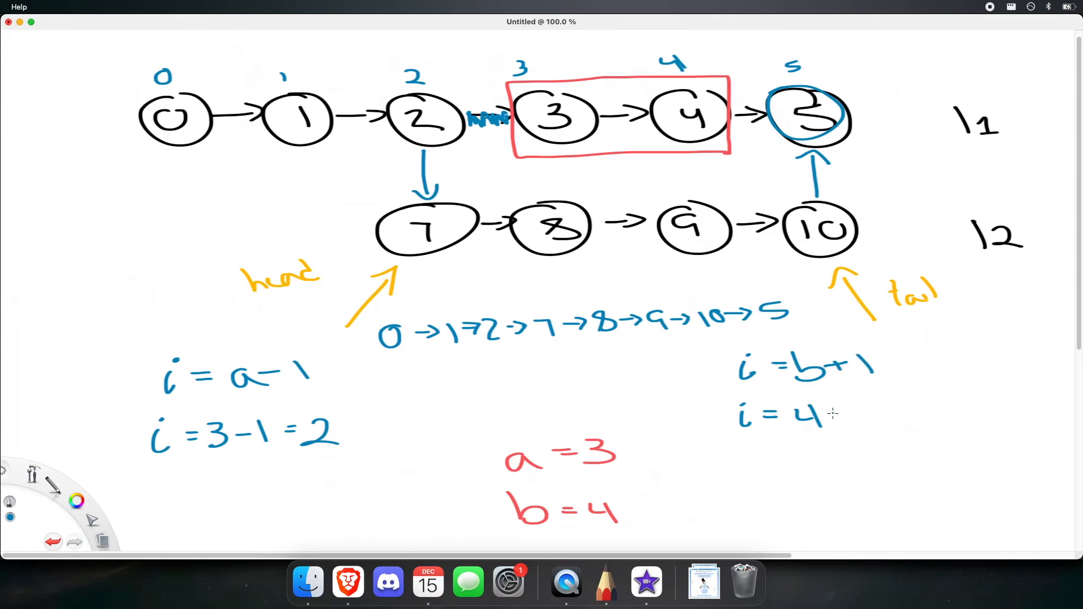
{"action": "type", "text": "+1 = 5"}
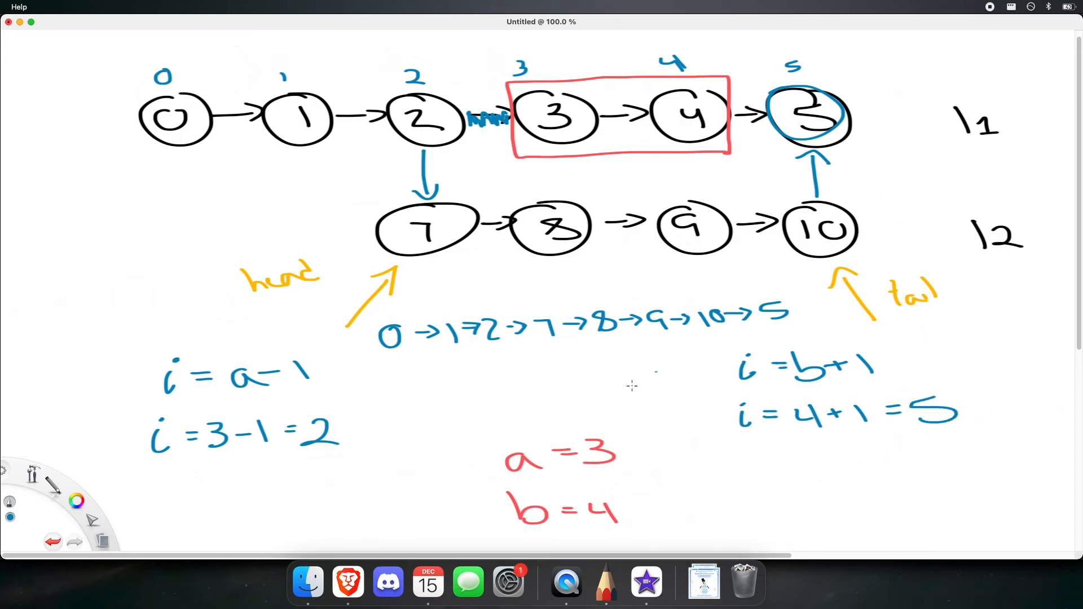
{"action": "mouse_move", "coordinate": [348, 583]}
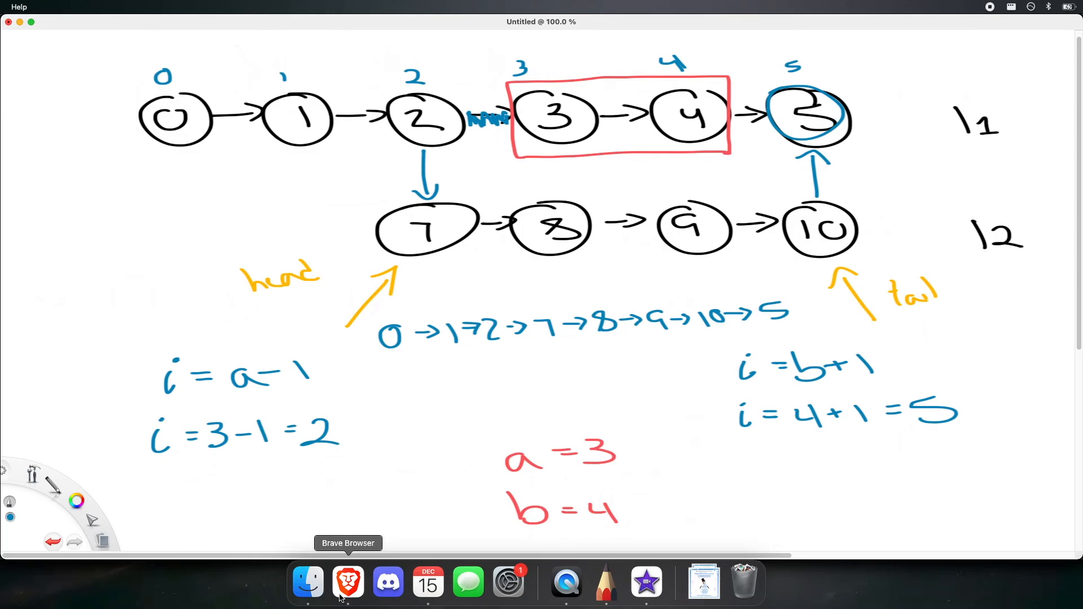
{"action": "left_click", "coordinate": [347, 583]}
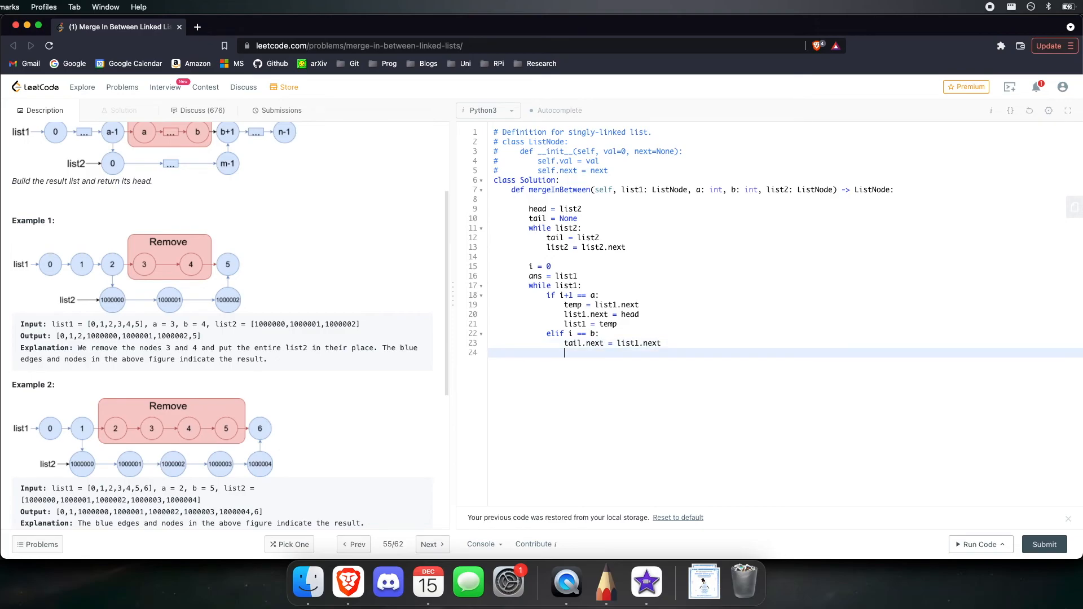
Step: Break when i == b, else advance list1 and increment i, and return ans at the end
{"action": "type", "text": "break"}
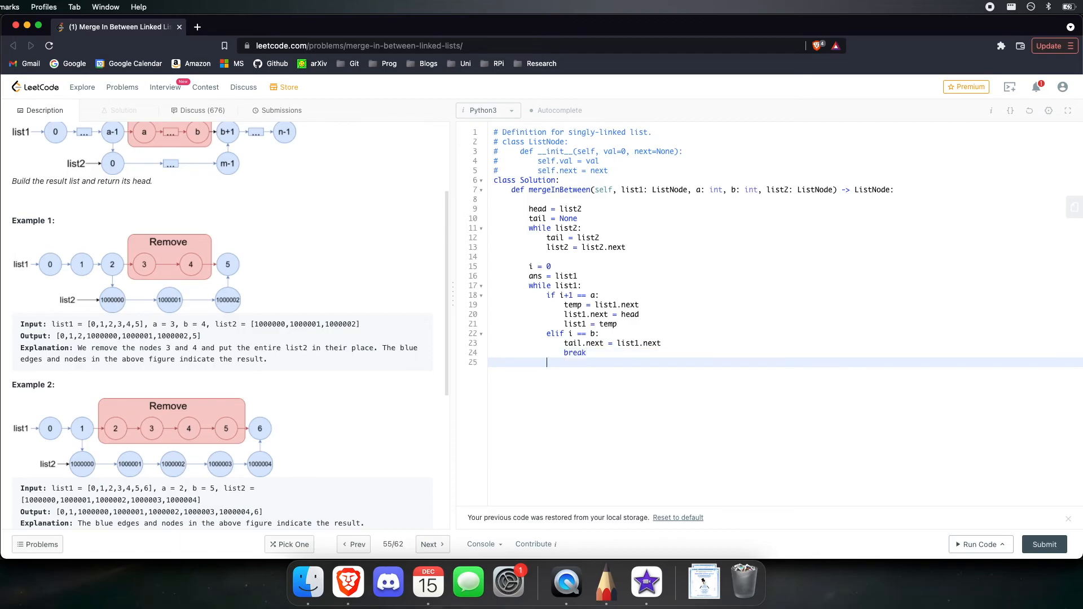
{"action": "type", "text": "else:"}
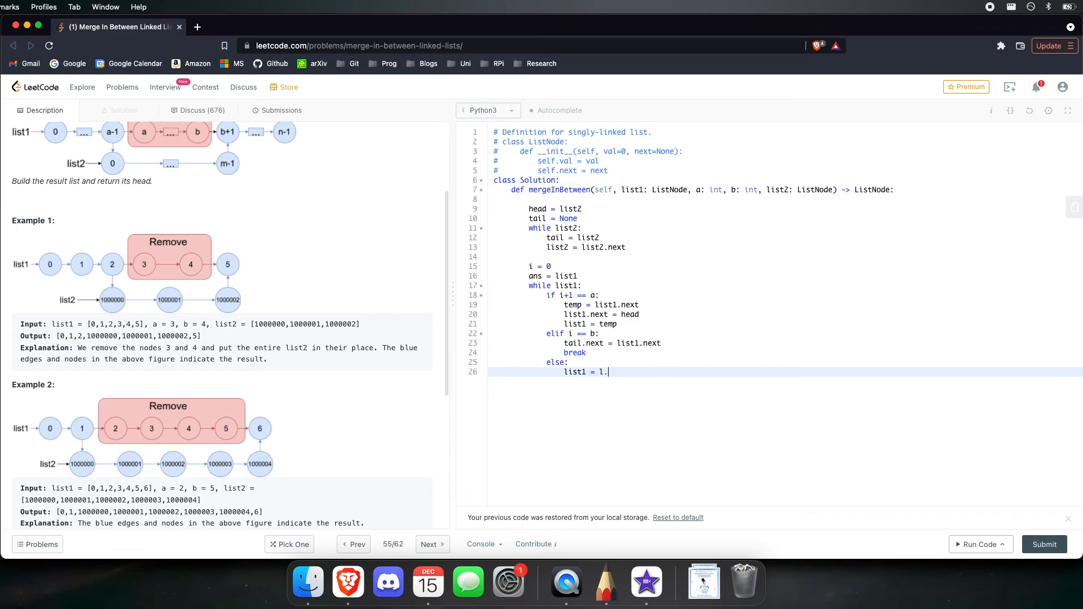
{"action": "type", "text": "ist1.next"}
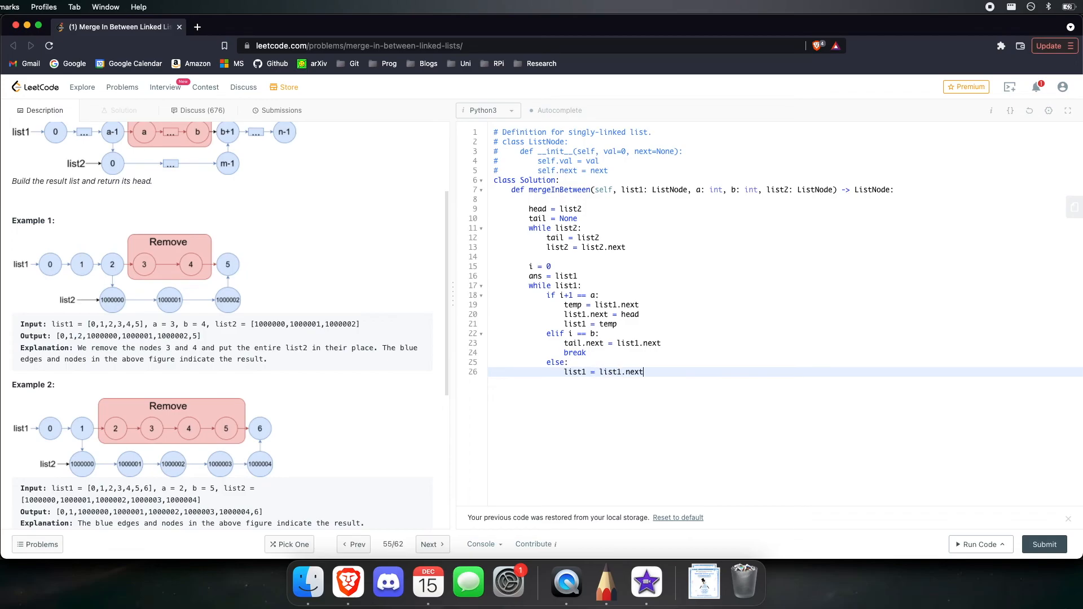
{"action": "type", "text": "i"}
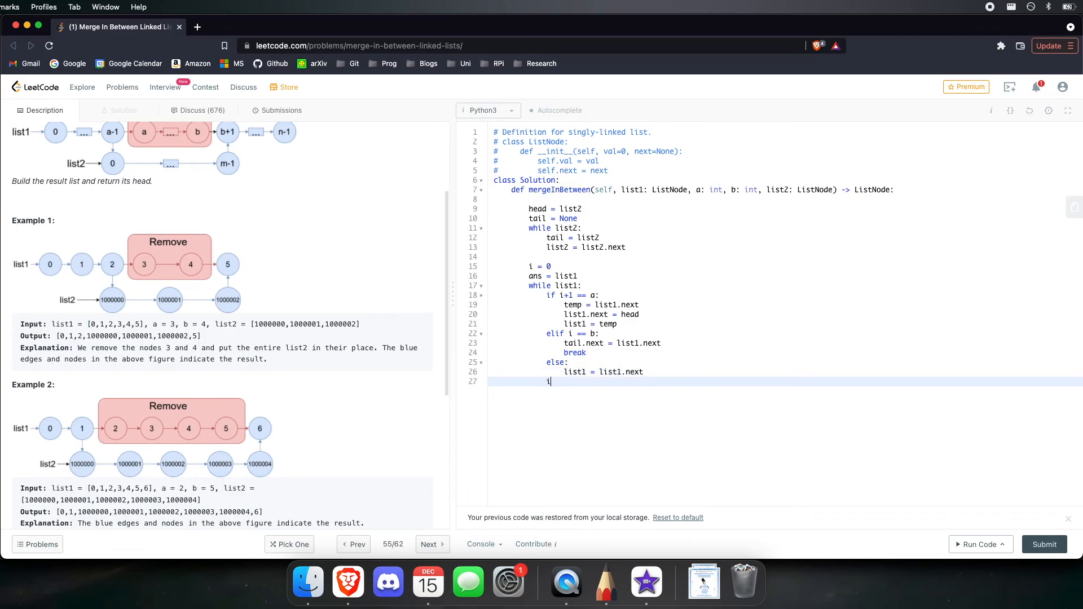
{"action": "type", "text": "+= 1"}
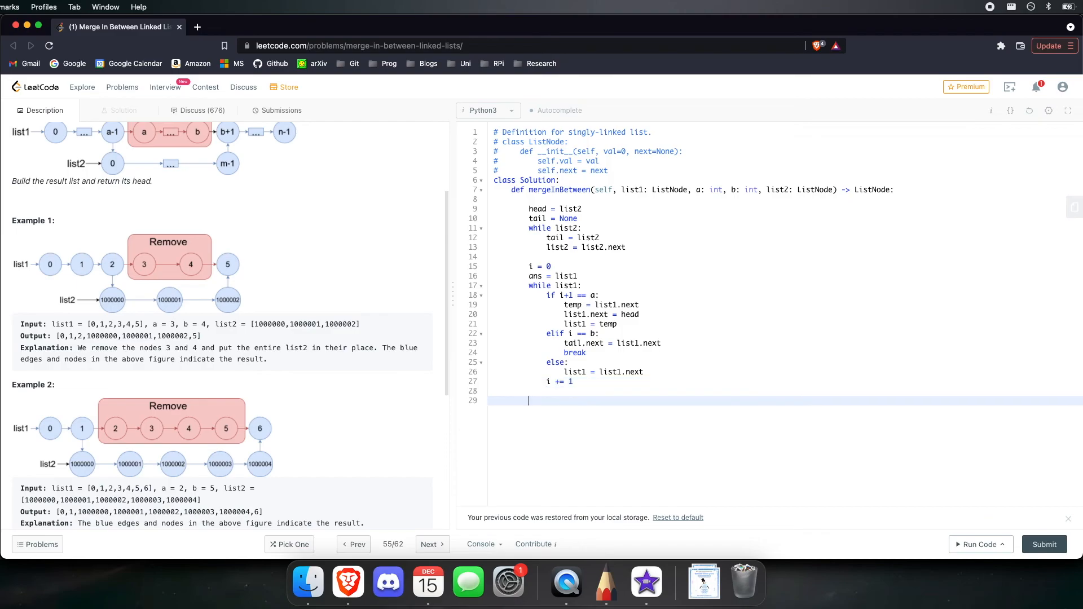
{"action": "type", "text": "return ans"}
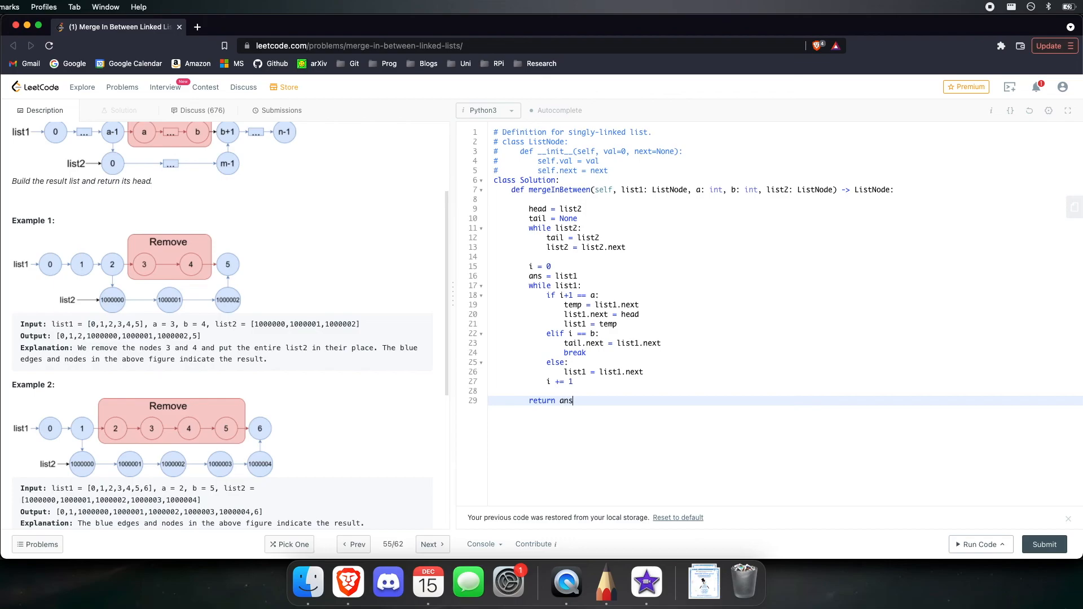
{"action": "mouse_move", "coordinate": [972, 514]}
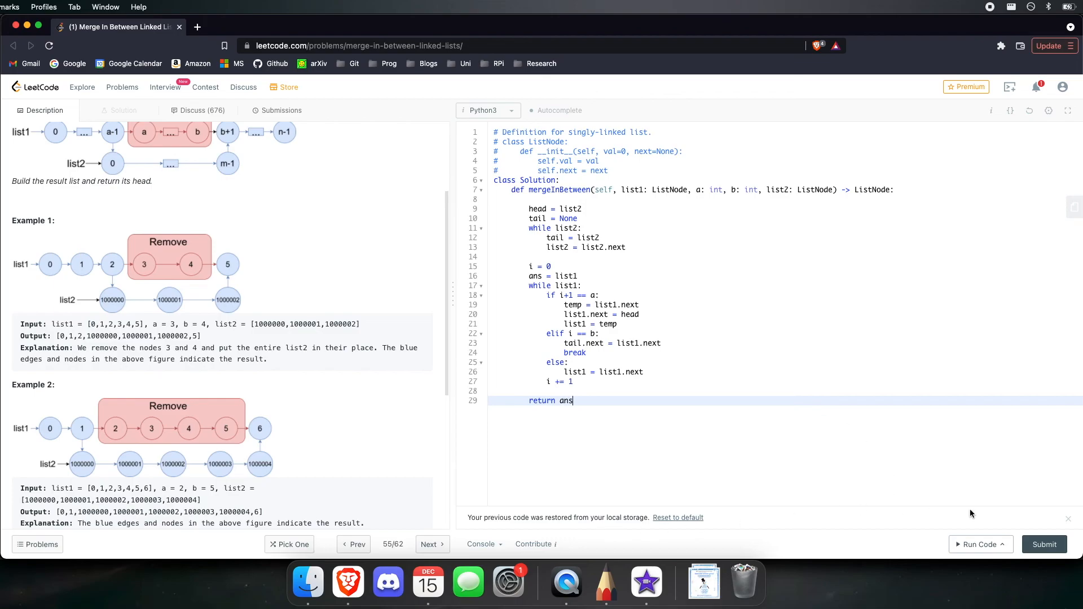
Step: Run and submit the solution, confirm Accepted at 468 ms and 20.4 MB, then return to the description
{"action": "left_click", "coordinate": [976, 544]}
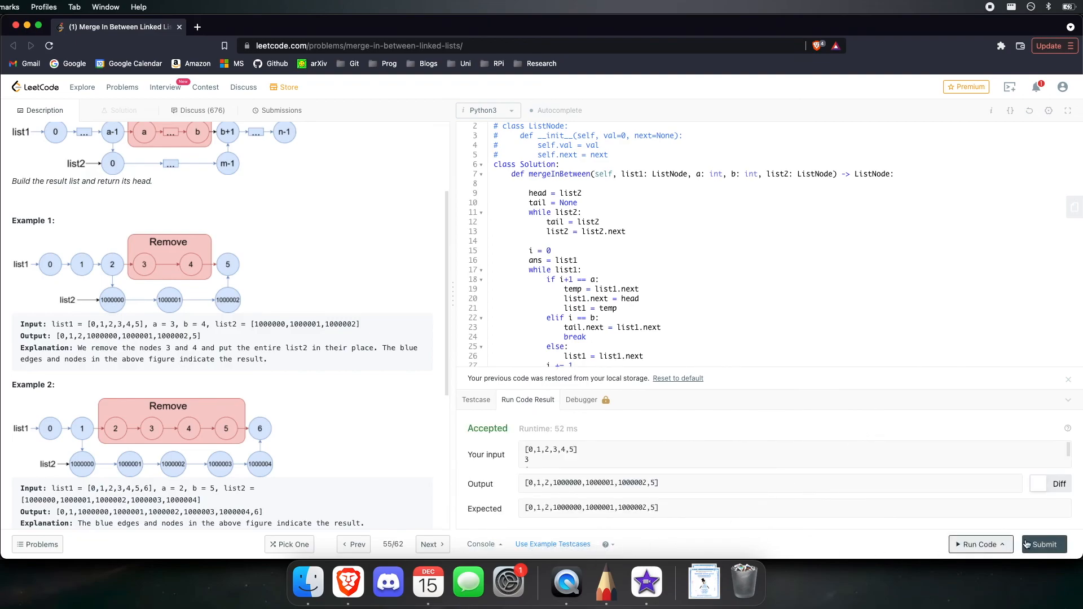
{"action": "left_click", "coordinate": [1044, 544]}
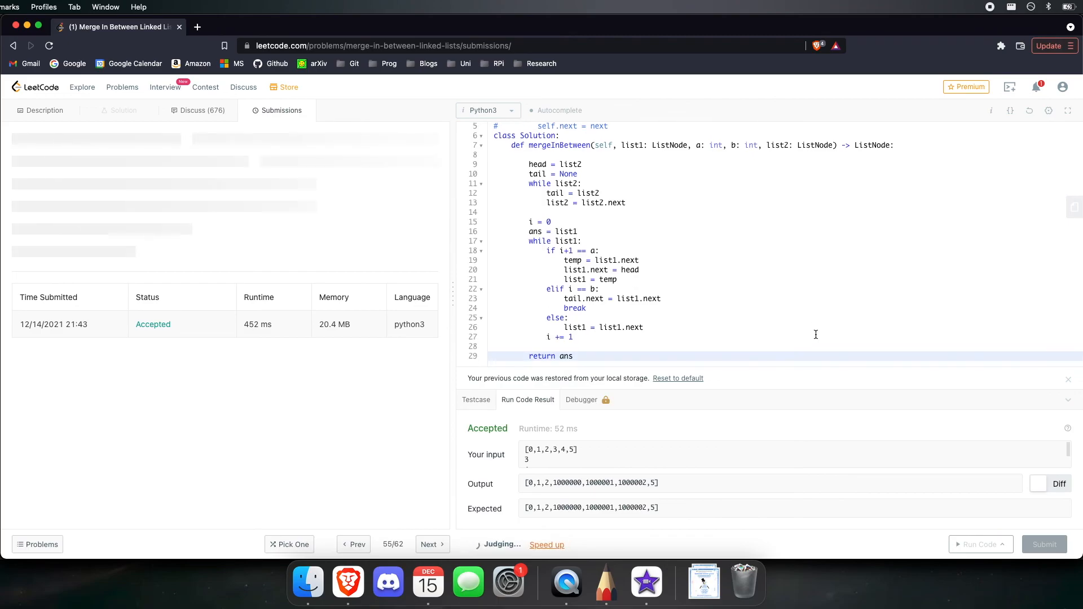
{"action": "left_click", "coordinate": [1044, 544]}
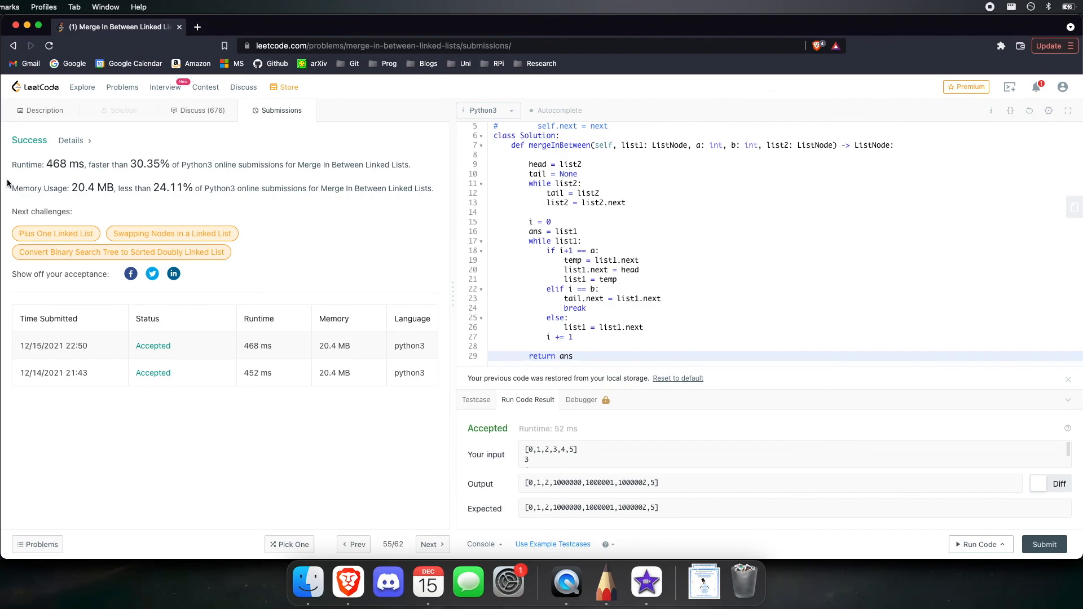
{"action": "left_click", "coordinate": [43, 111]}
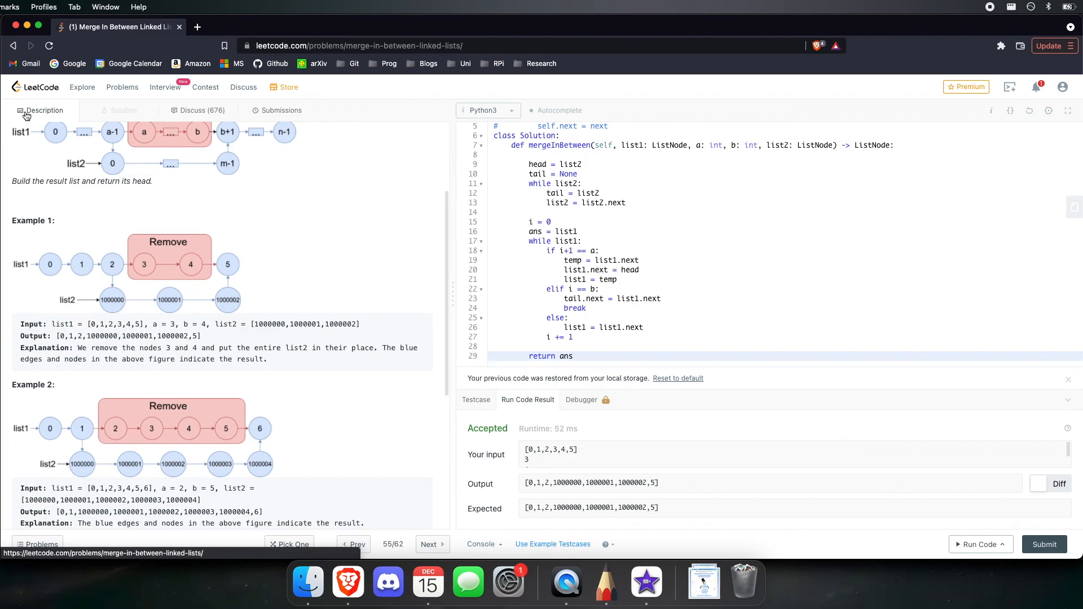
{"action": "scroll", "scroll_direction": "up", "scroll_amount": 3}
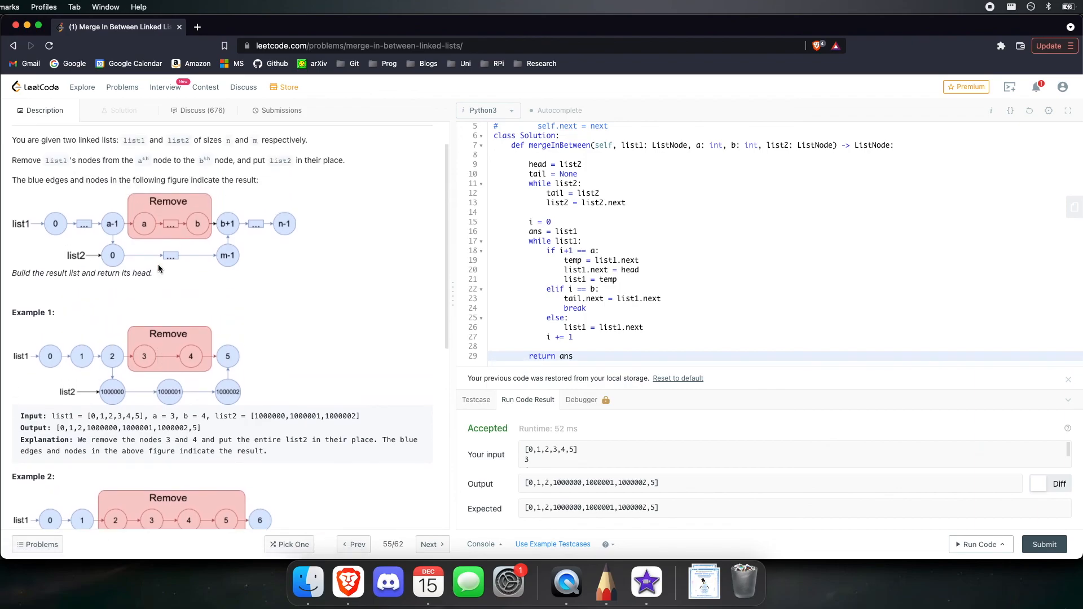